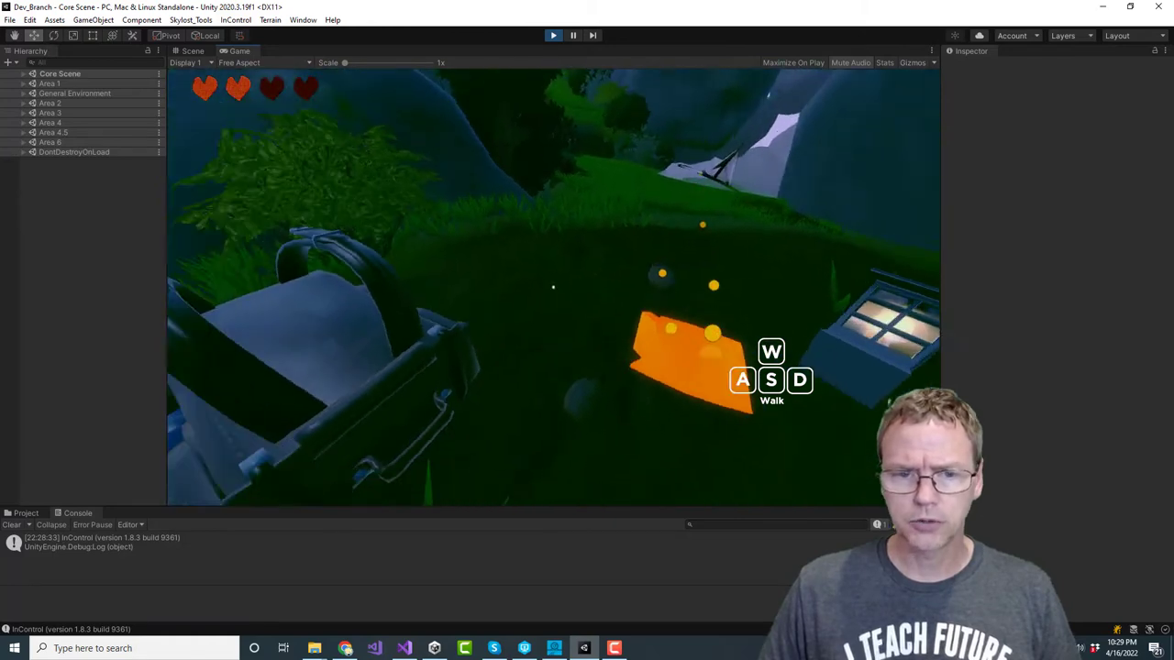
Step: Play the scene, walk around the grassy hillside and bring up the pause menu
key(space)
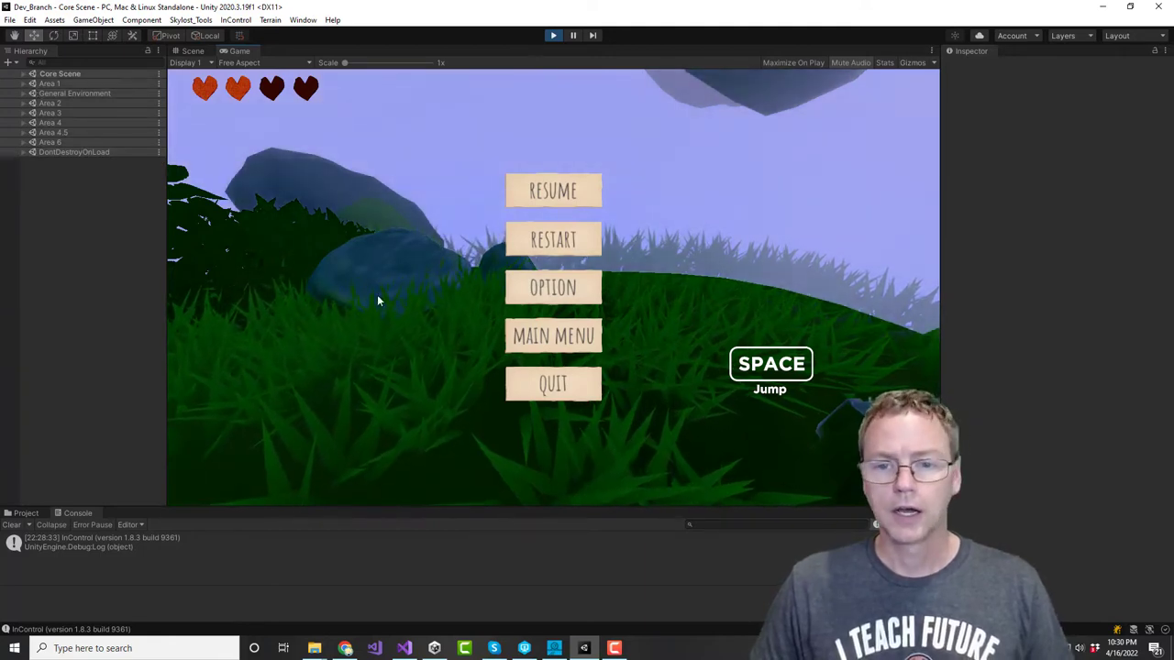
Step: In the Scene view, select the first GrassPaint under Land1_low's GrassPaints group
click(193, 50)
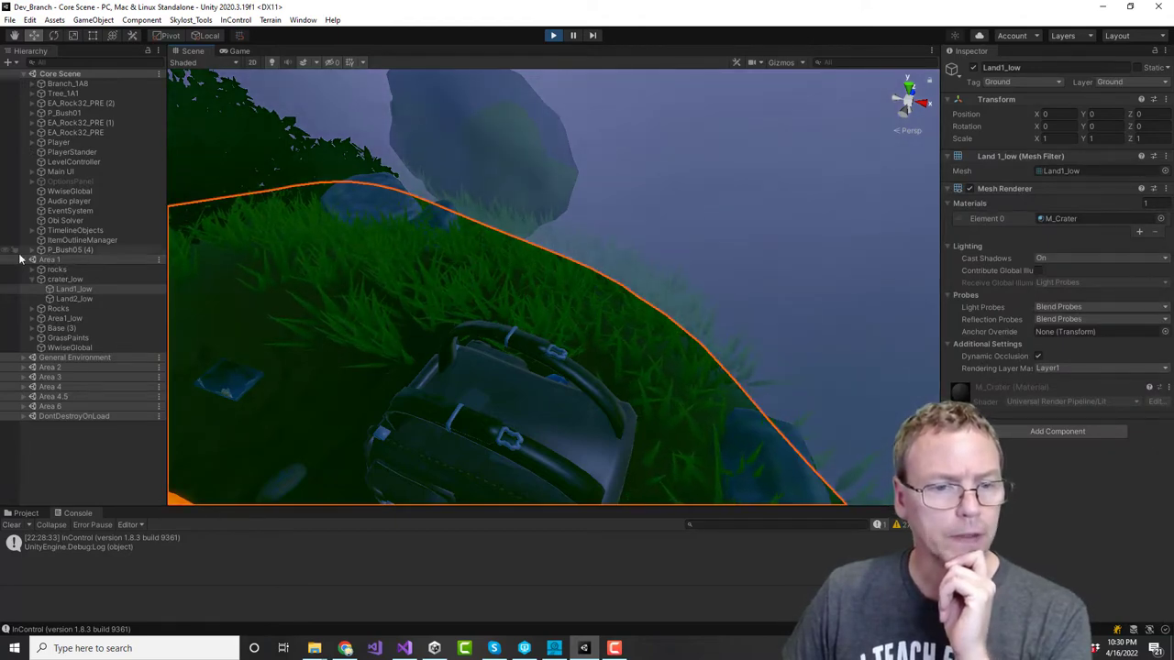
click(75, 289)
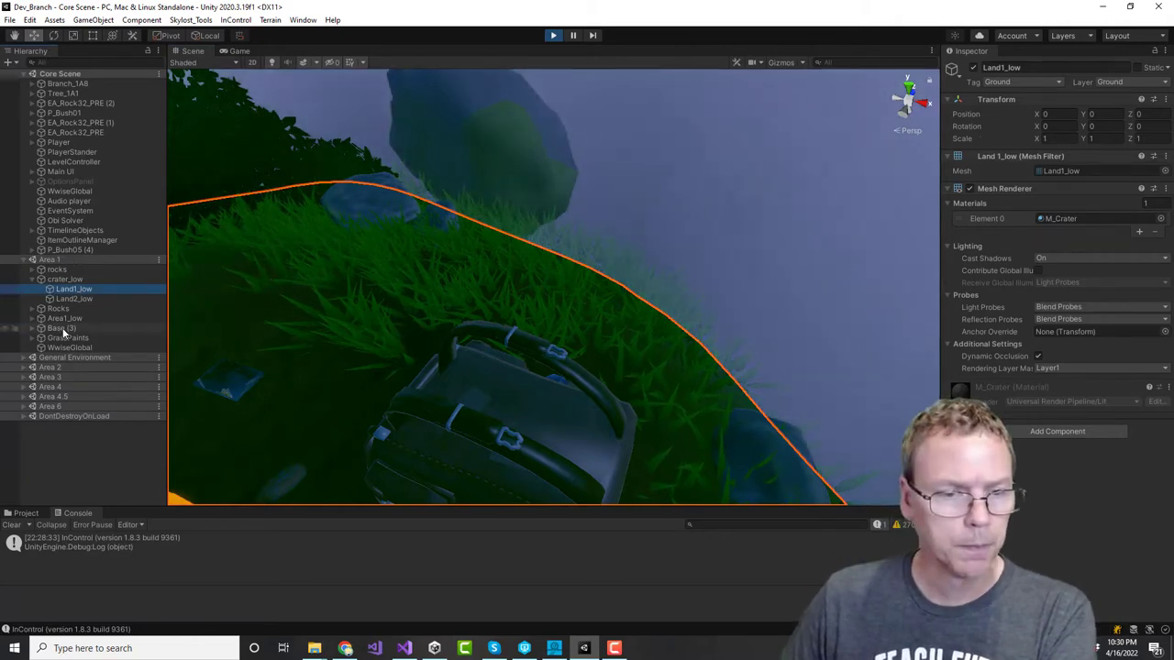
click(68, 338)
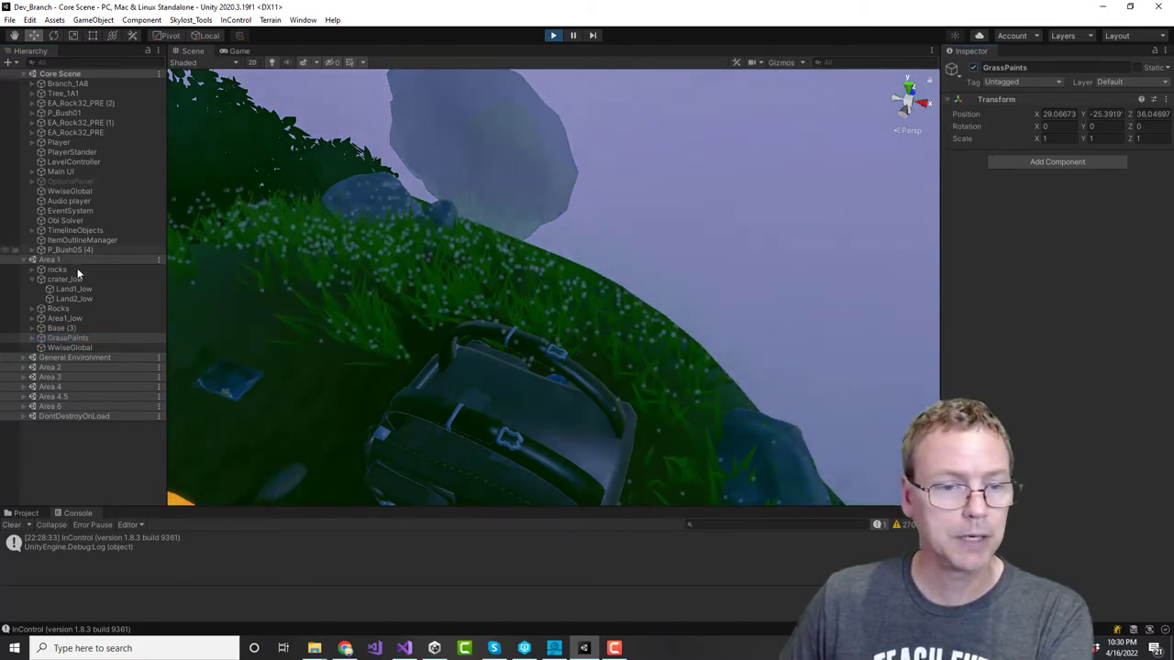
click(31, 337)
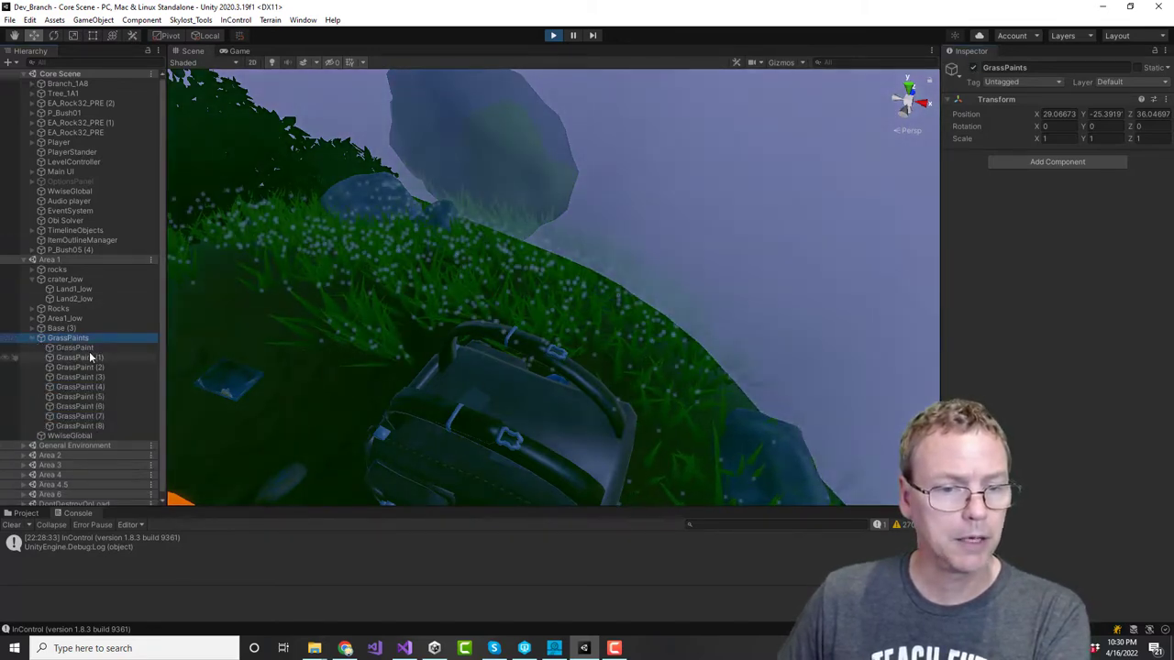
click(75, 348)
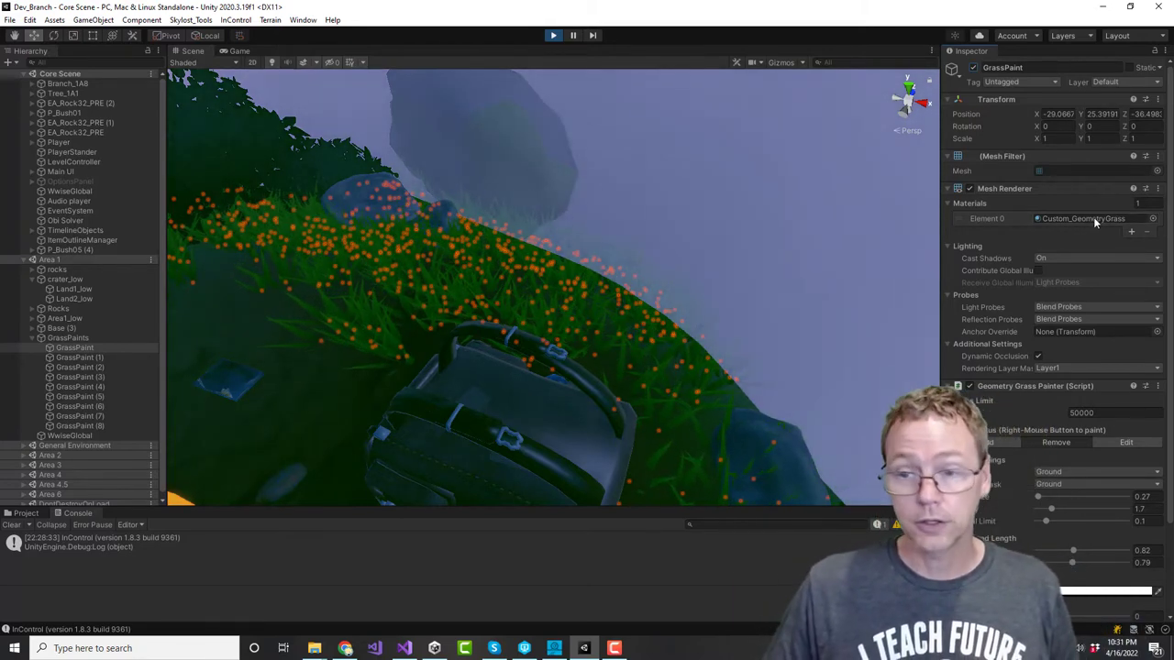
Step: Locate the Custom_GeometryGrass material in the Environment assets and check it out
click(26, 512)
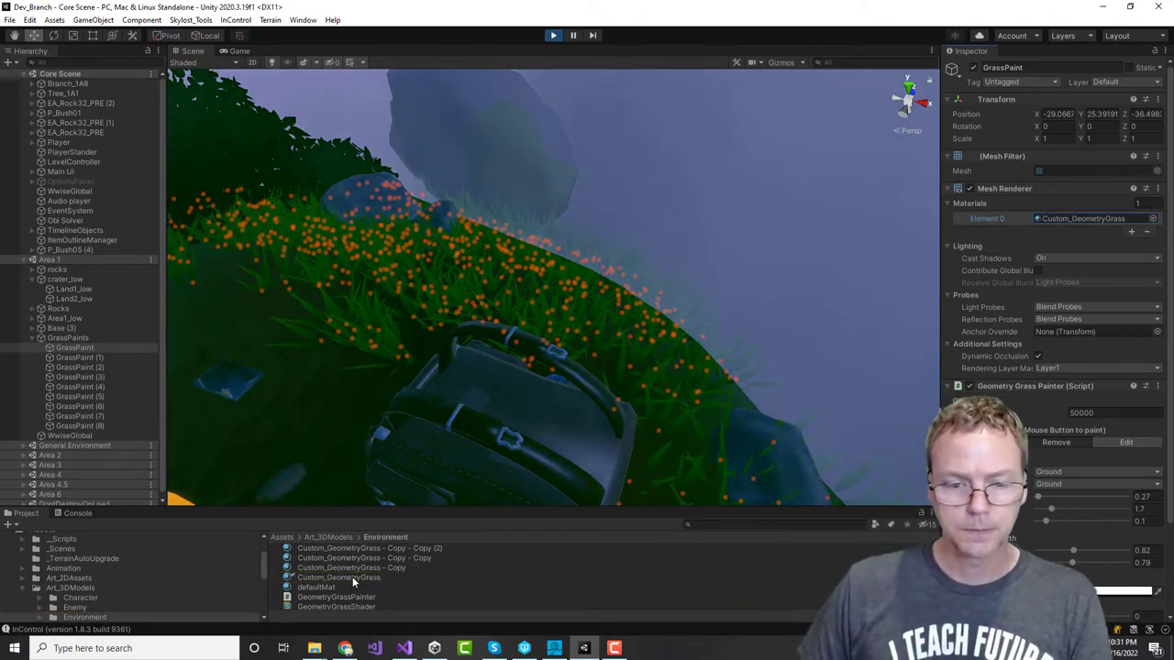
click(339, 578)
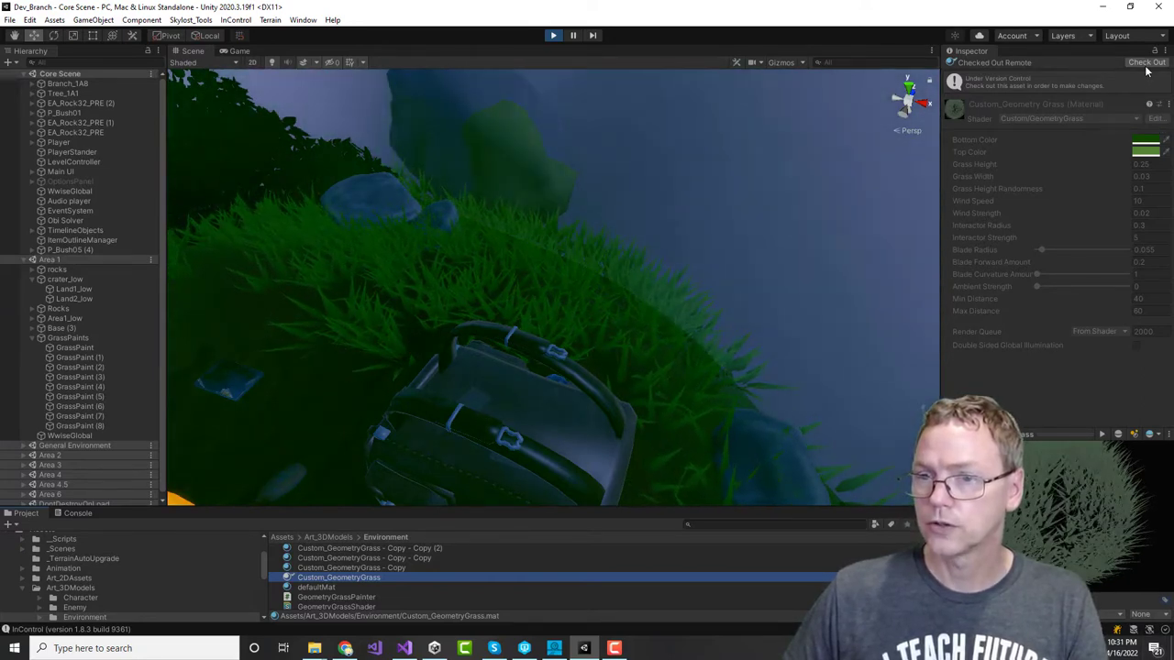
click(1147, 61)
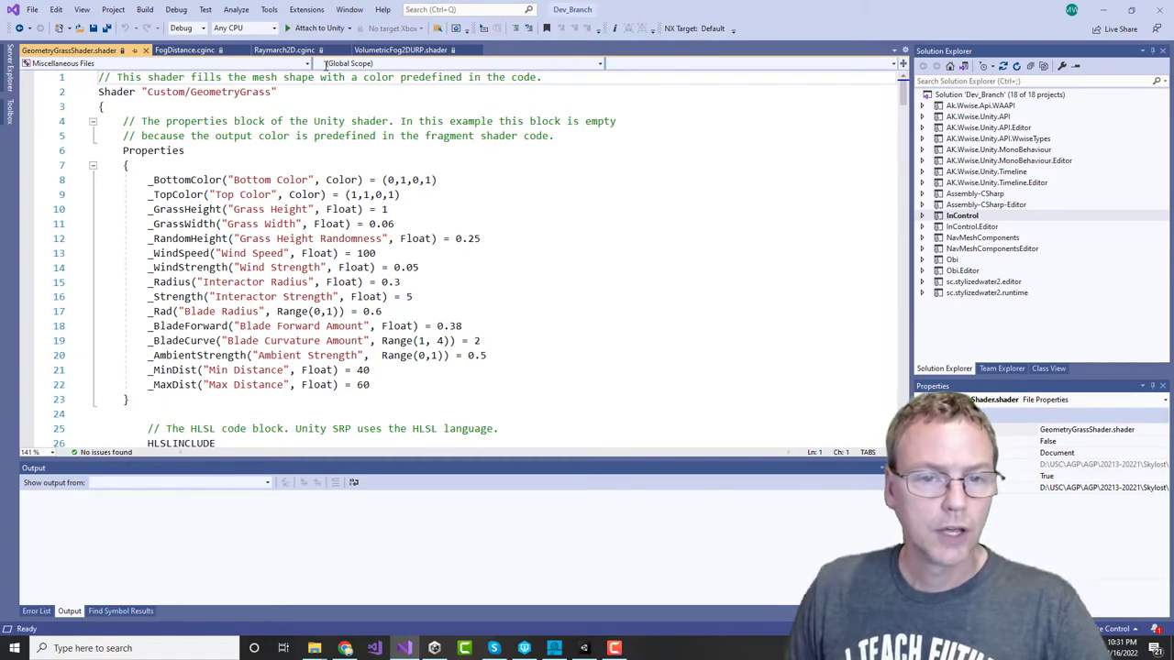
Step: Scroll GeometryGrassShader.shader from HLSLINCLUDE down to the frag fragment function
click(417, 106)
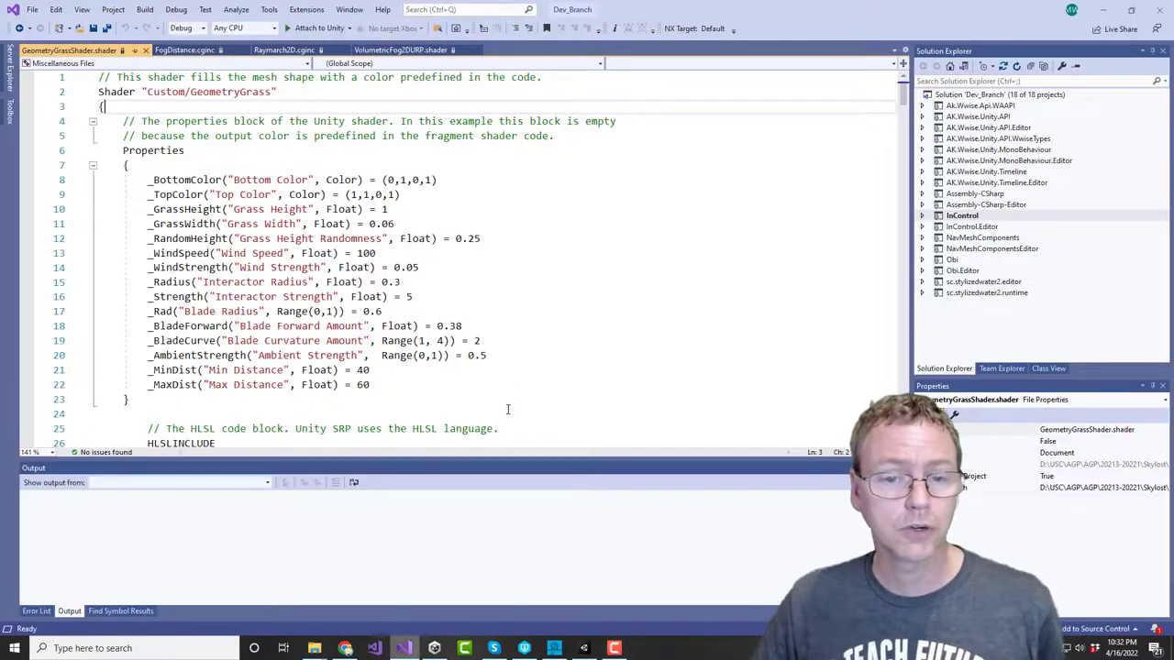
scroll(down, 3)
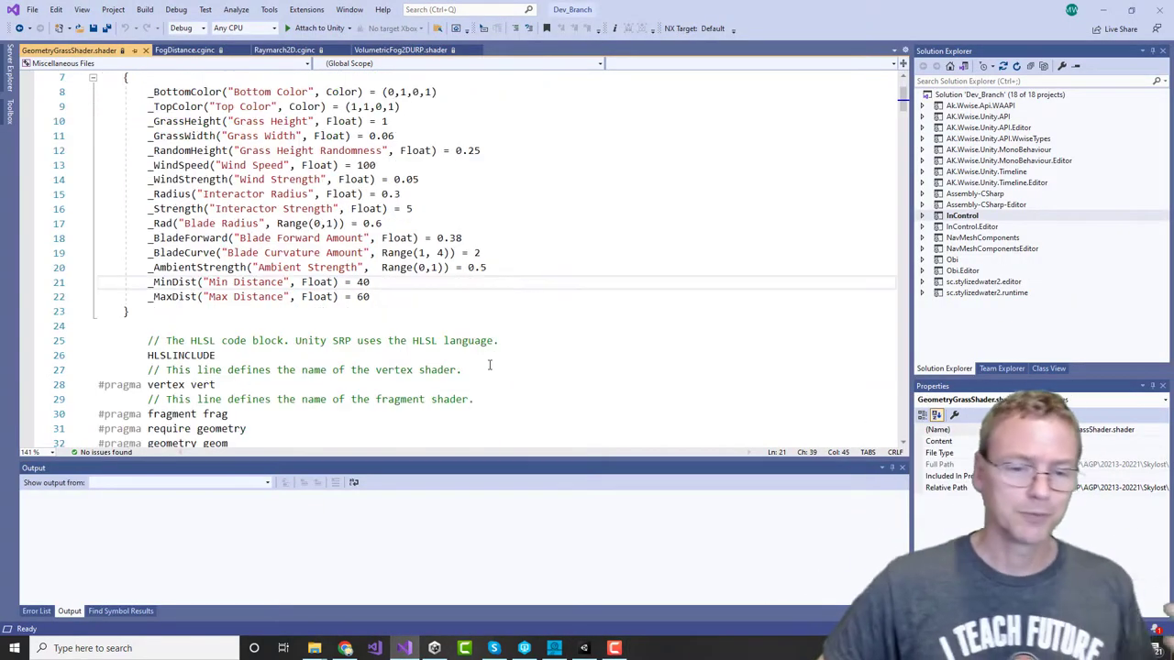
double_click(181, 354)
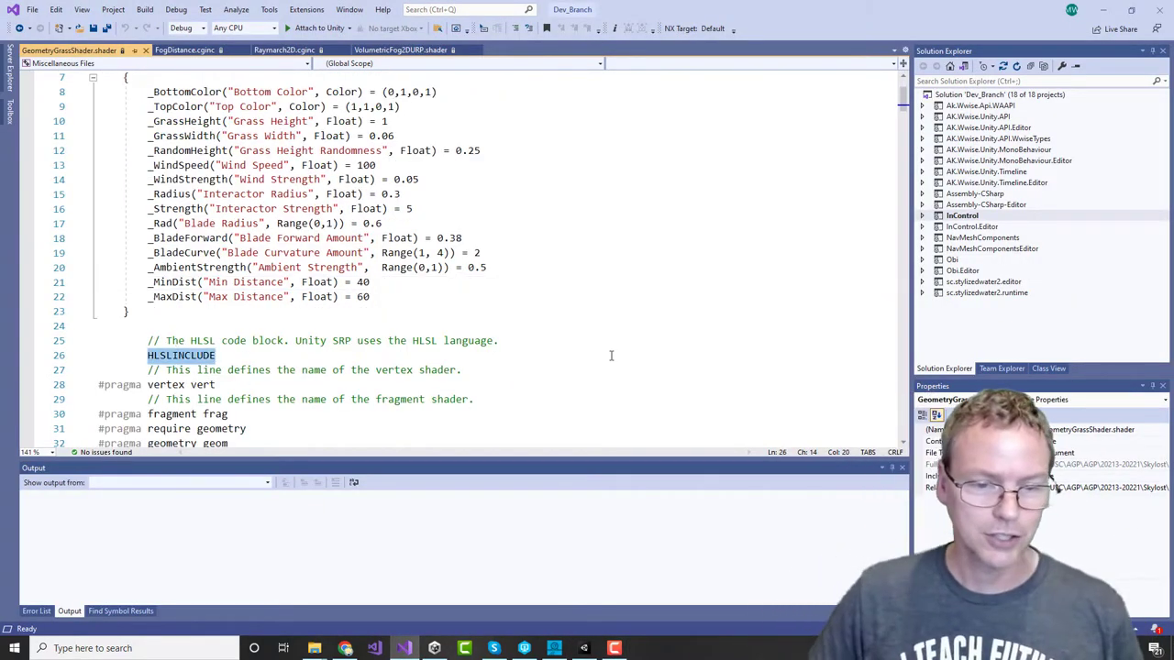
scroll(up, 3)
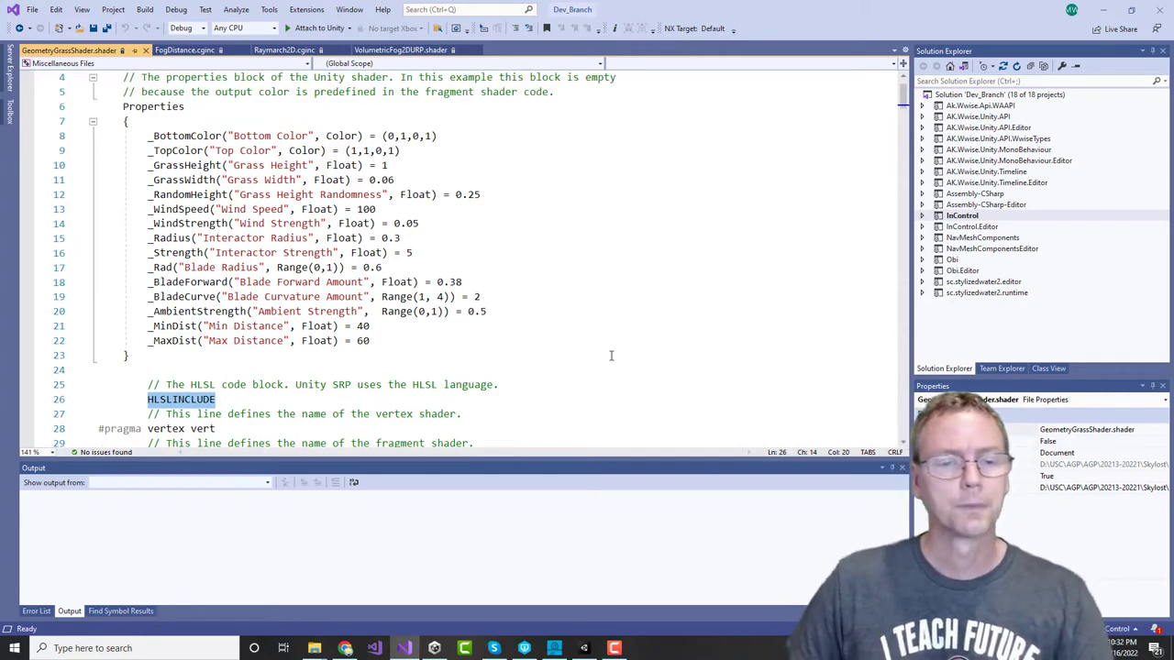
scroll(up, 3)
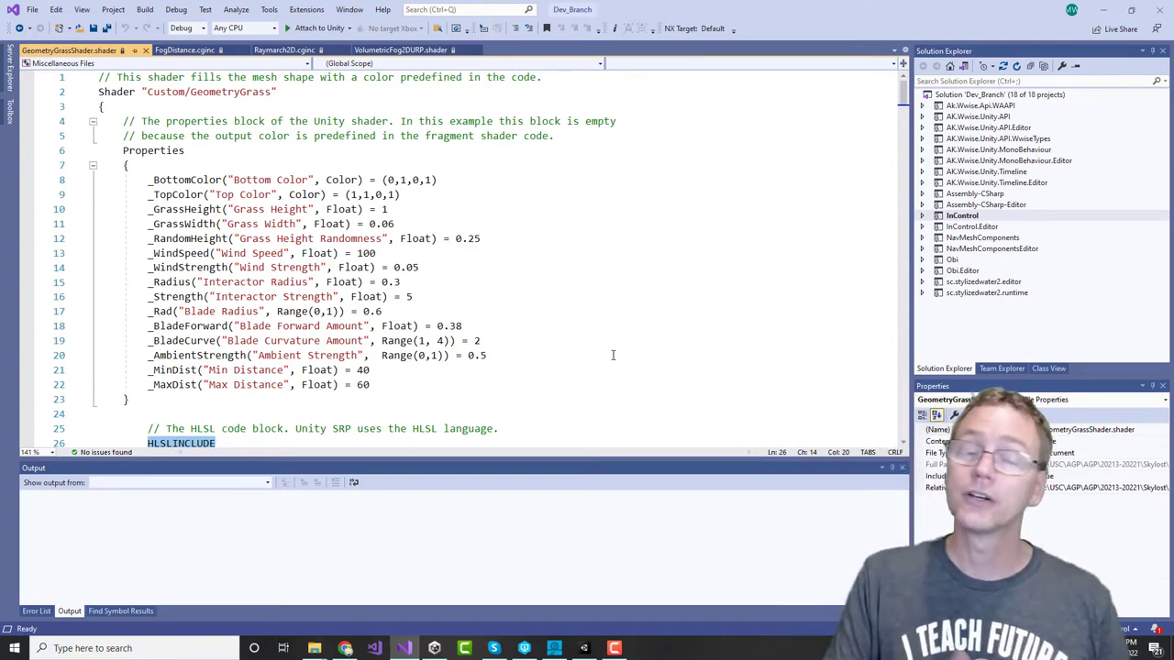
scroll(down, 3)
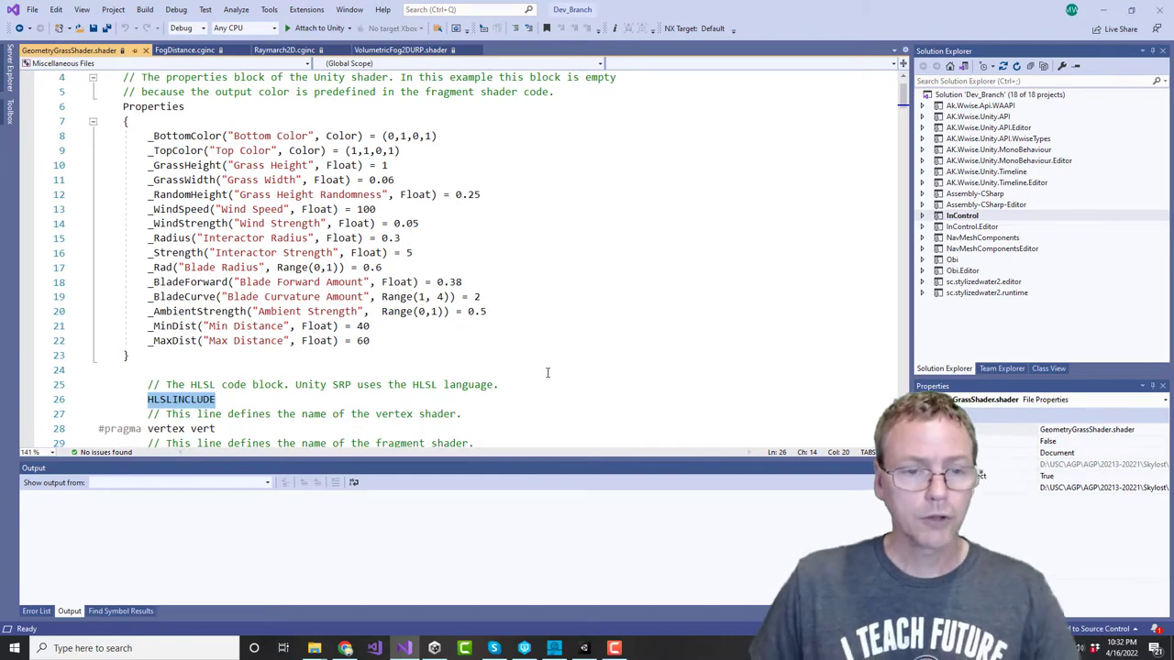
scroll(down, 3)
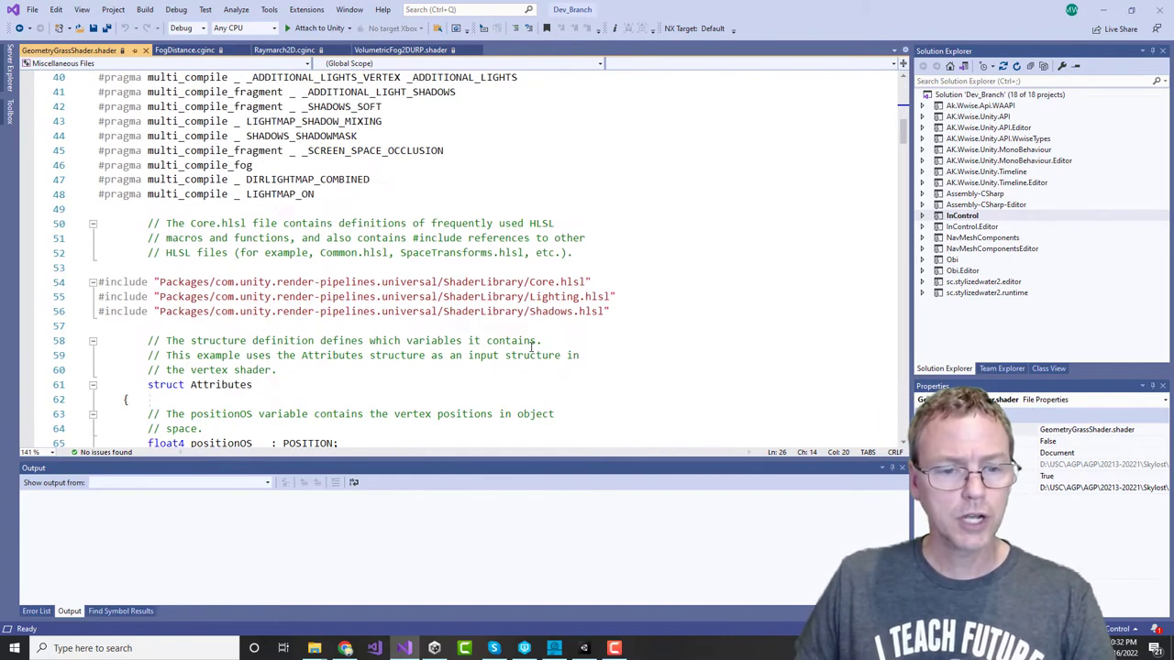
scroll(down, 3)
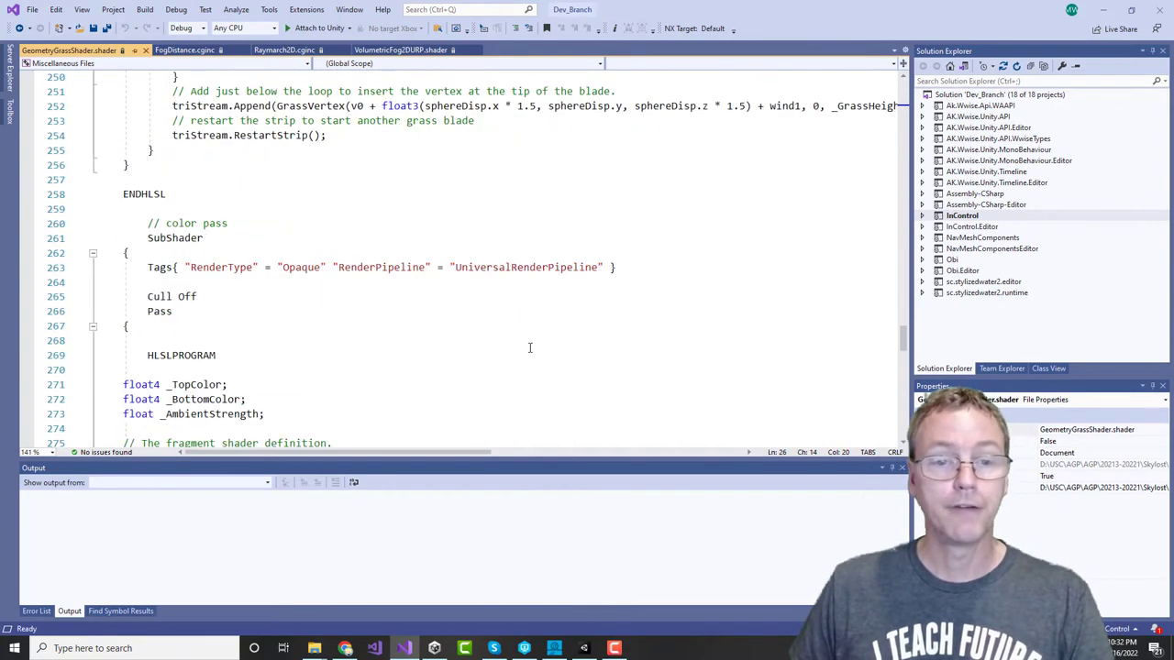
scroll(down, 3)
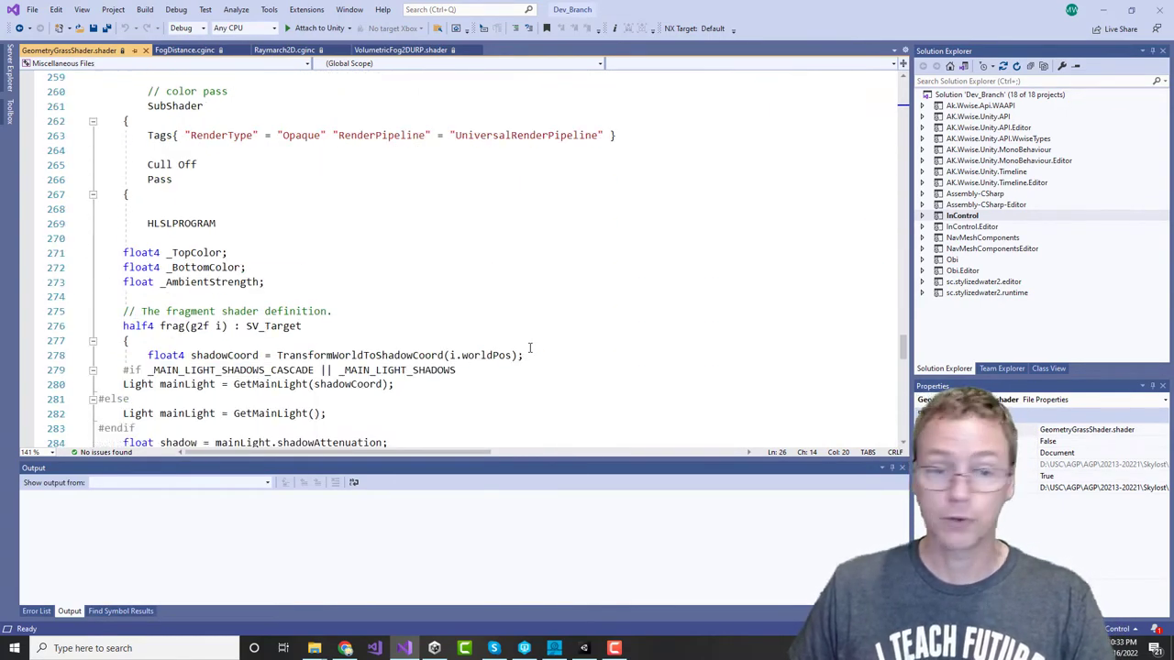
scroll(down, 3)
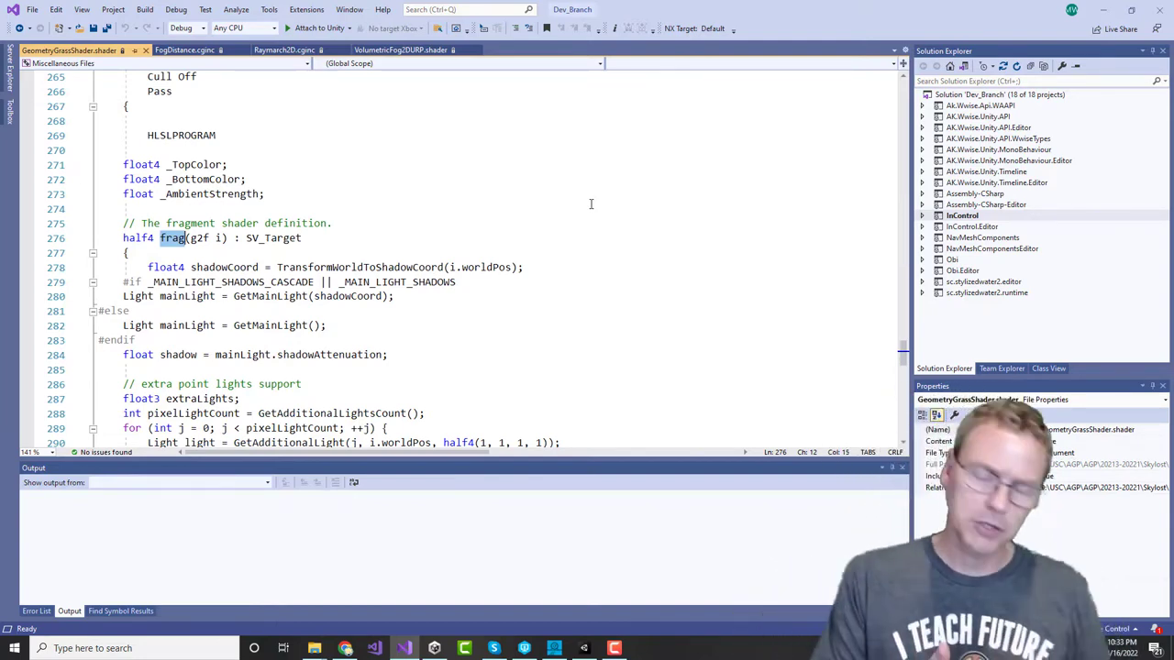
mouse_move(515, 216)
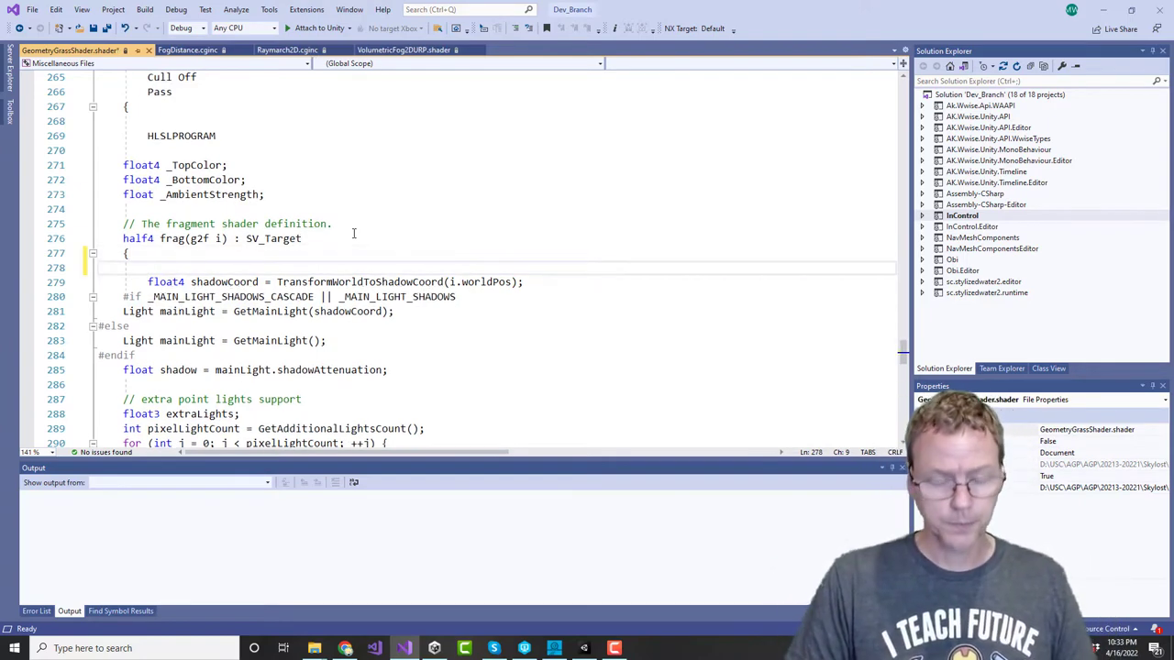
Step: Add 'return half4(1, 0, 0, 1);' at the start of frag and cancel the save-as prompt
text(return)
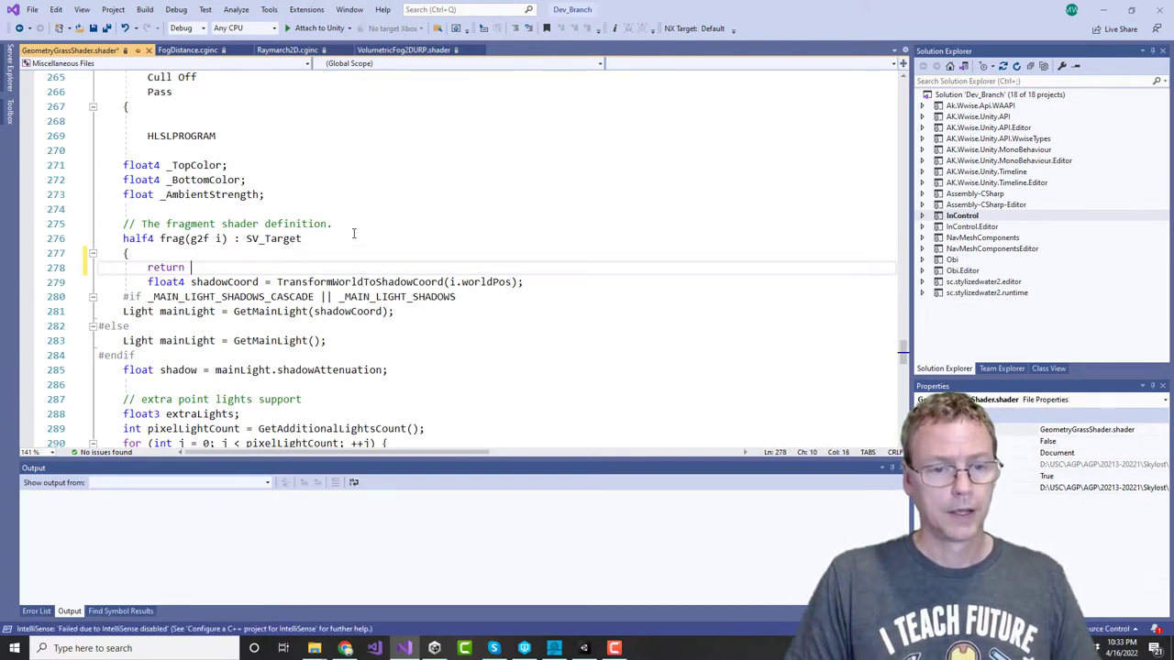
text(half4(1, 0, 0, 1);)
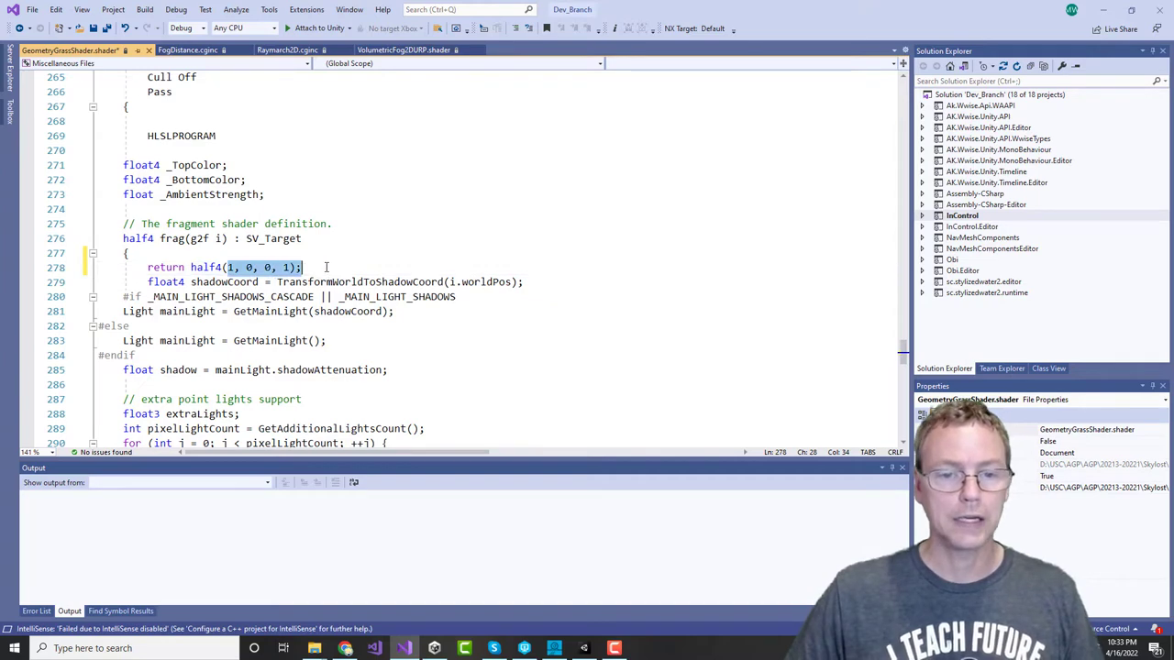
click(370, 267)
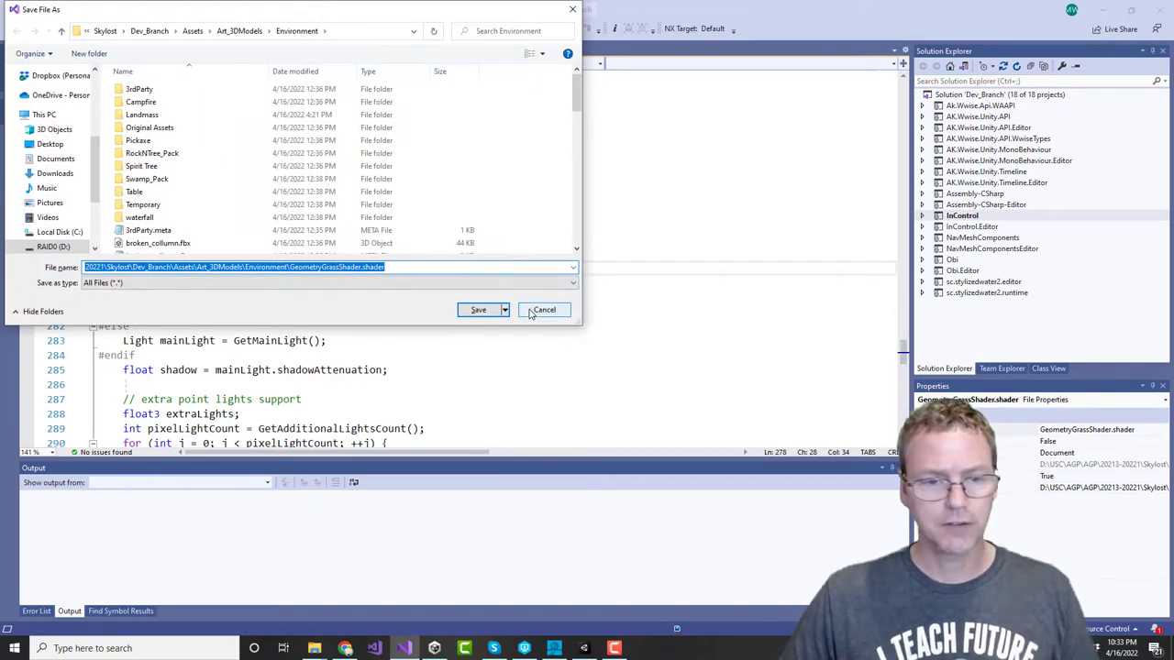
click(544, 309)
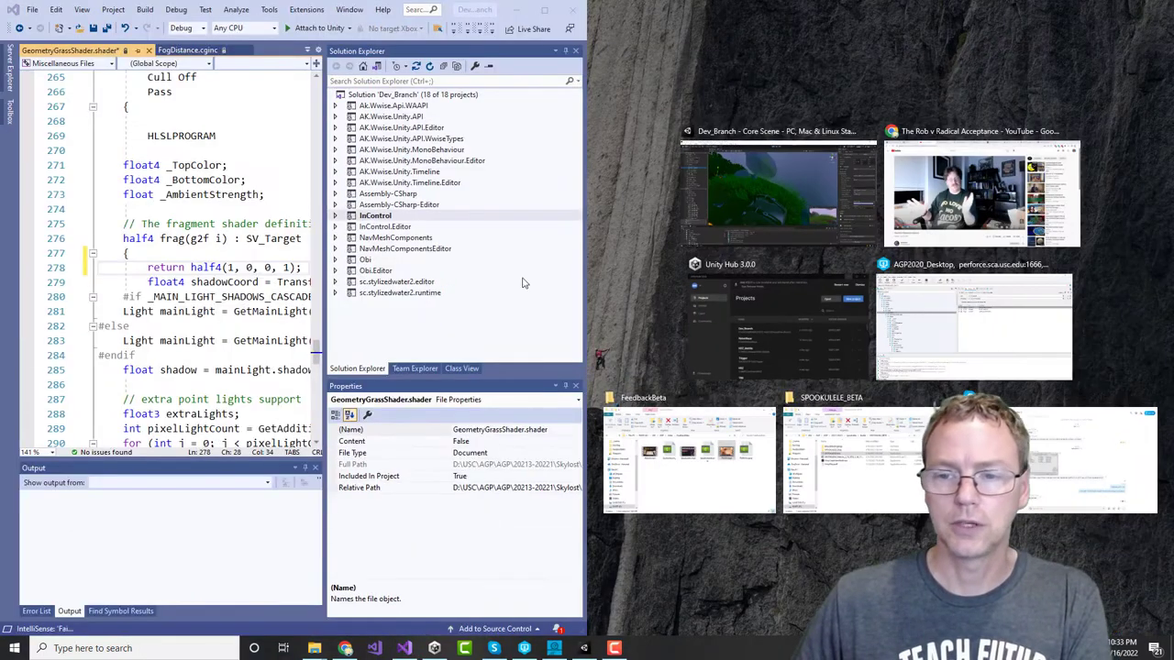
Step: Check out GeometryGrassShader.shader from Art_3DModels/Environment into new changelist 'Grass Shader Fix'
click(973, 327)
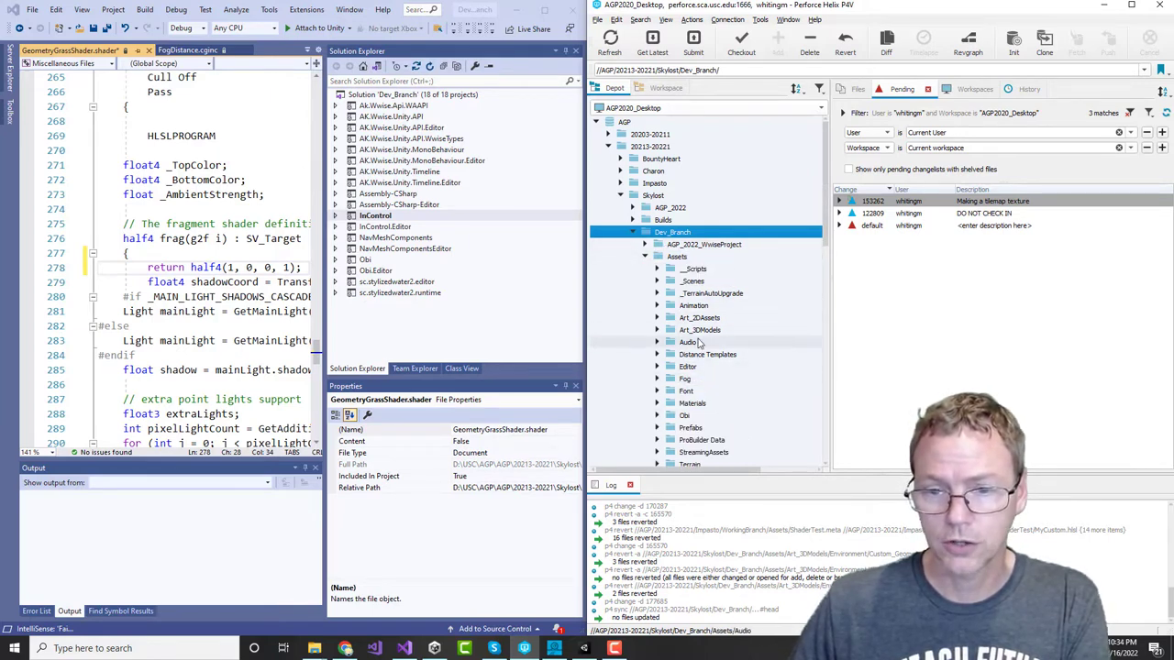
click(670, 329)
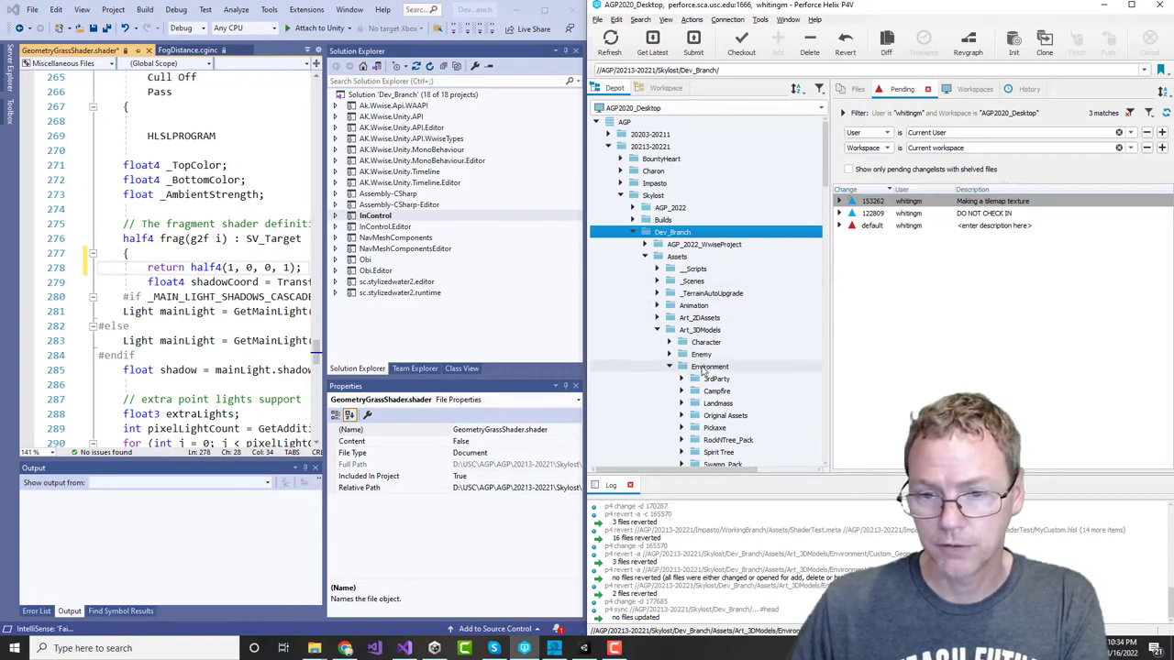
click(709, 366)
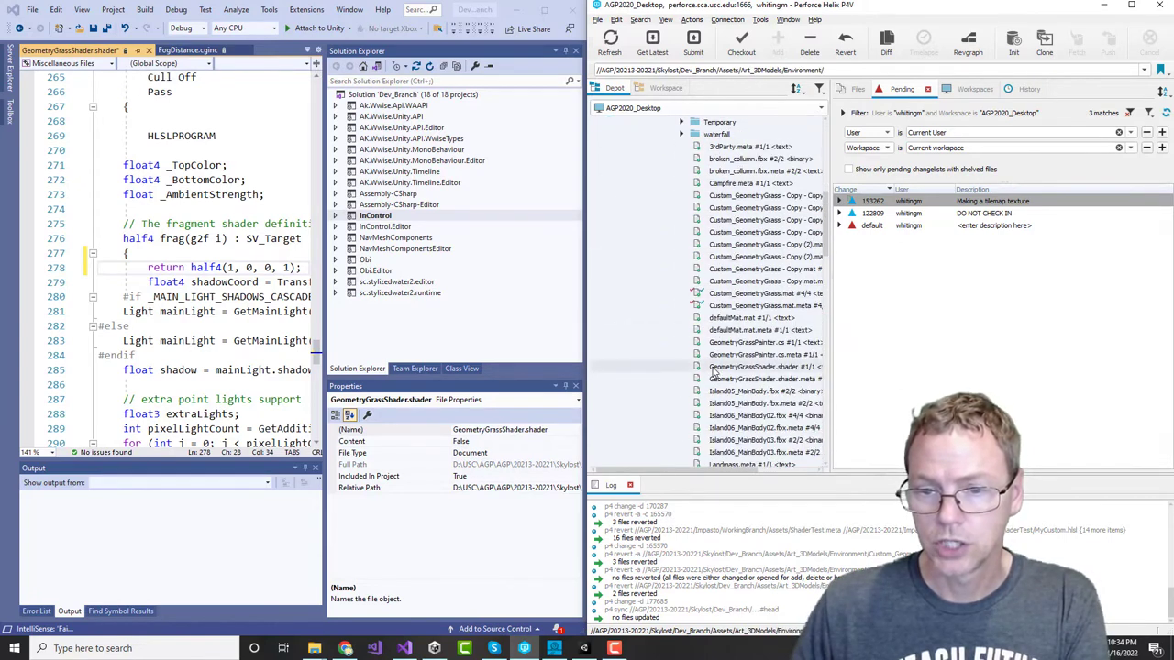
scroll(down, 3)
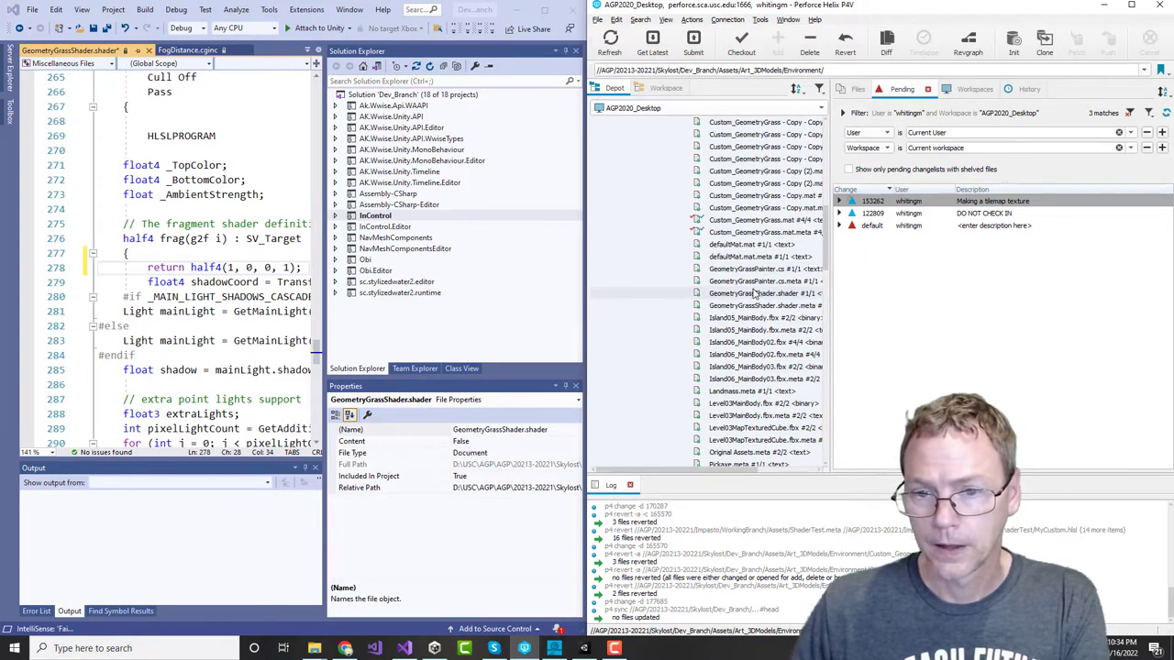
right_click(766, 293)
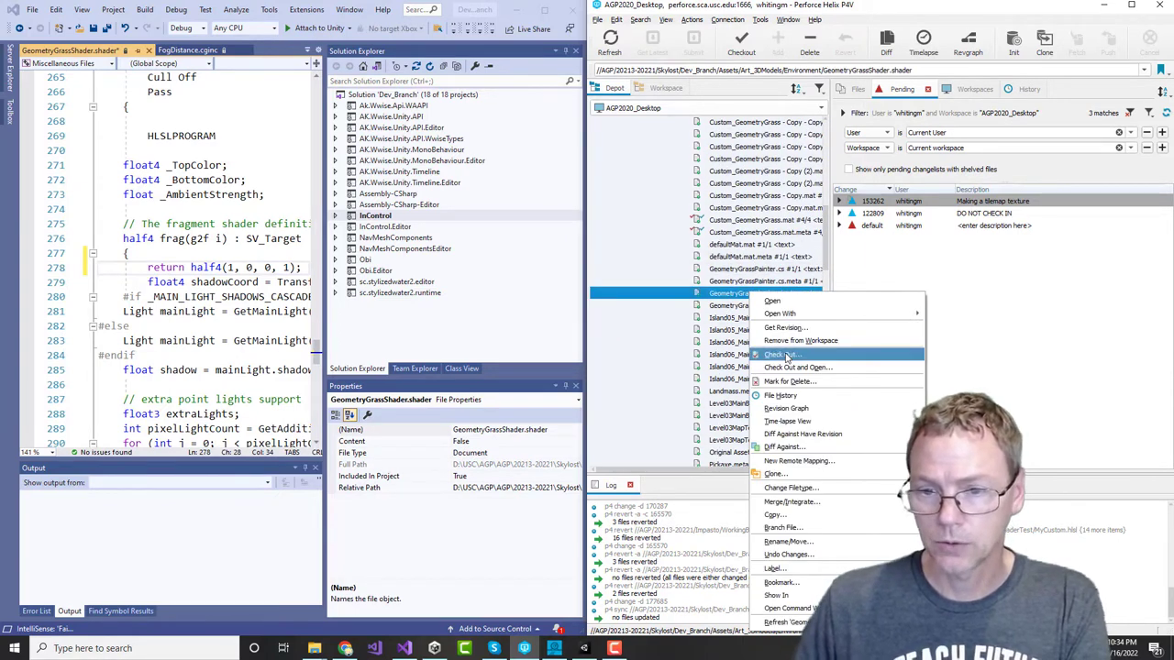
click(797, 367)
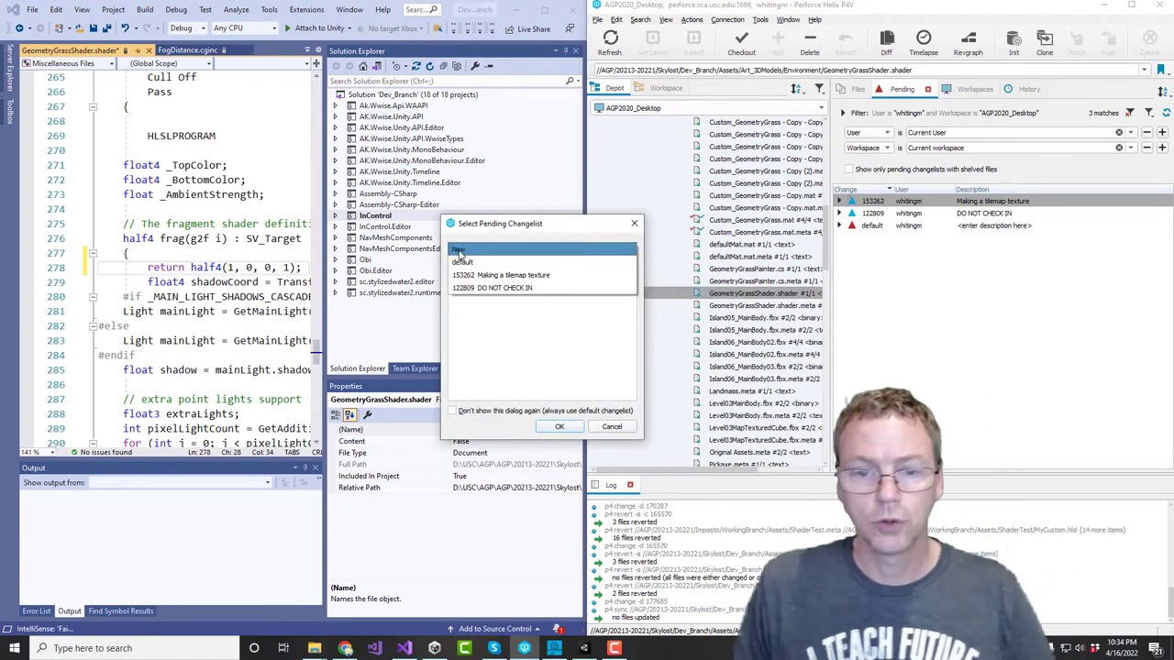
click(459, 250)
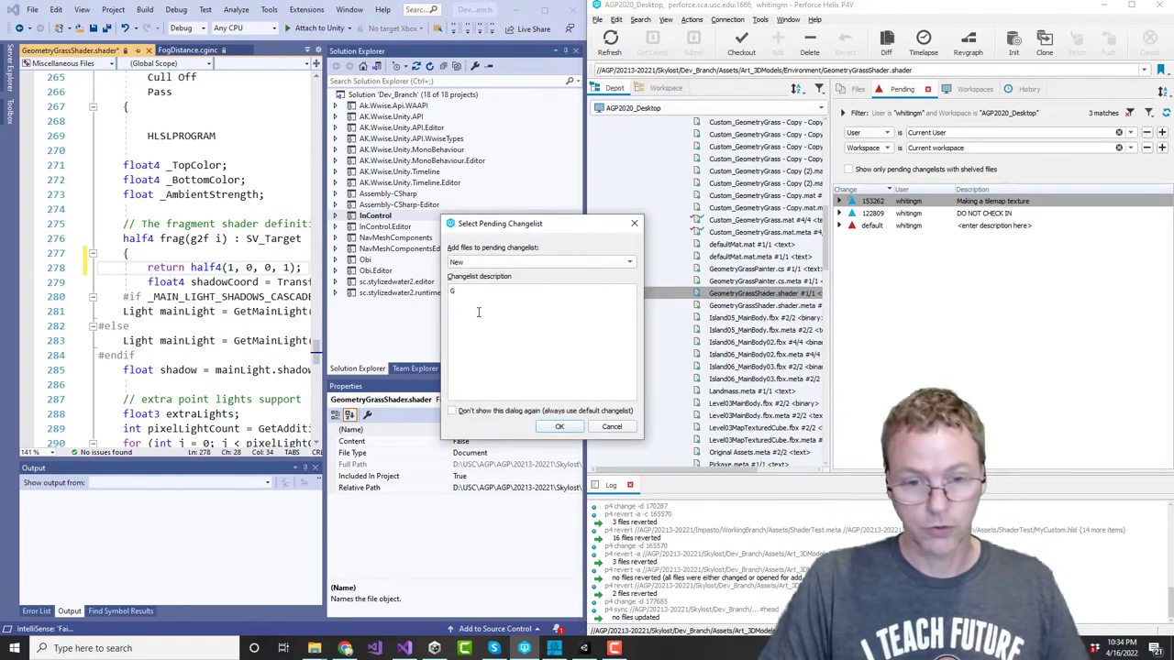
text(Grass Shader Fix)
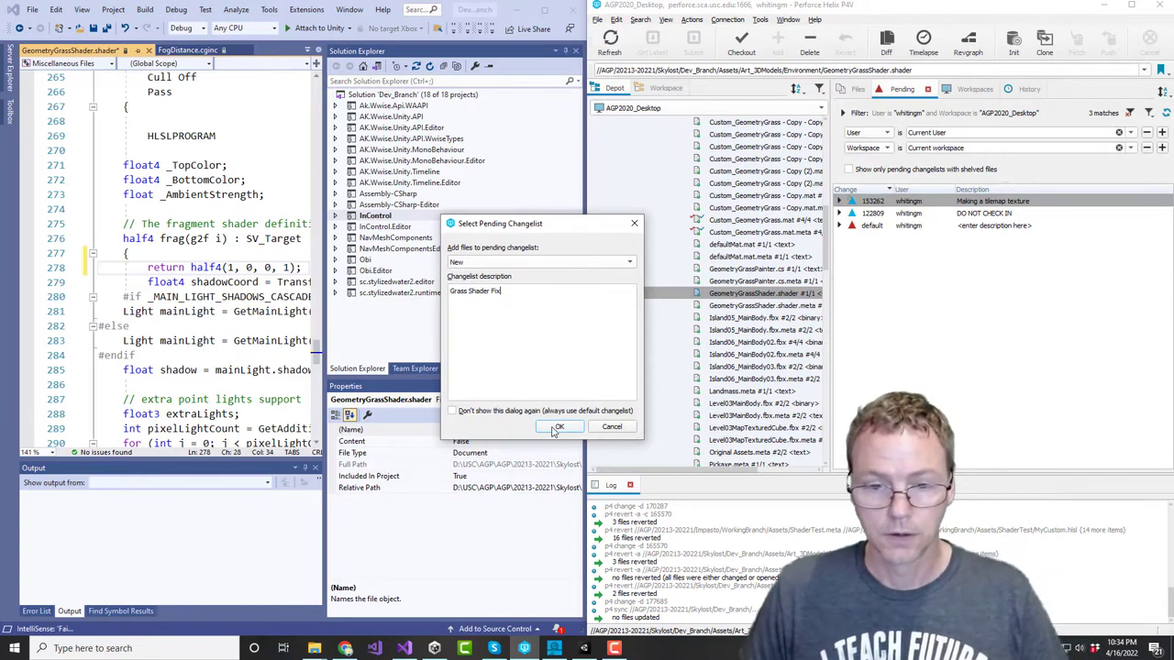
click(559, 427)
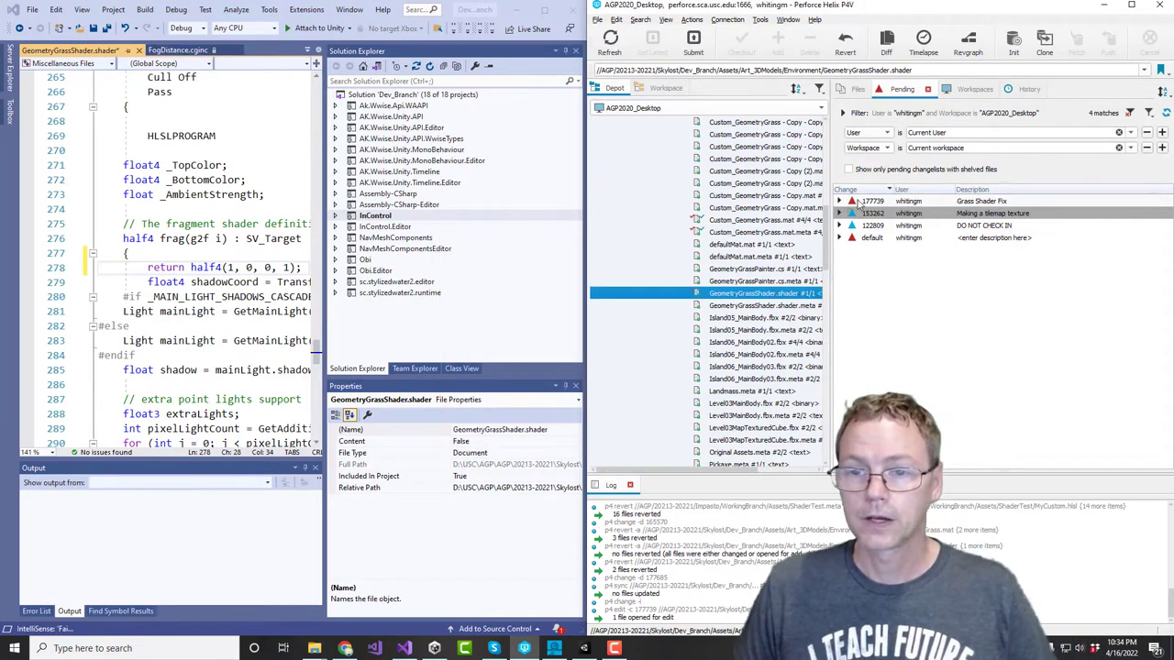
click(838, 201)
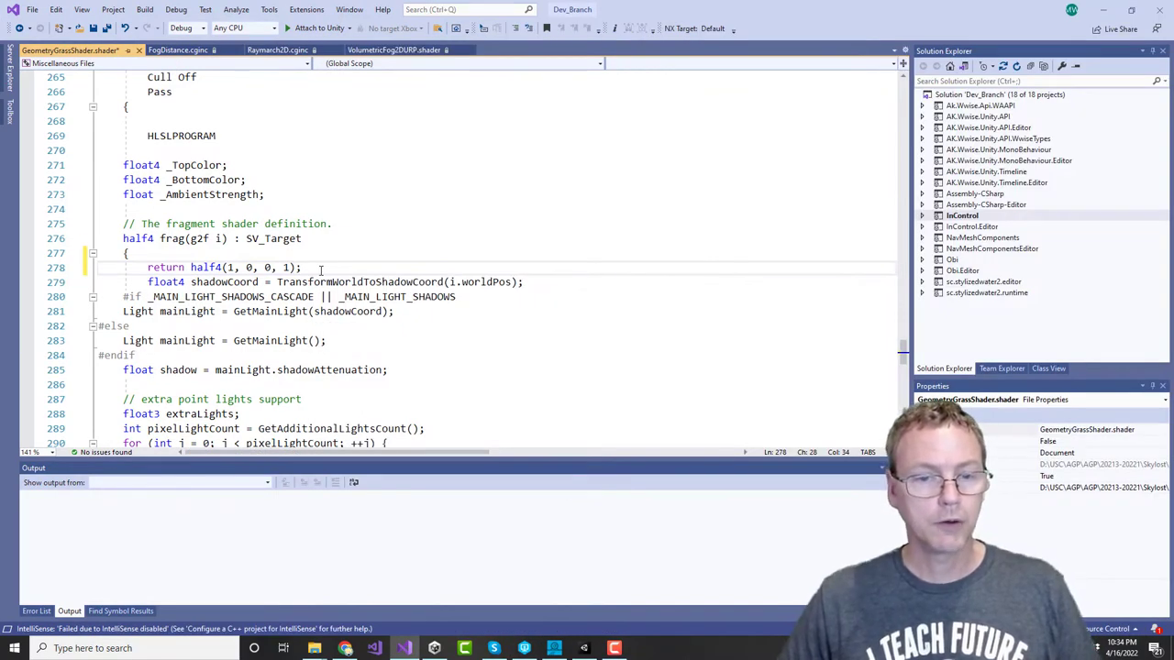
Step: Save GeometryGrassShader.shader in Visual Studio with Ctrl+S
key(ctrl+s)
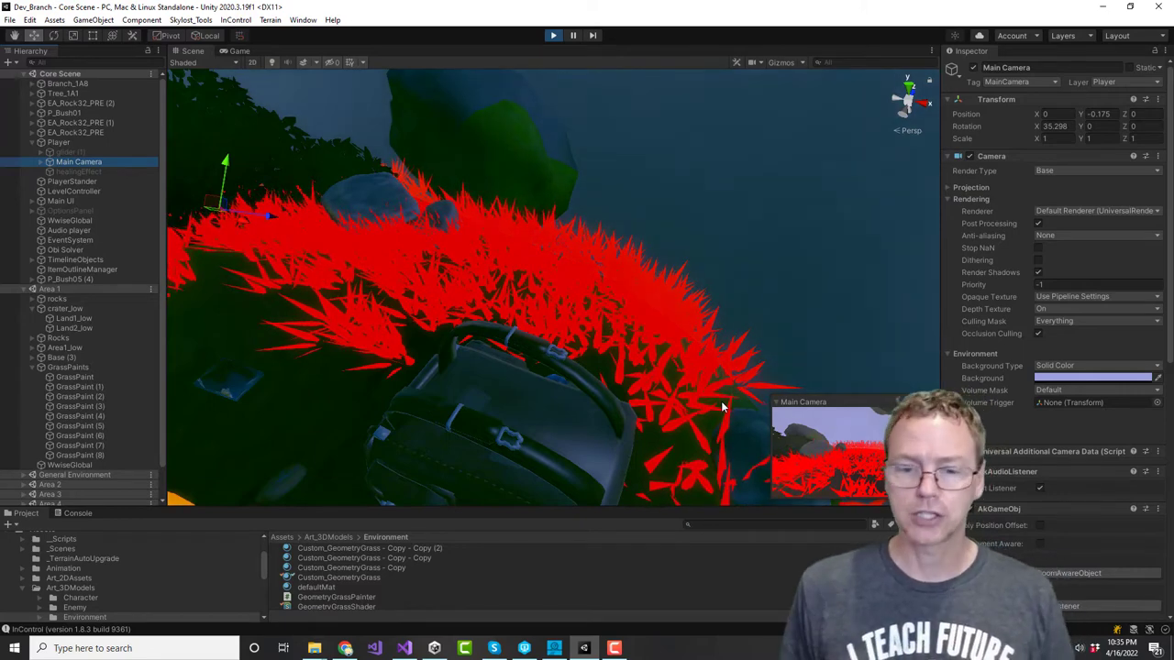
Step: View the solid red hillside grass in Unity's Game view, then return to Visual Studio
click(404, 649)
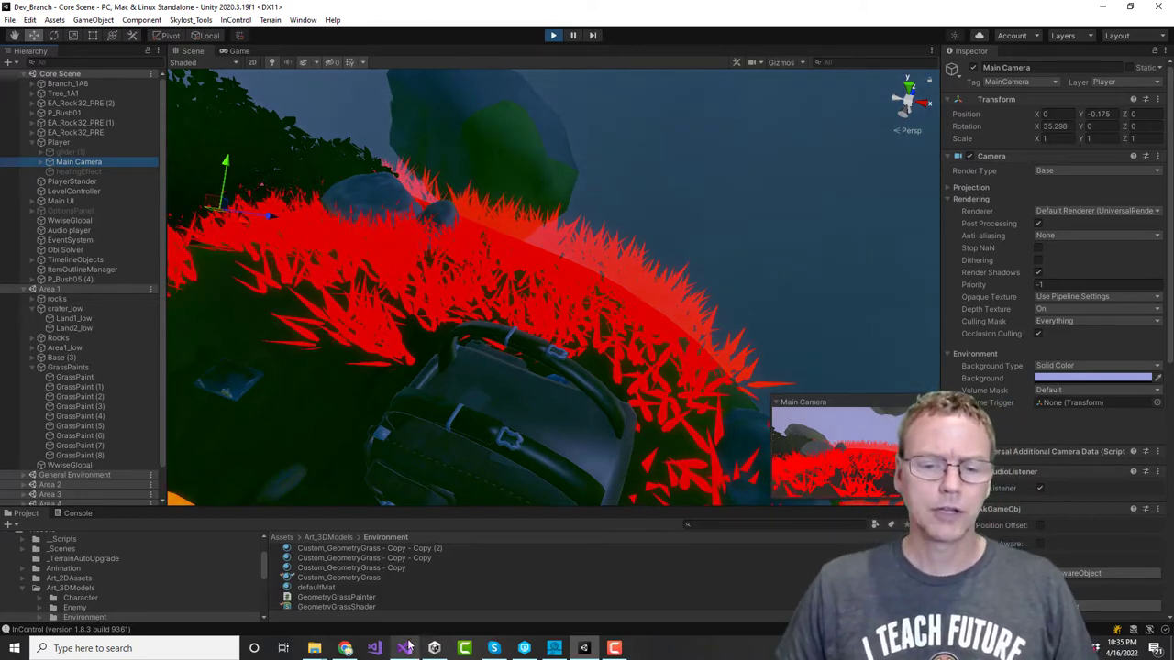
click(404, 648)
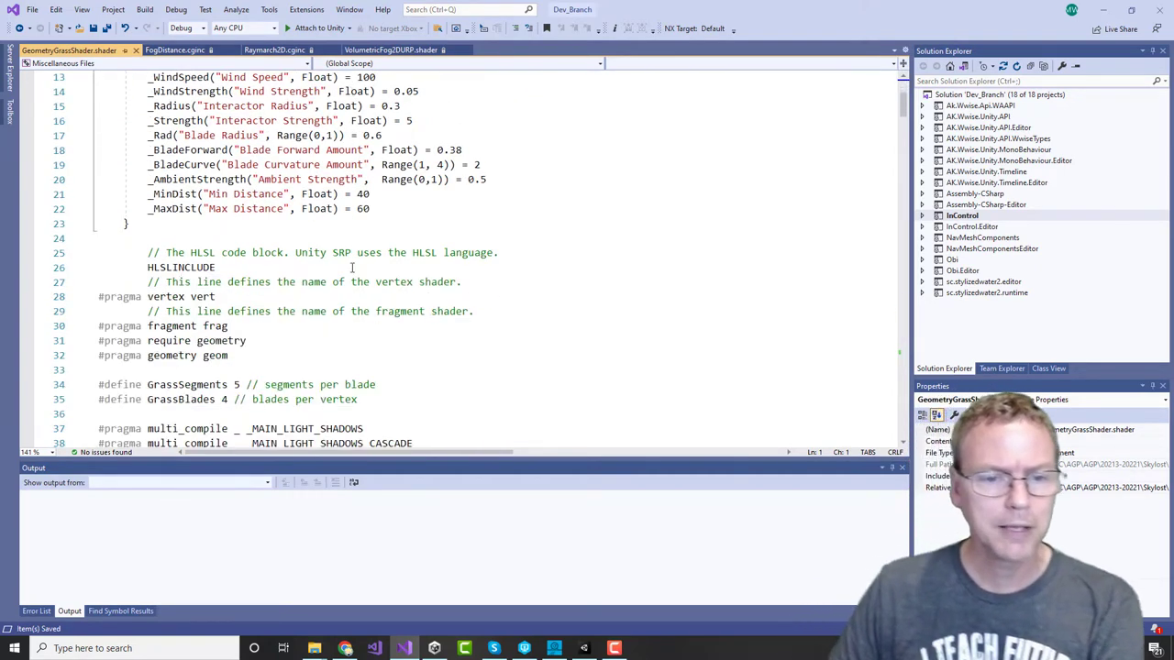
scroll(down, 3)
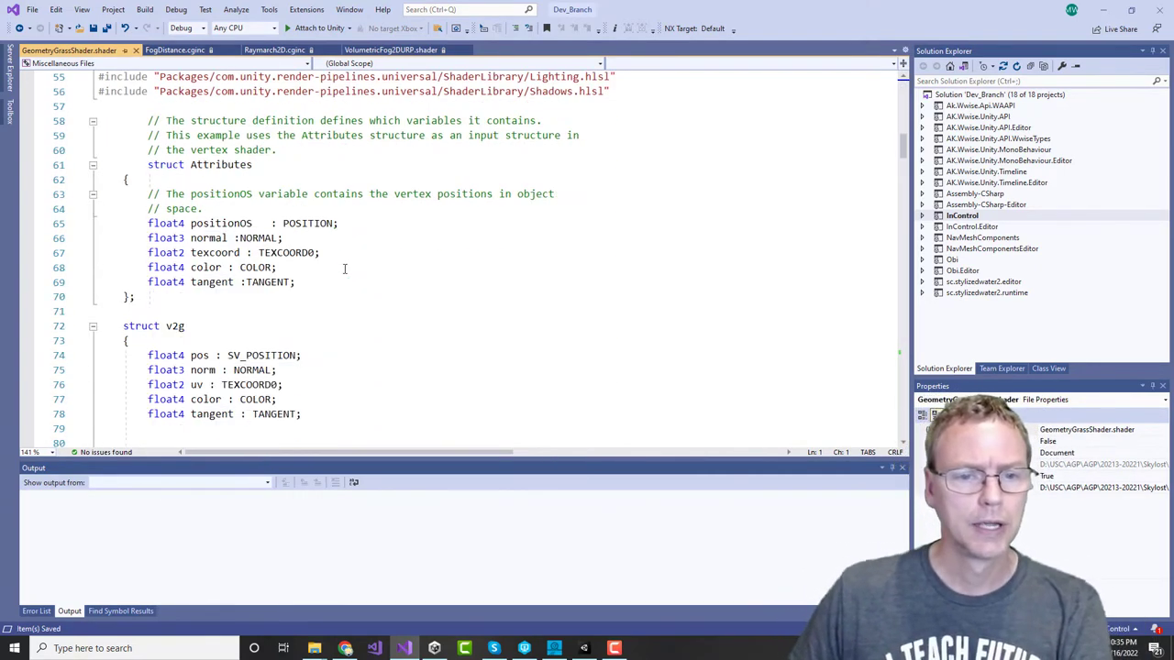
scroll(down, 3)
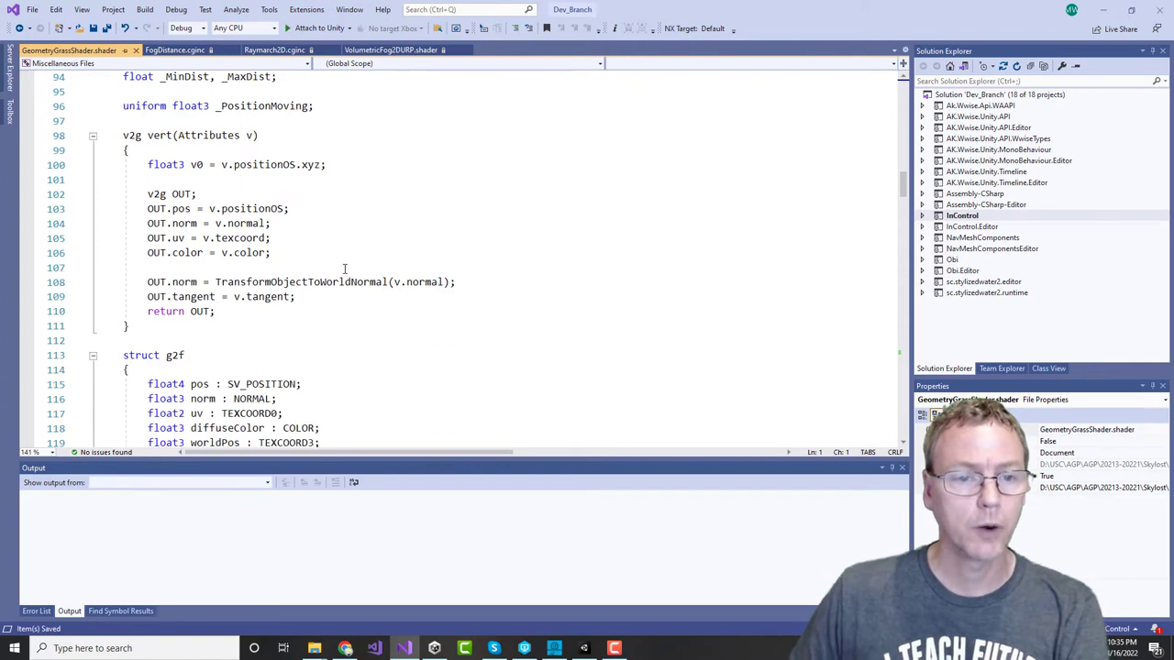
scroll(down, 3)
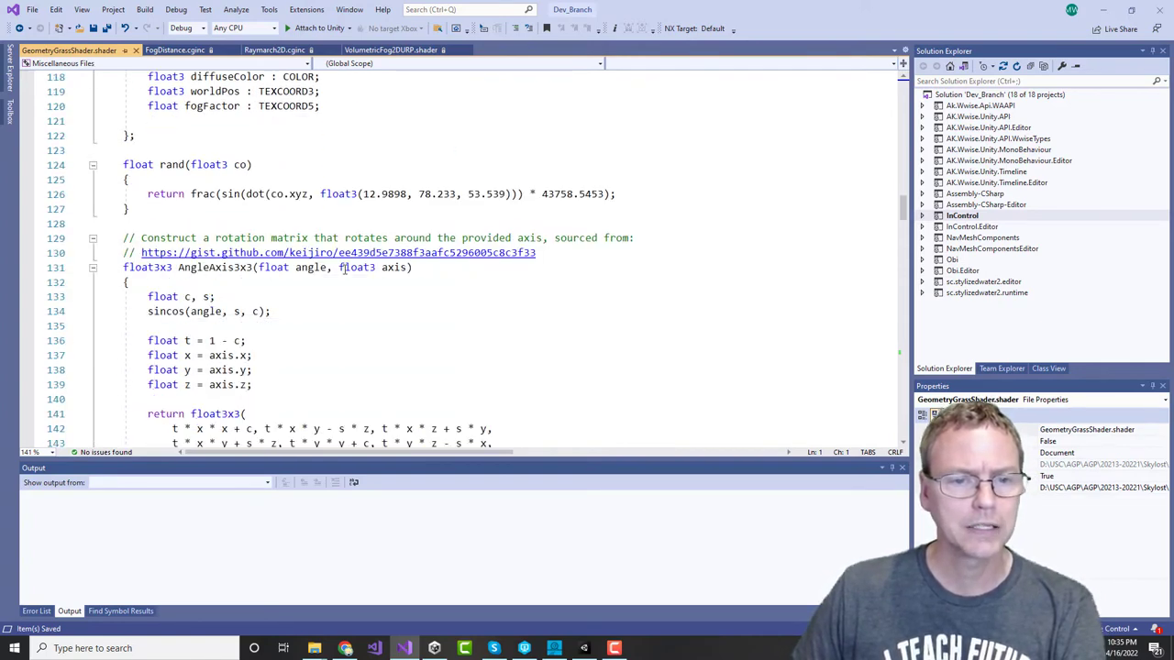
scroll(down, 3)
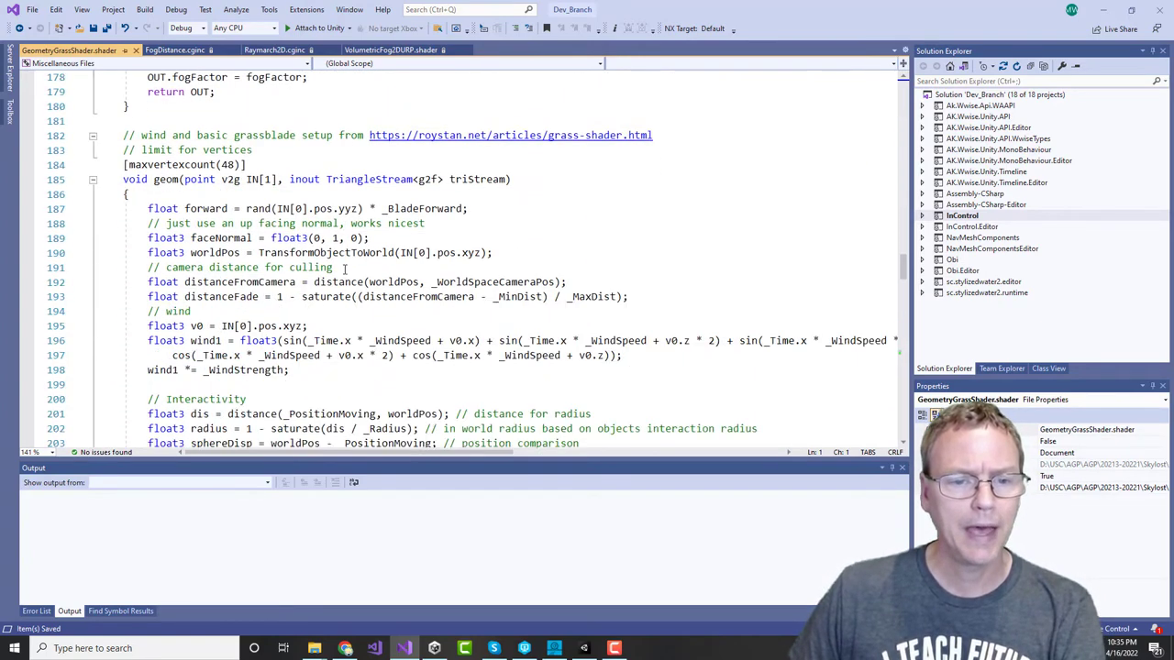
scroll(down, 3)
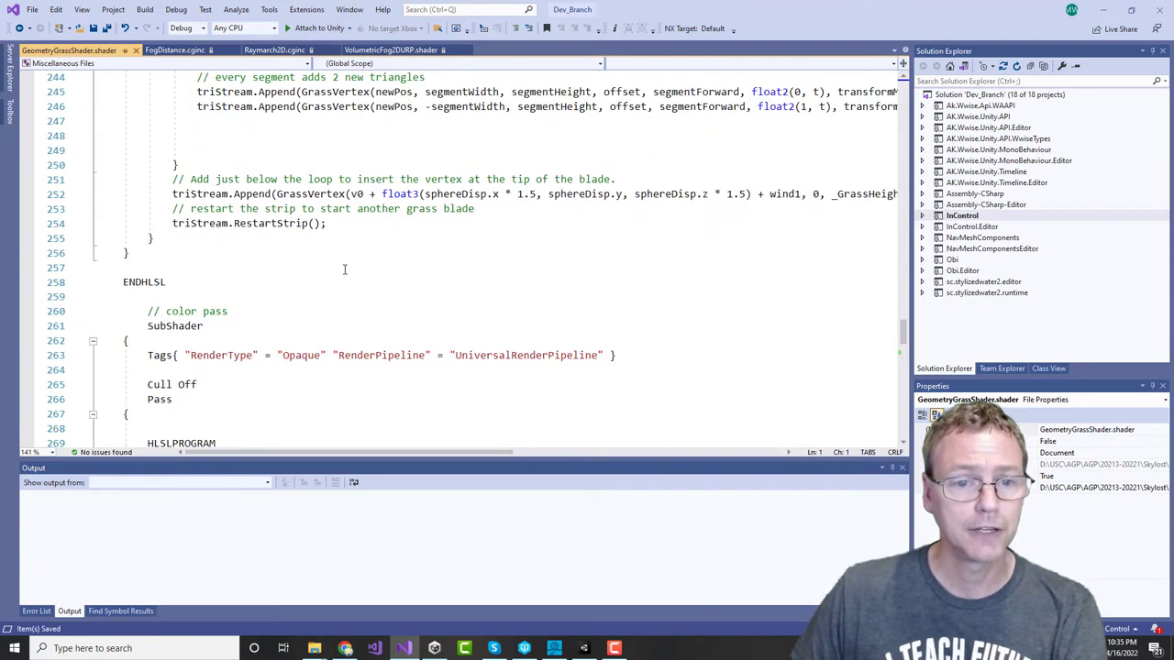
double_click(174, 237)
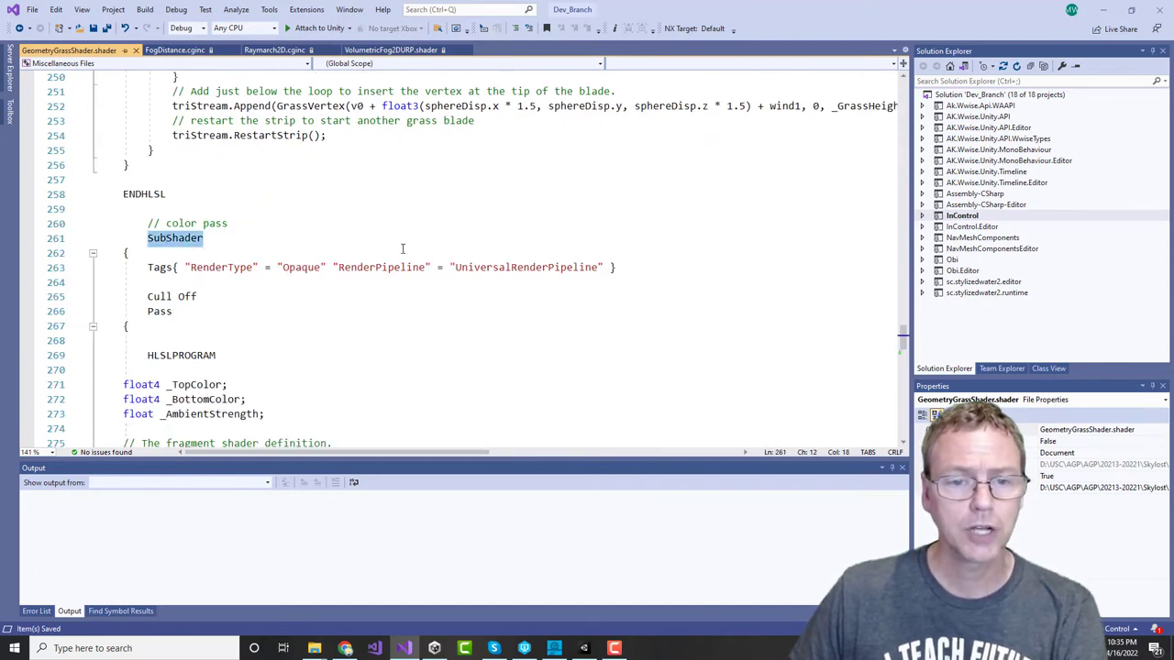
scroll(down, 3)
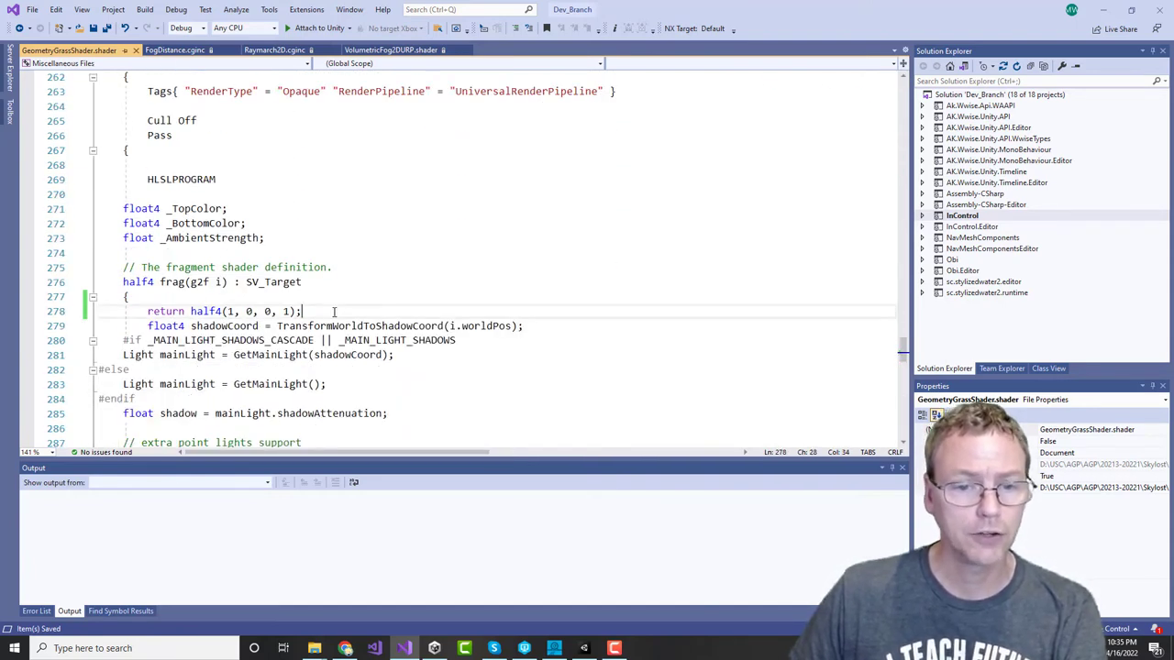
scroll(up, 3)
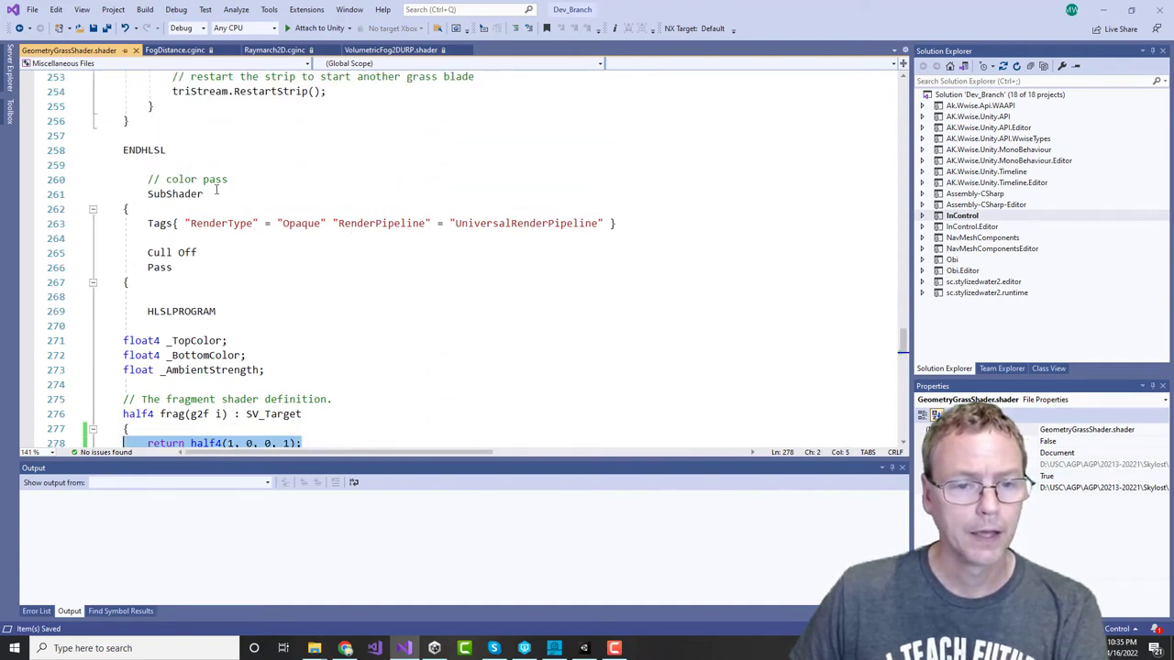
click(173, 267)
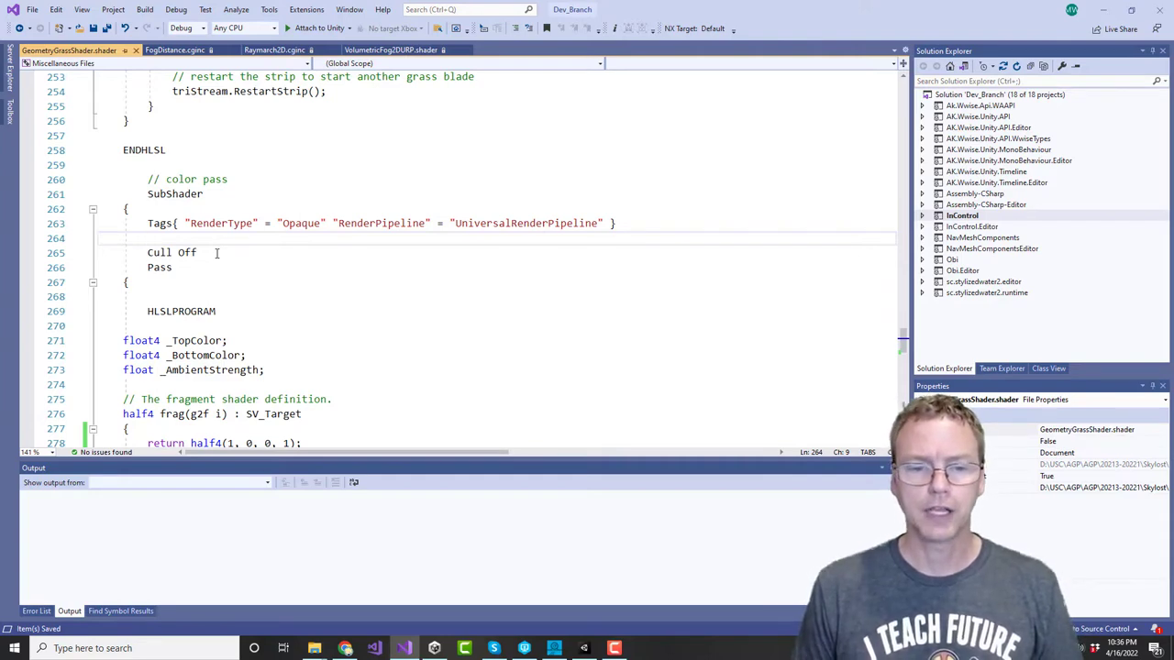
Step: Try a yellow half4 debug colour on the grass, then restore the red value
scroll(down, 3)
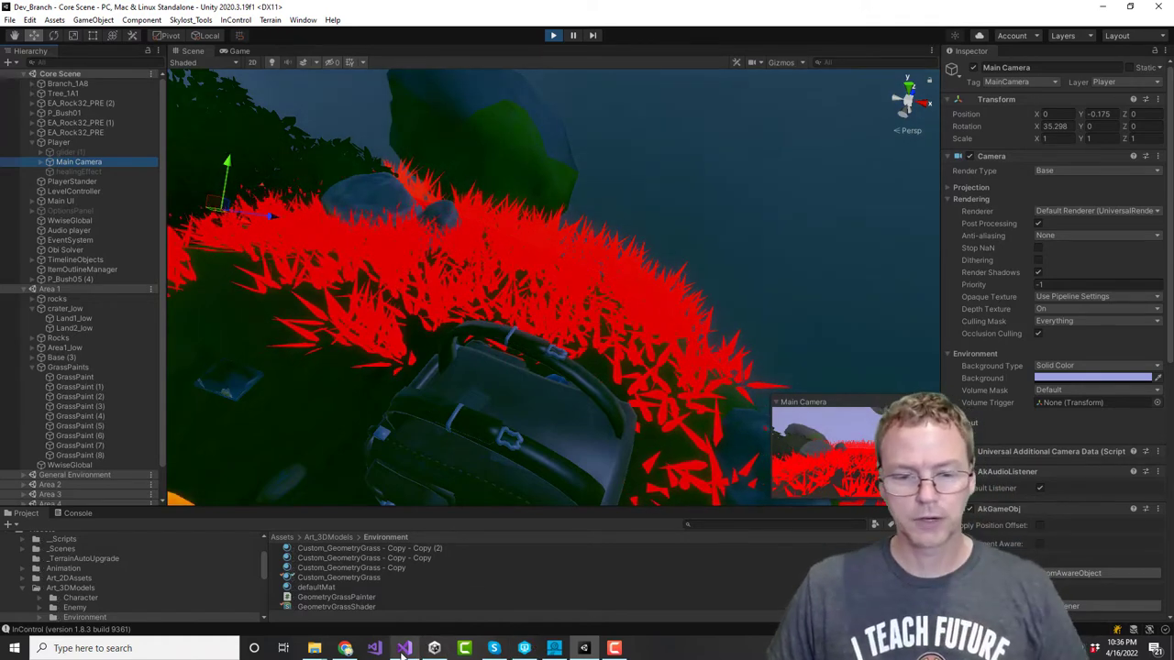
click(404, 648)
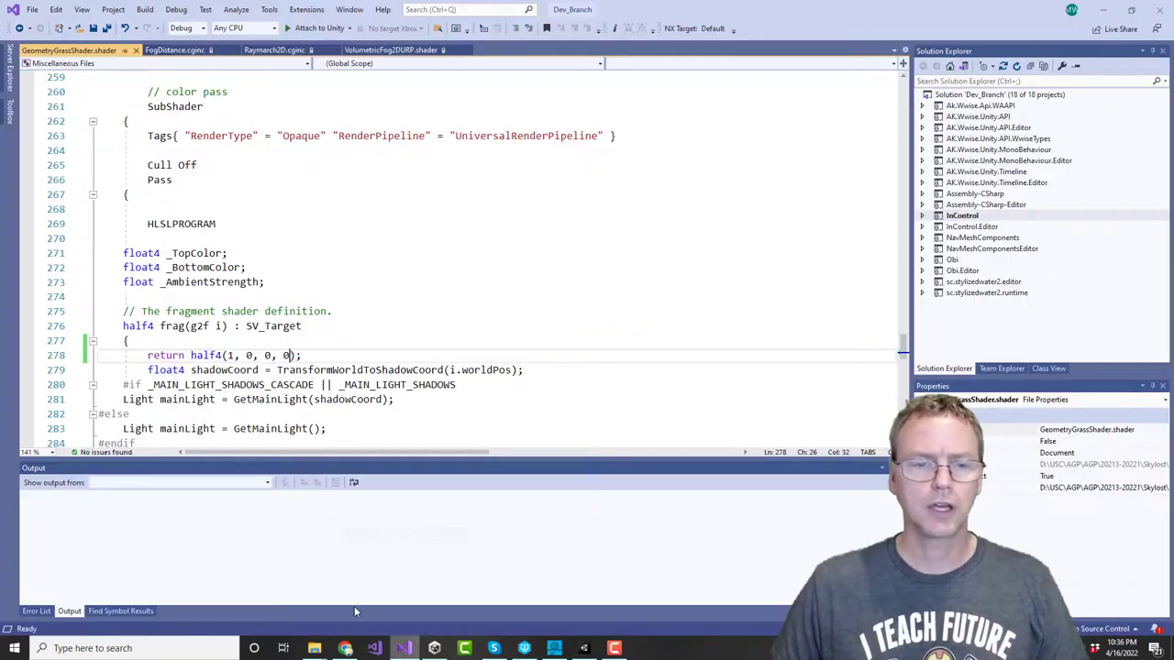
text(1)
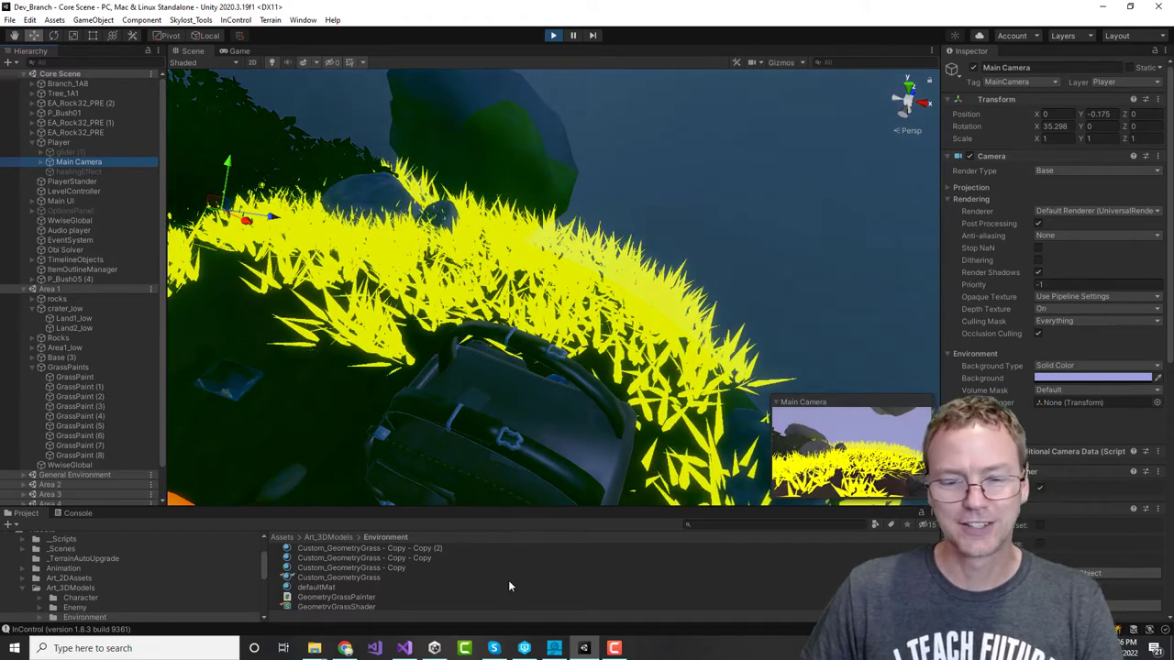
click(405, 648)
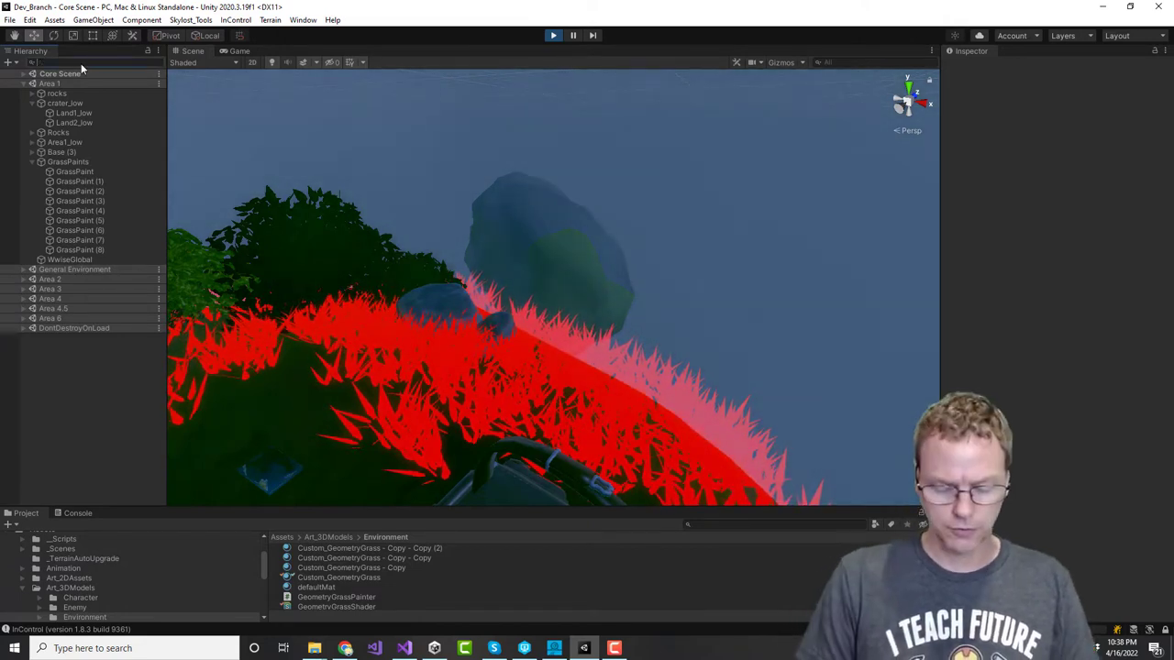
Step: Search the Hierarchy for 'fog', select Fog Volume and inspect its VolumetricFog material
text(fog)
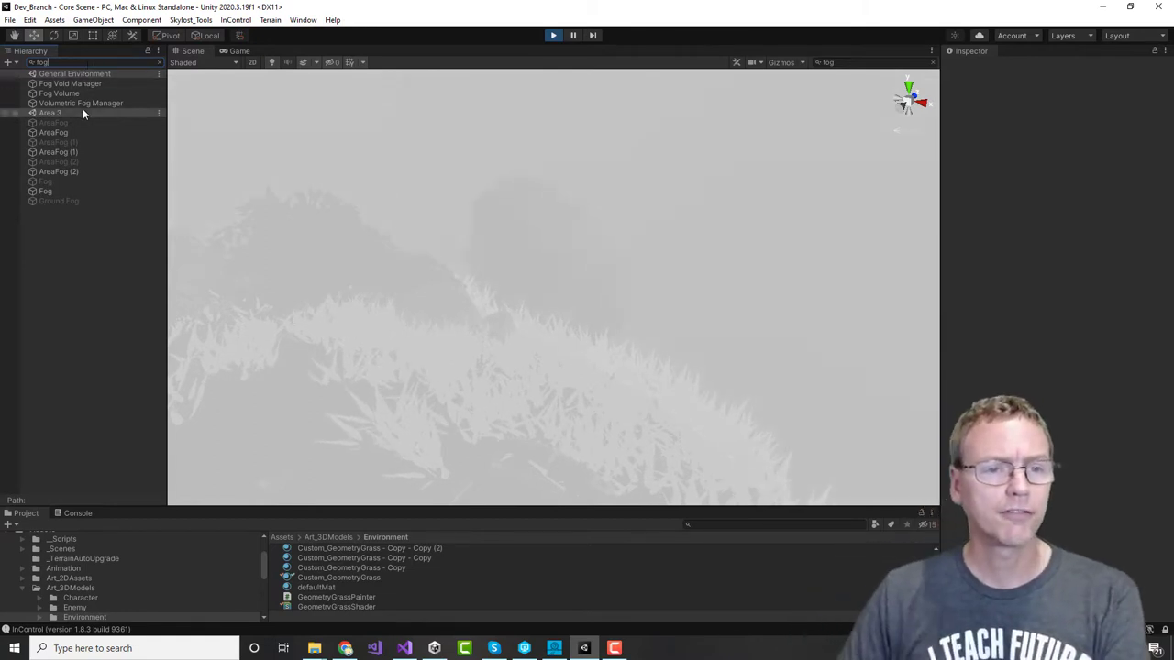
click(59, 94)
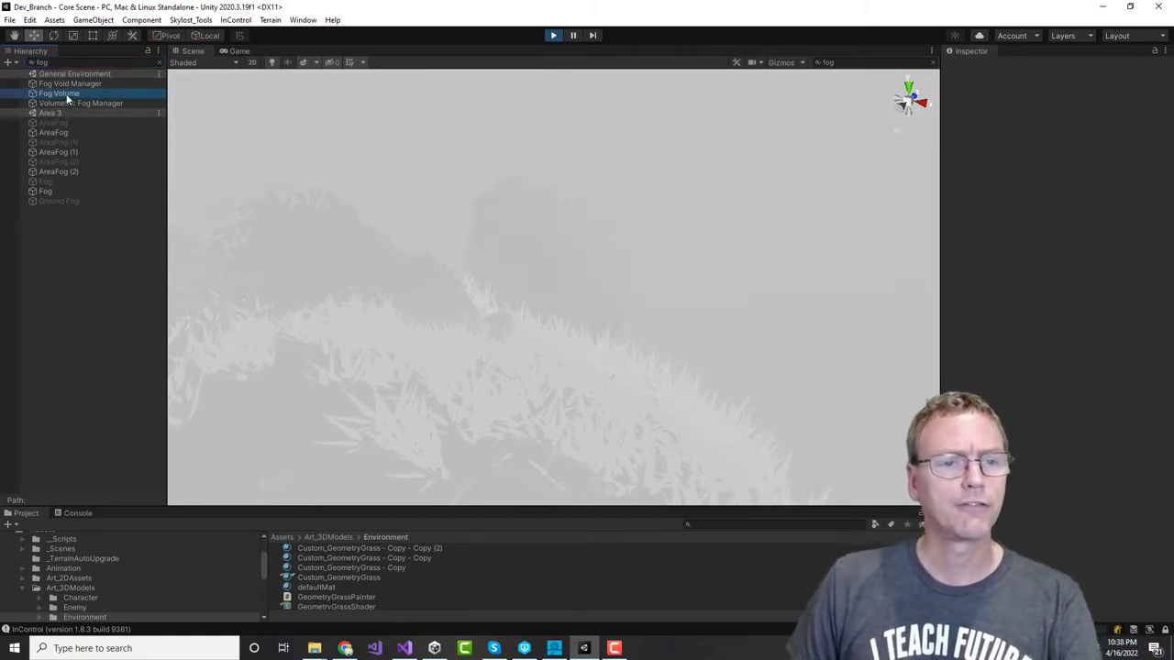
click(59, 93)
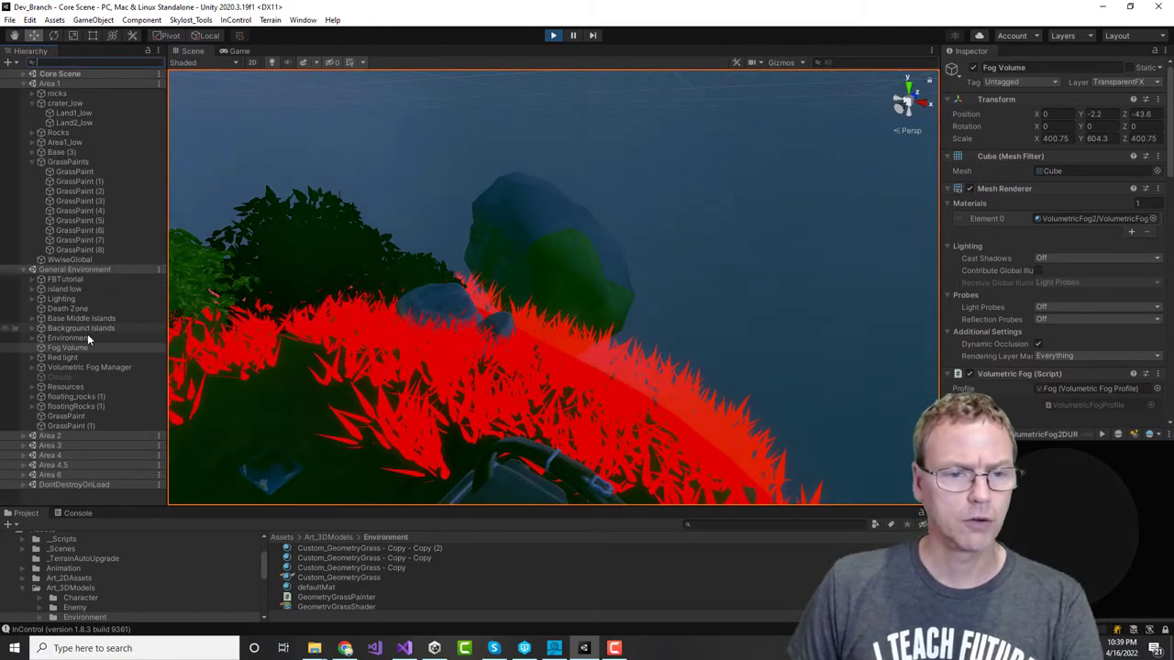
click(67, 348)
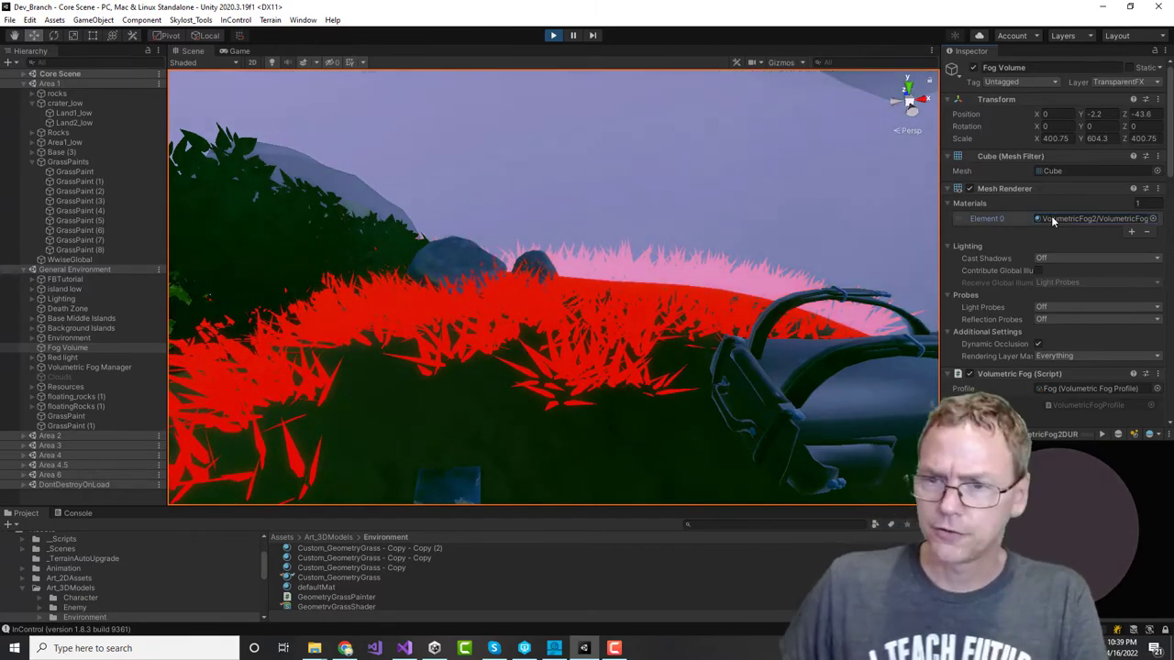
Step: Open the Fog Volume material's VolumetricFog2DURP shader source in Visual Studio
click(1092, 218)
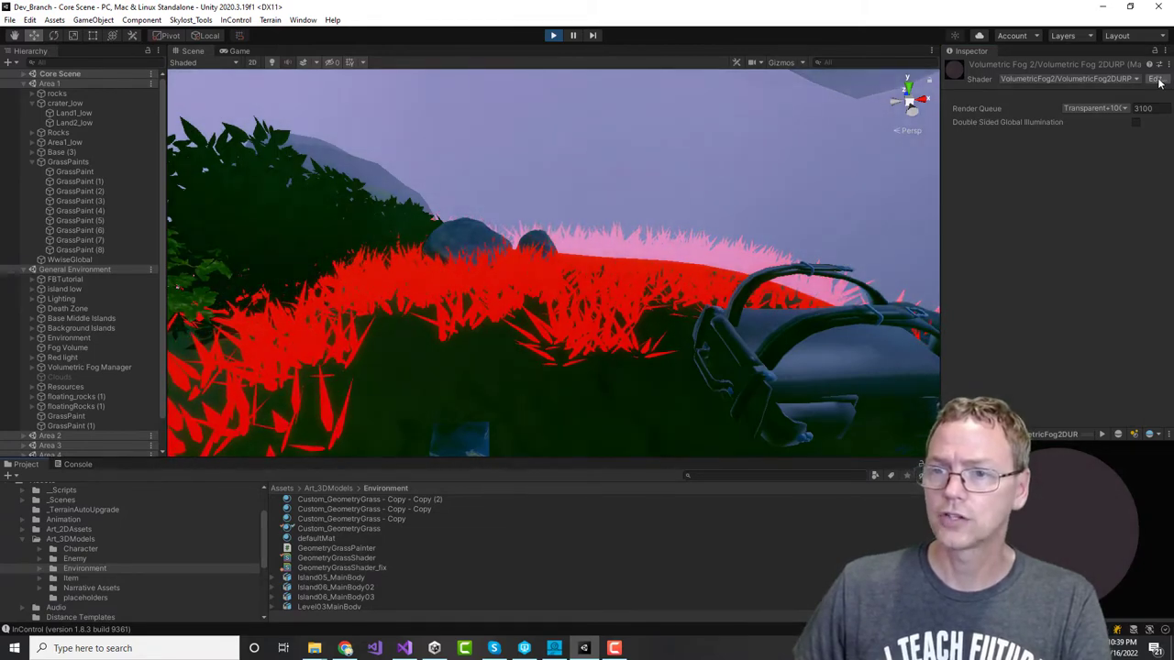
click(403, 649)
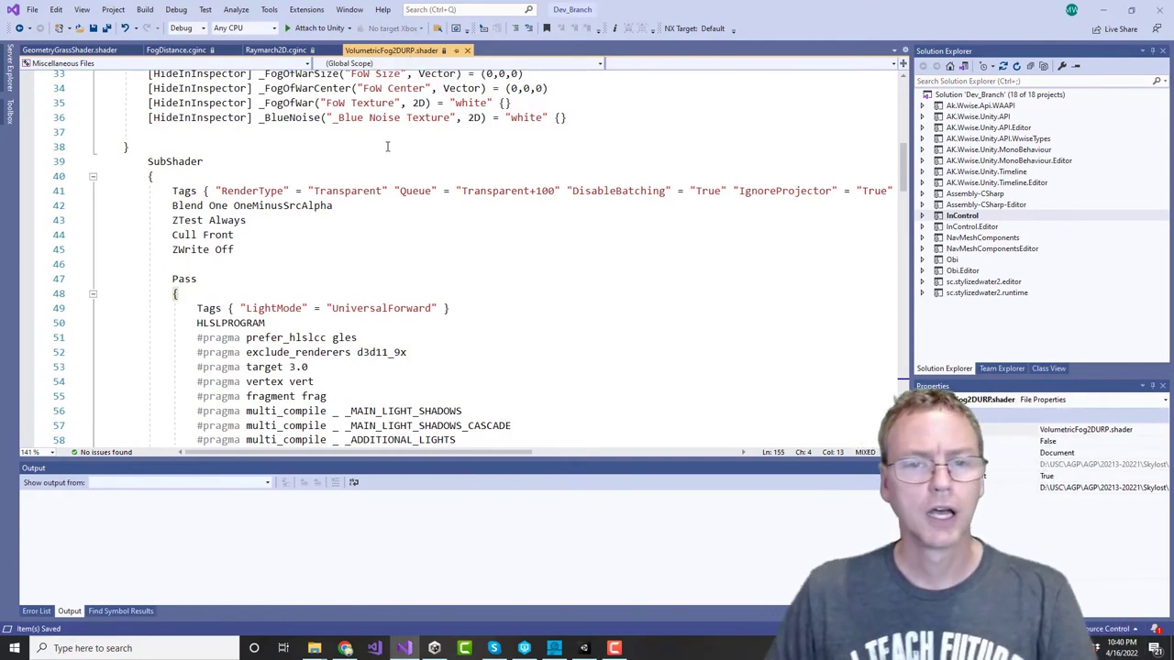
Step: Insert 'return half4(0, 1, 0, 1);' as the first line of the fog shader's frag function
scroll(up, 3)
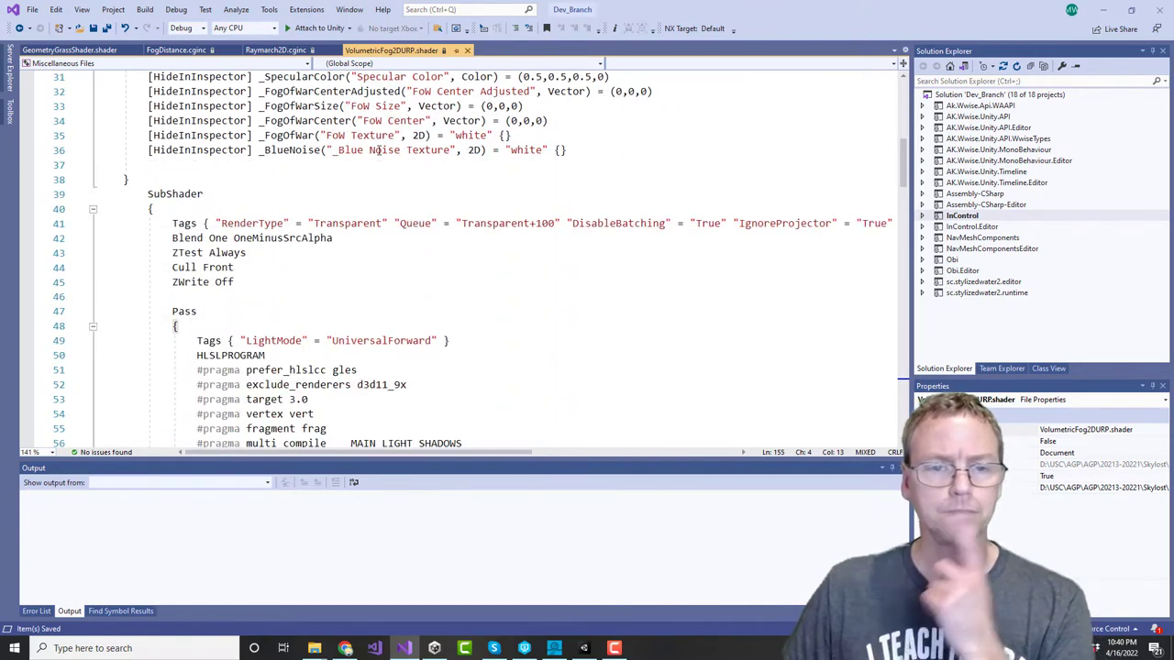
scroll(down, 3)
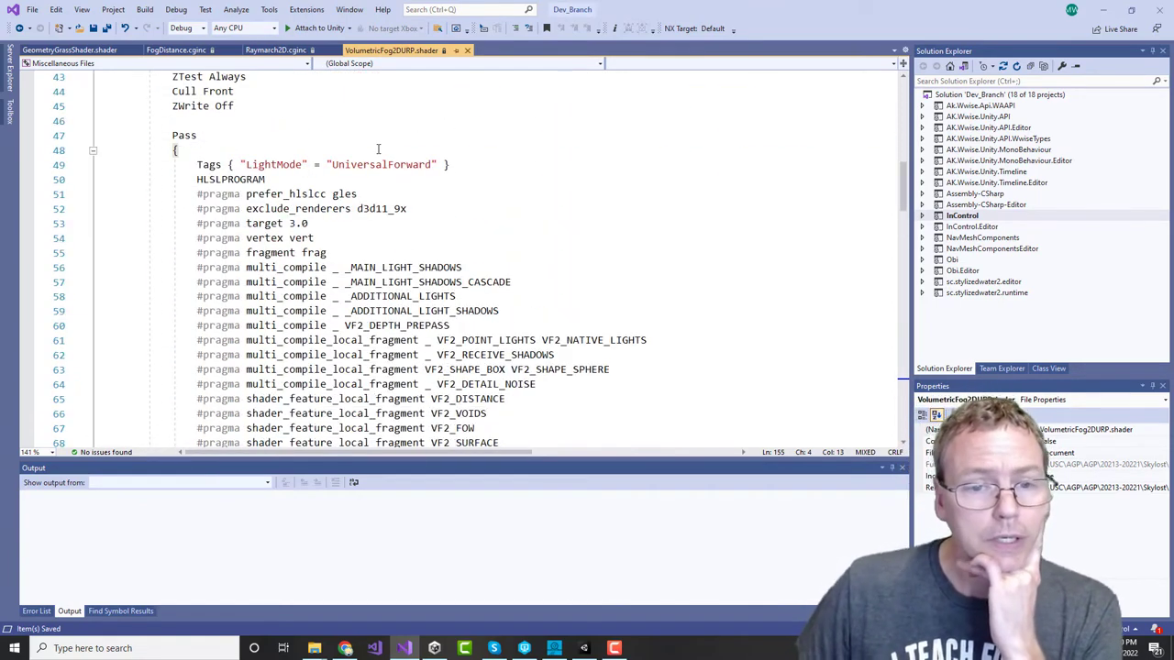
scroll(down, 3)
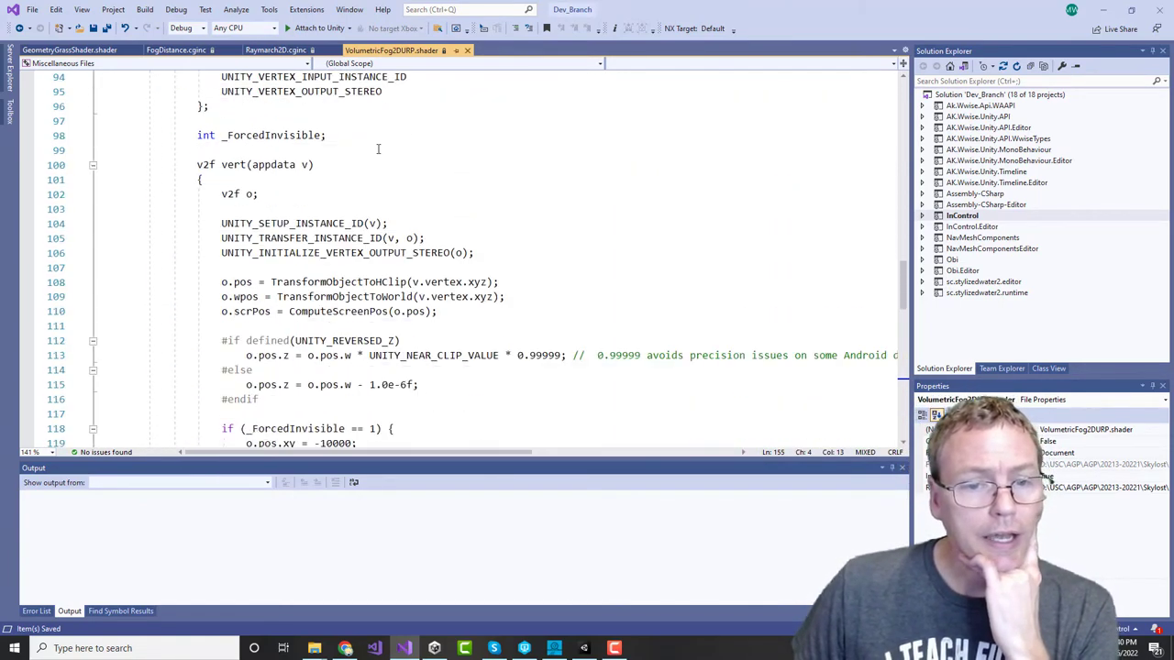
scroll(down, 3)
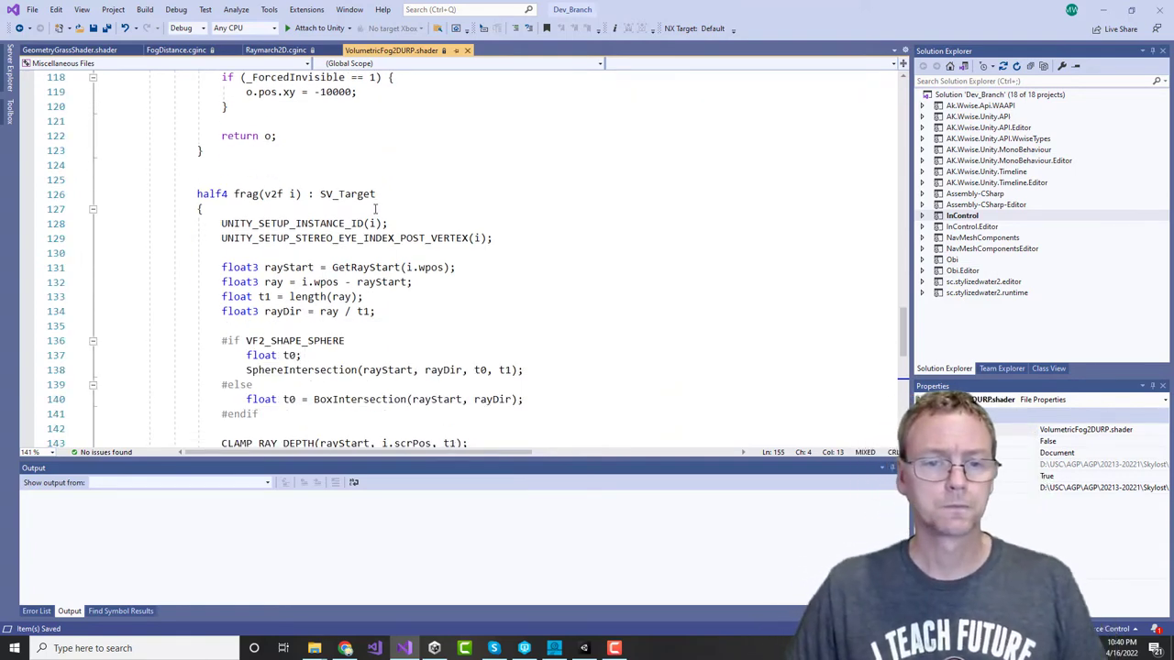
scroll(down, 3)
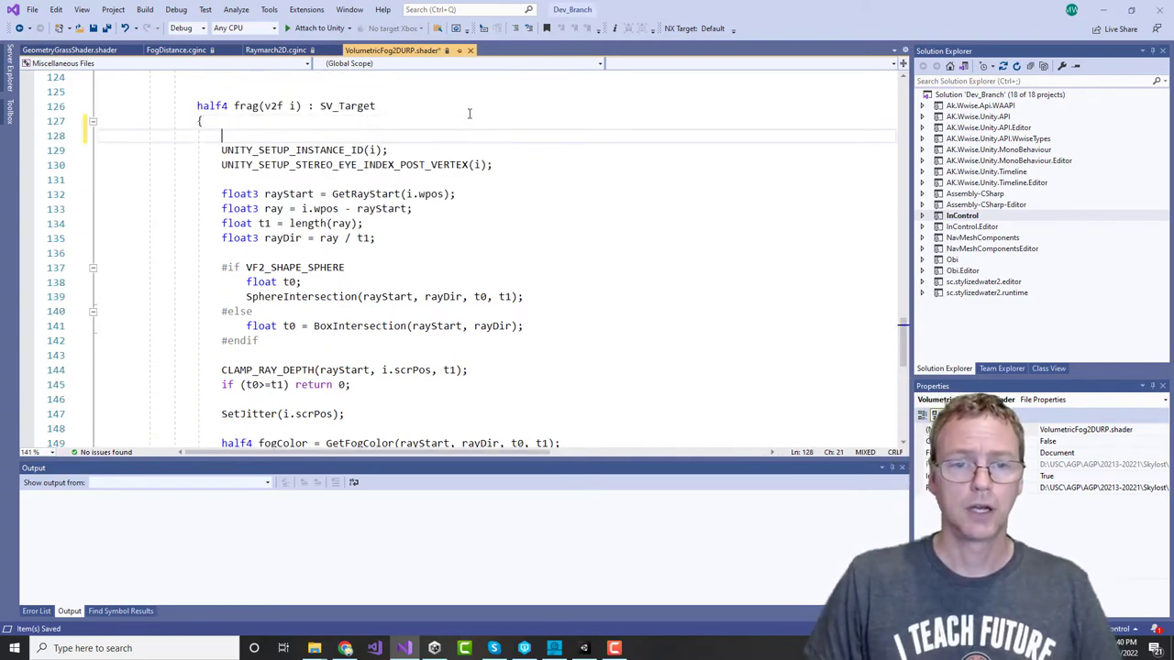
text(retu)
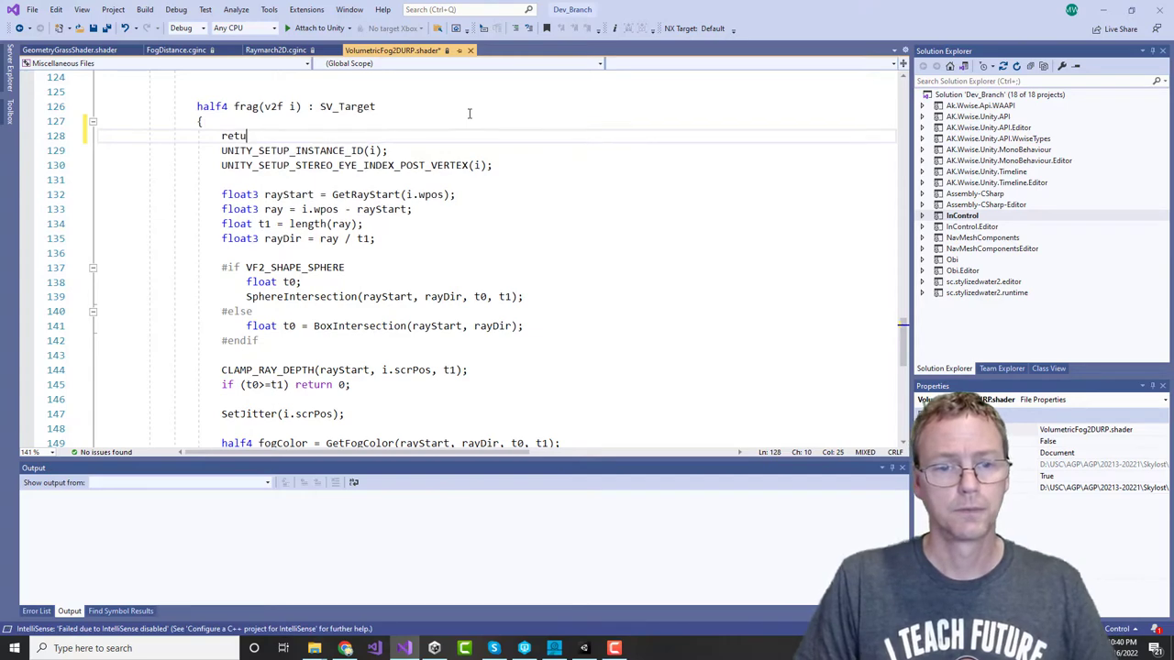
text(rn half4()
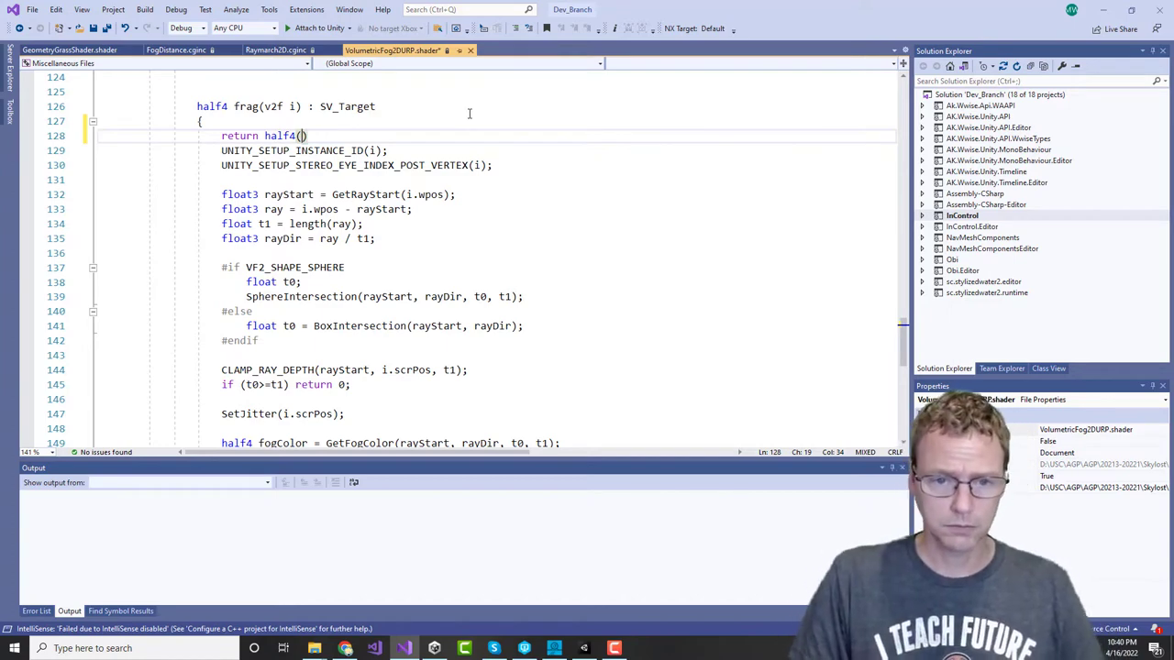
text(0, 1)
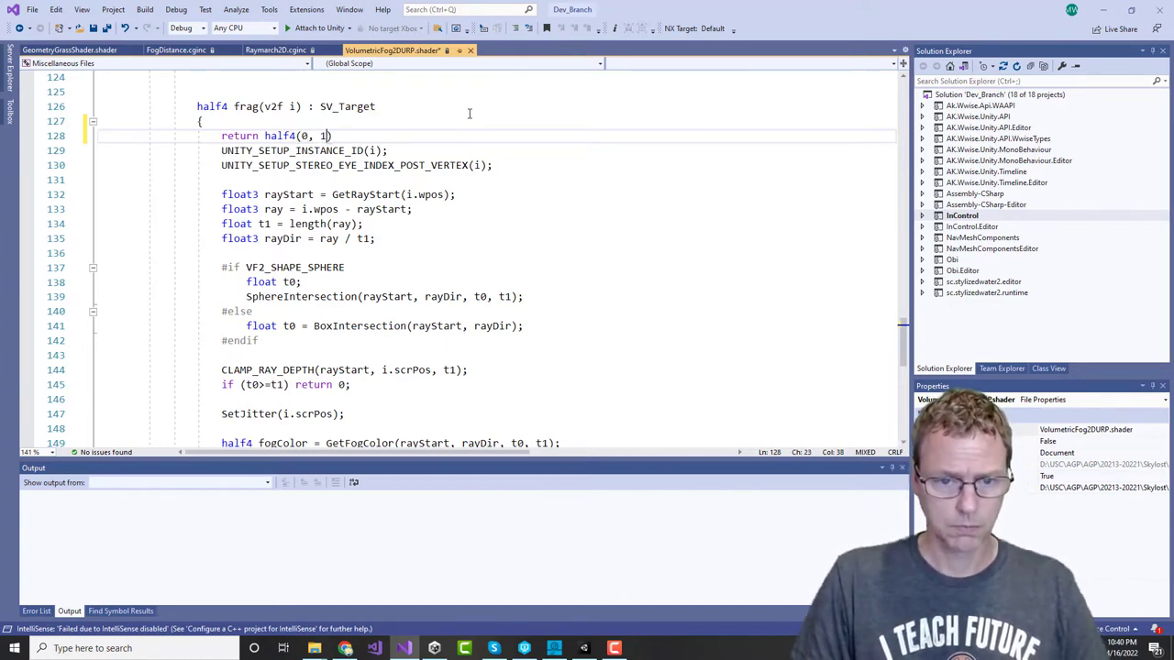
text(, 0, 1);)
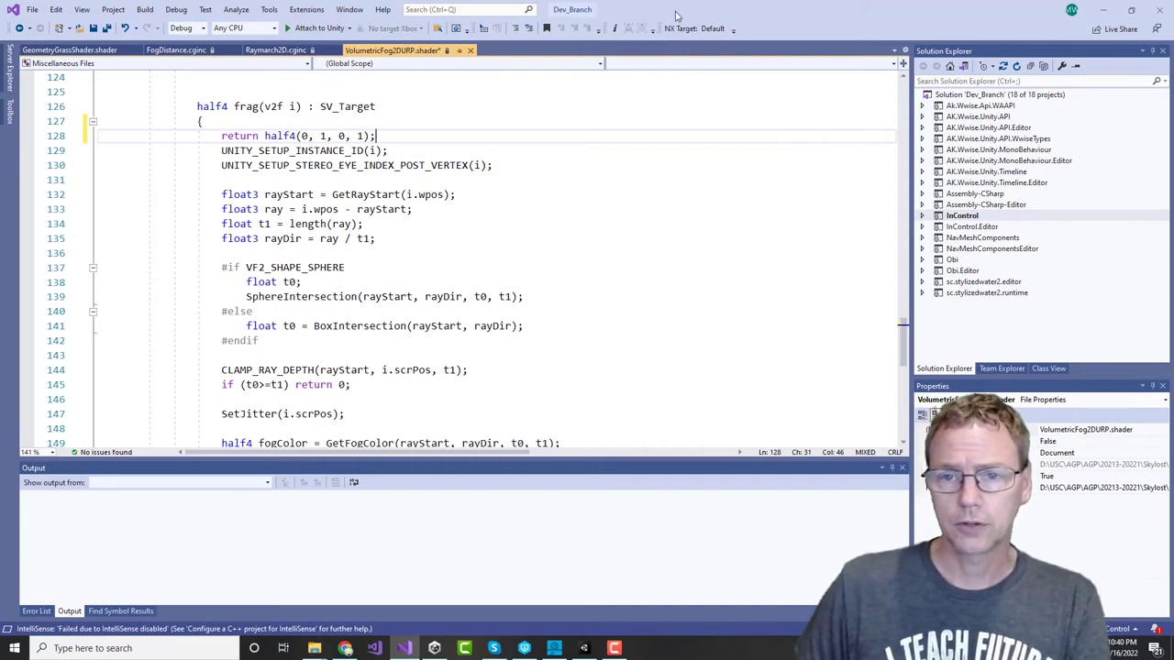
key(alt+tab)
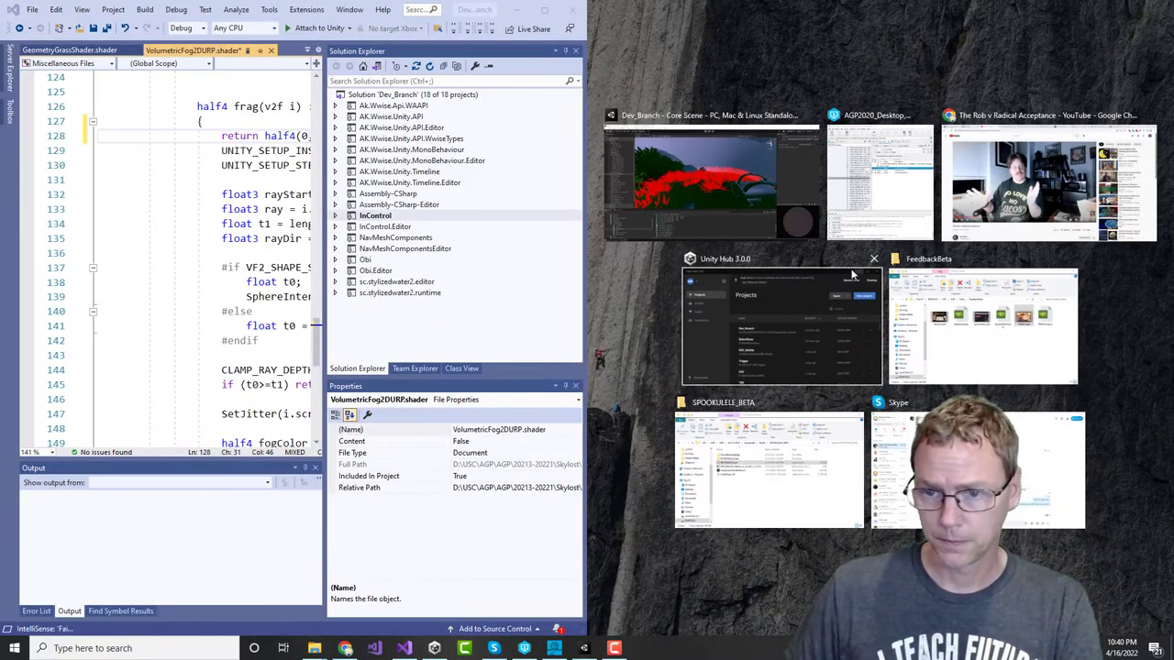
Step: Snap P4V beside Visual Studio and locate VolumetricFog2DURP.shader in the depot
click(879, 184)
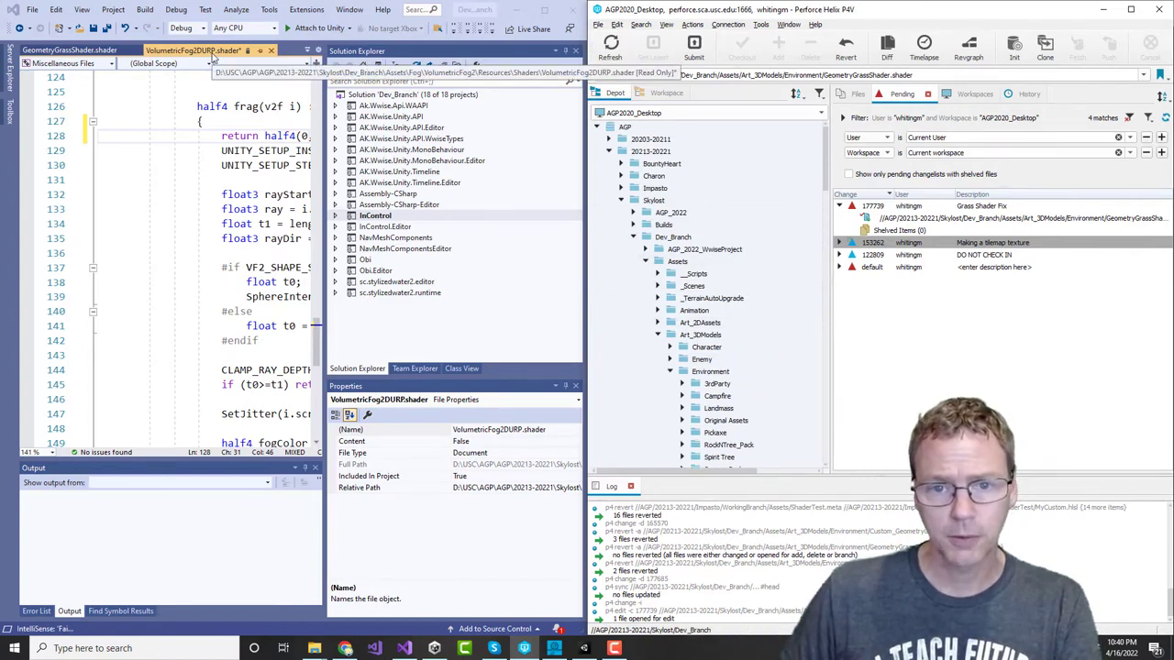
click(678, 261)
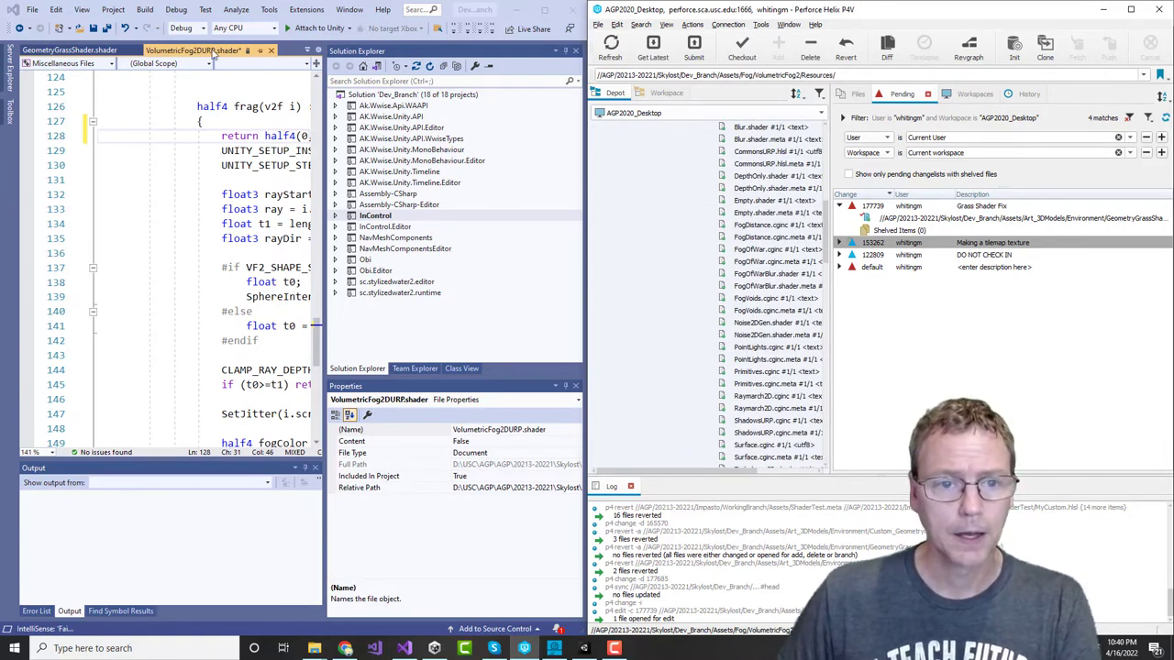
scroll(down, 3)
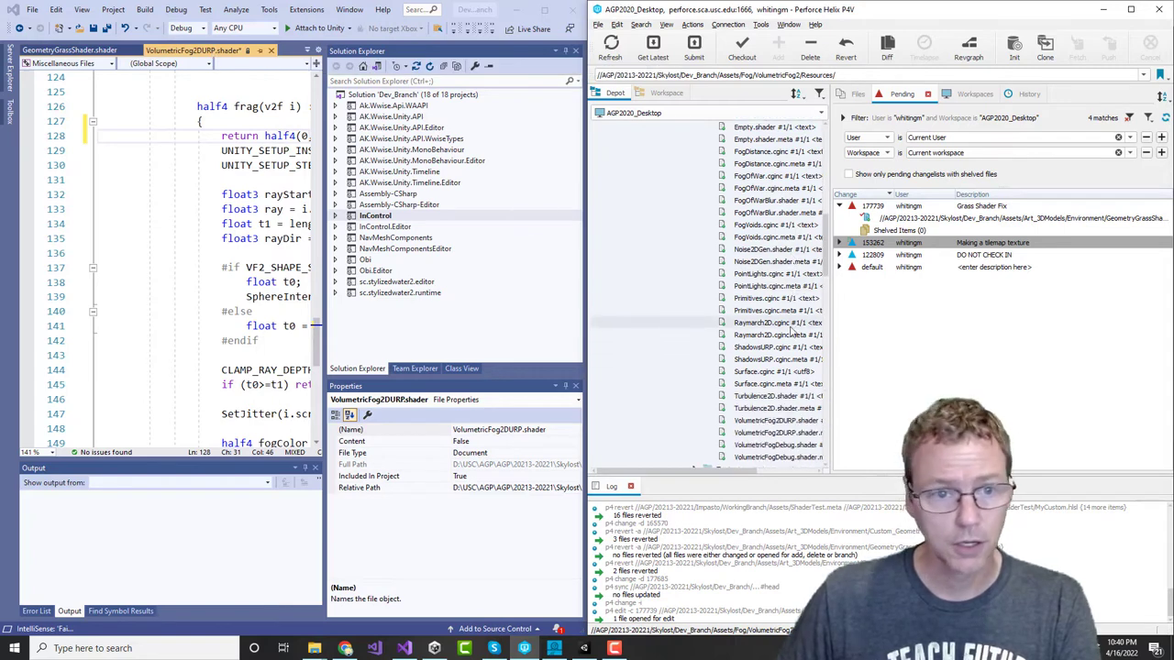
scroll(down, 3)
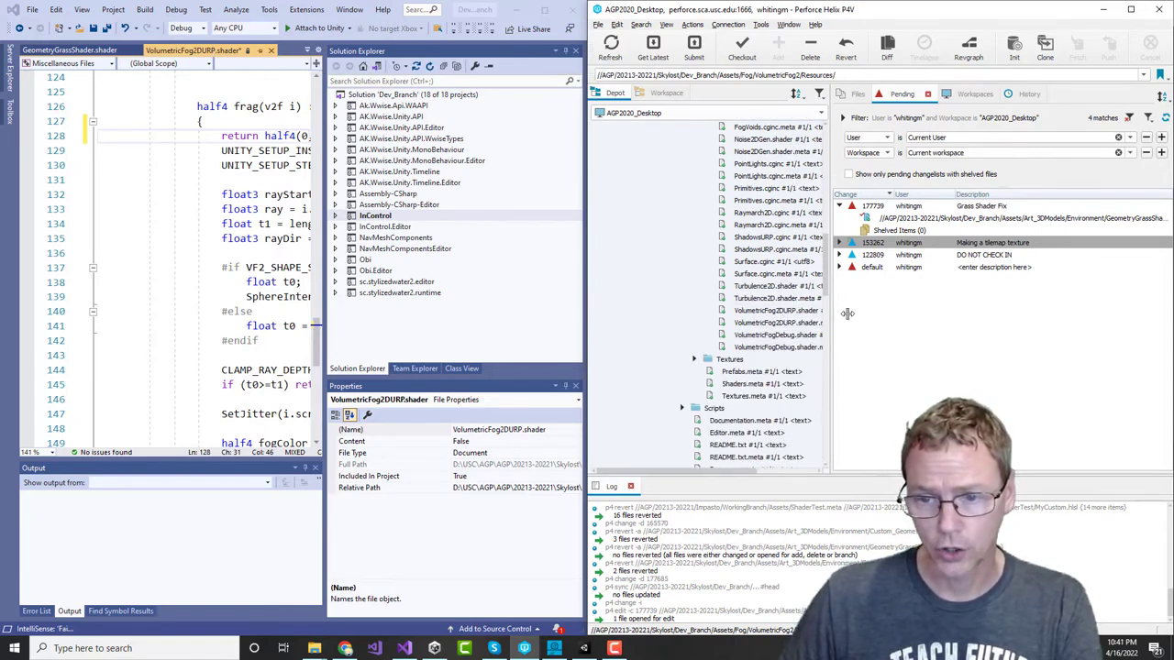
Step: Check out VolumetricFog2DURP.shader into changelist 177739 (Grass Shader Fix) and save it
right_click(780, 310)
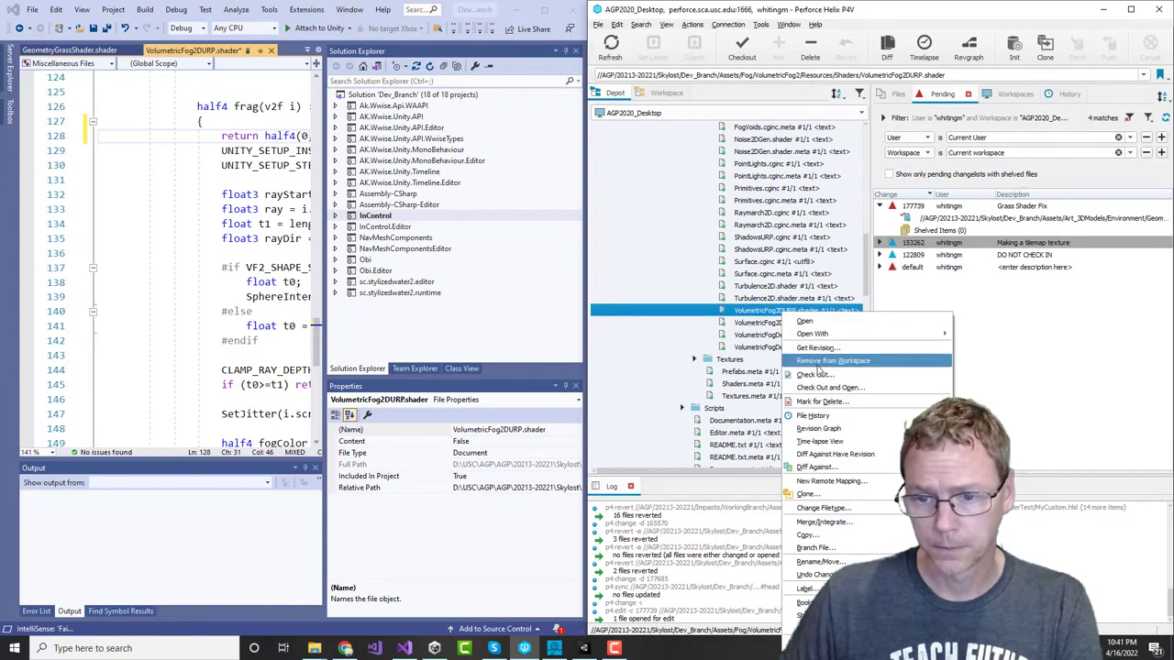
click(832, 360)
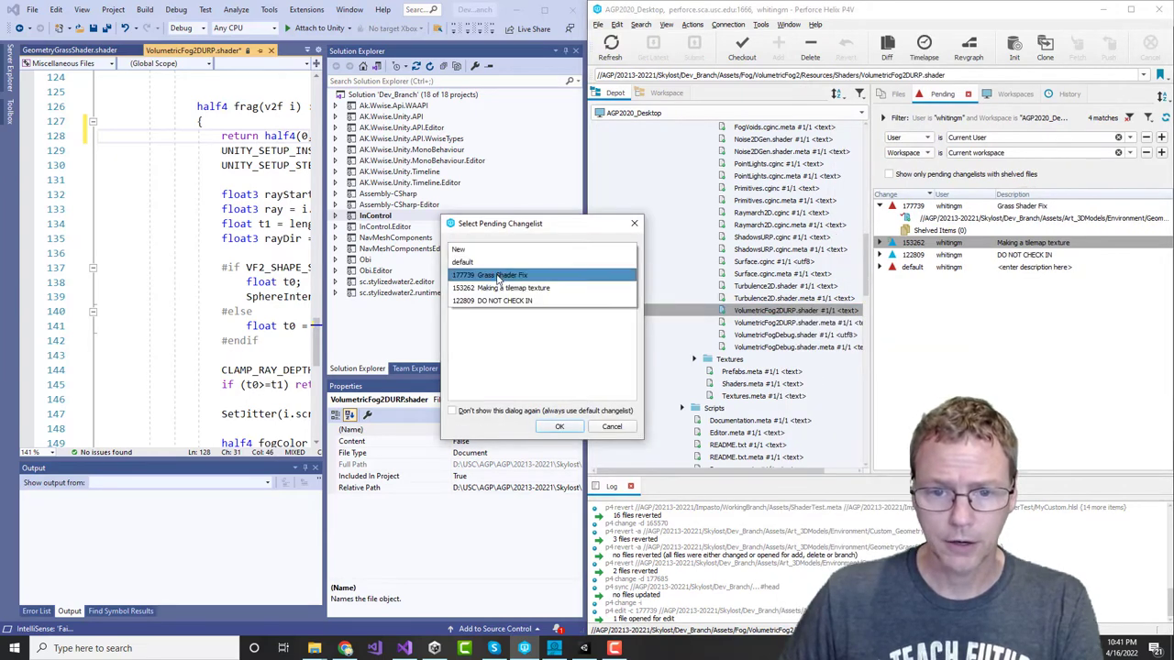
click(560, 426)
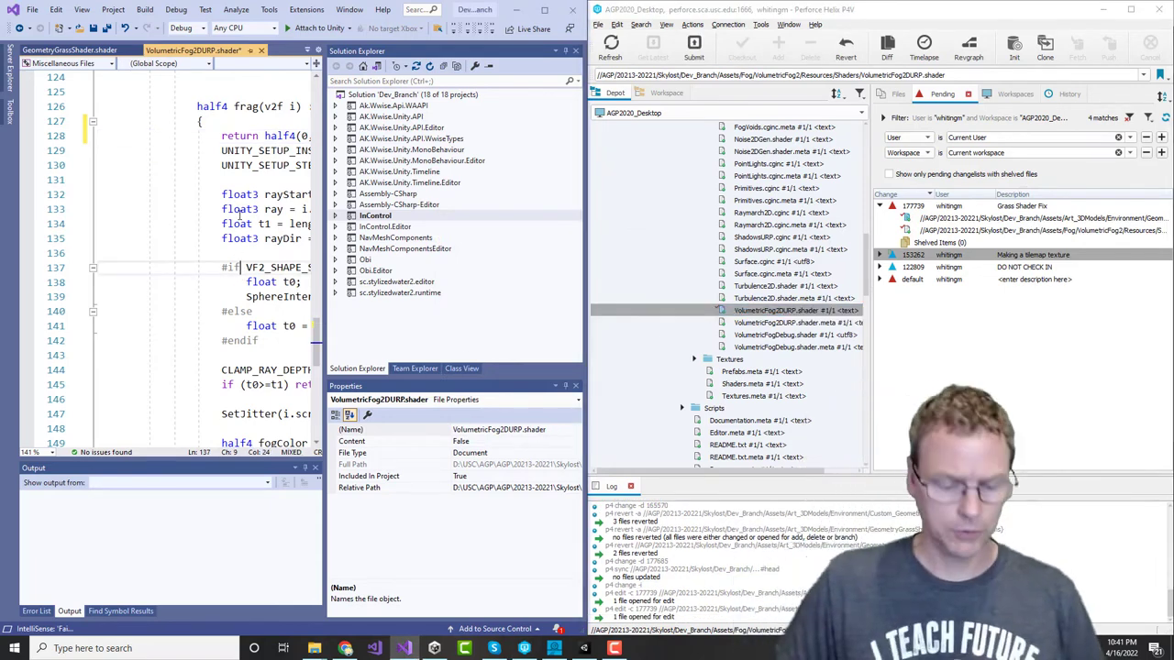
key(ctrl+s)
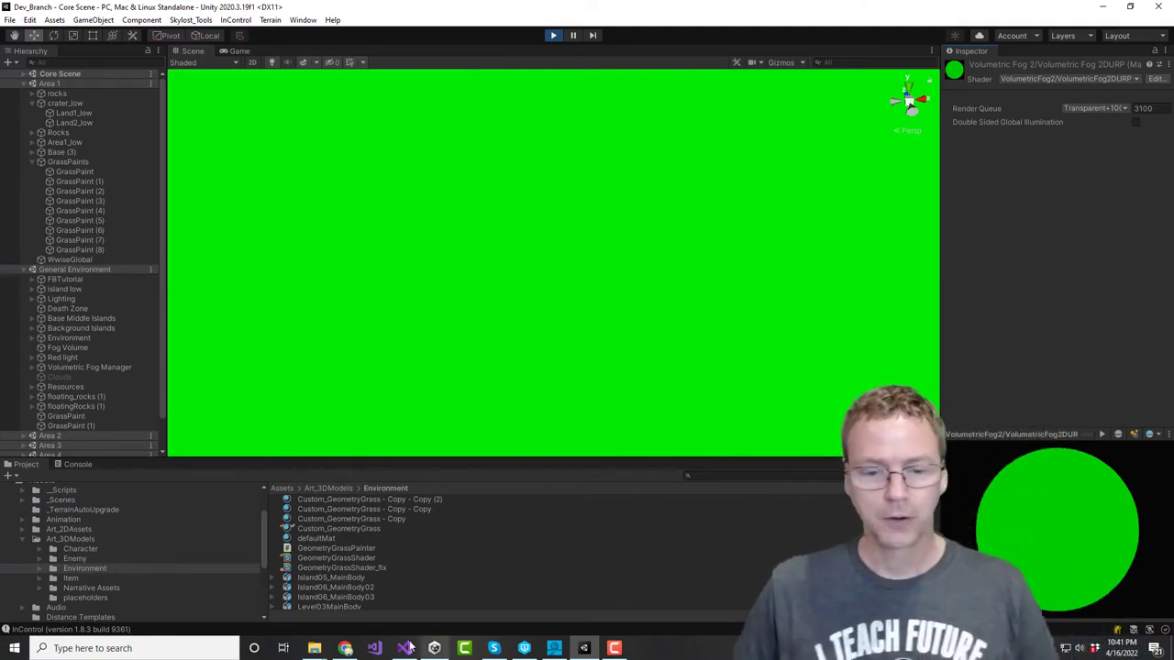
Step: Inspect the green fog over yellow-green grass in Unity, then return to the fog shader
click(404, 648)
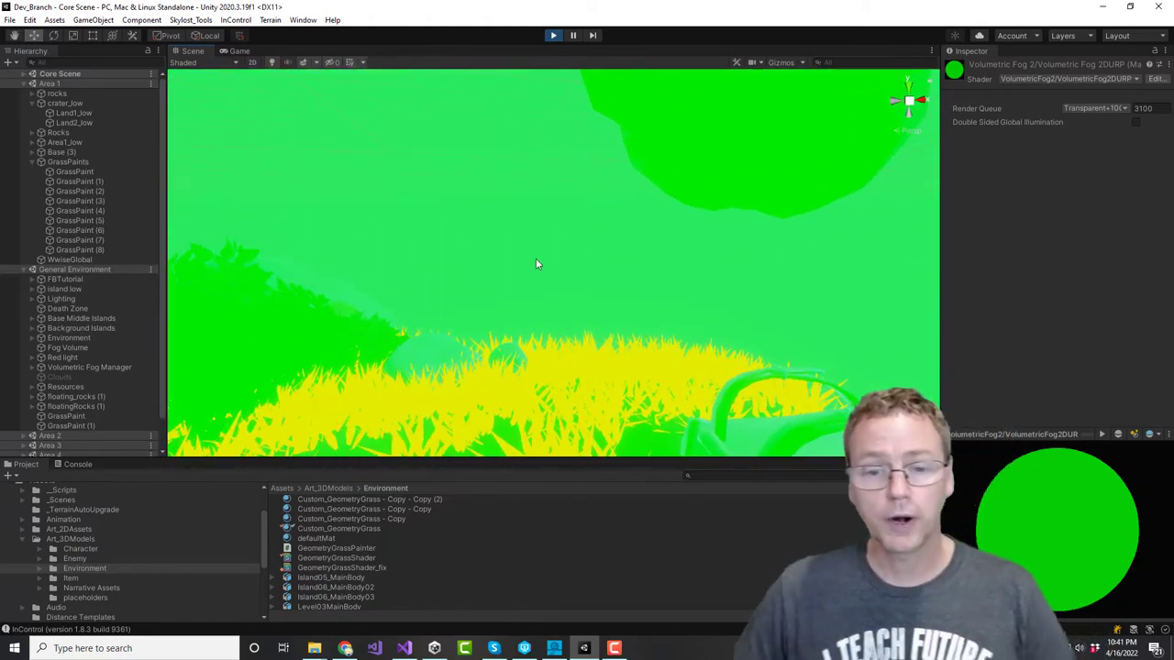
click(404, 649)
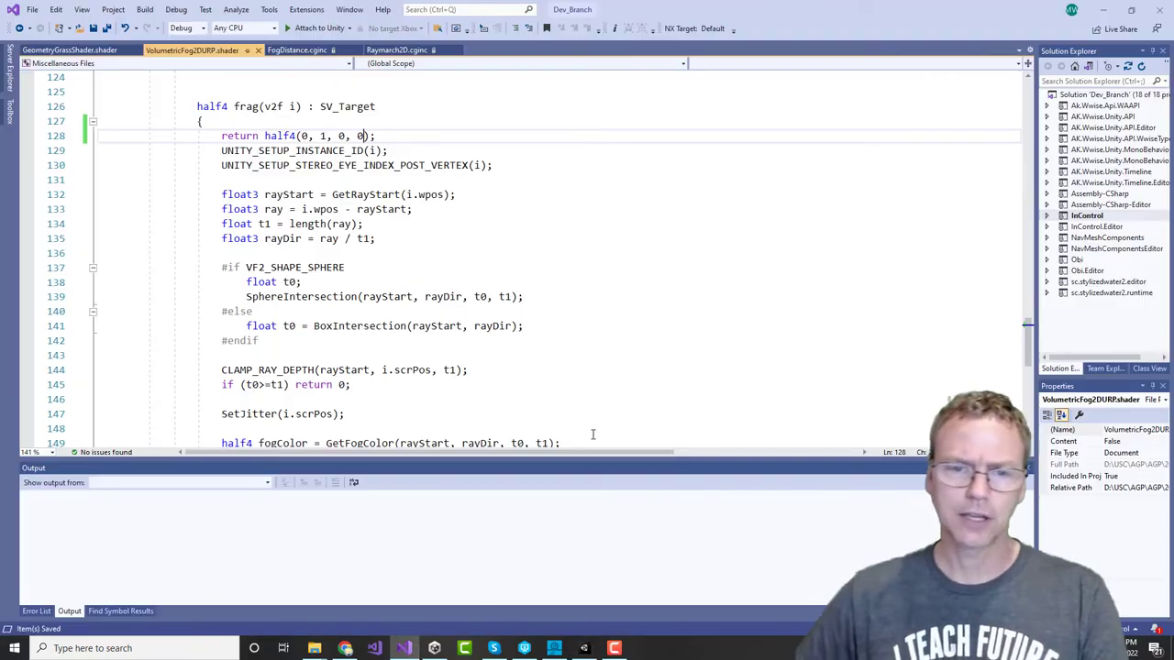
Step: Highlight the SubShader's ZTest Always and Blend One OneMinusSrcAlpha settings
scroll(up, 3)
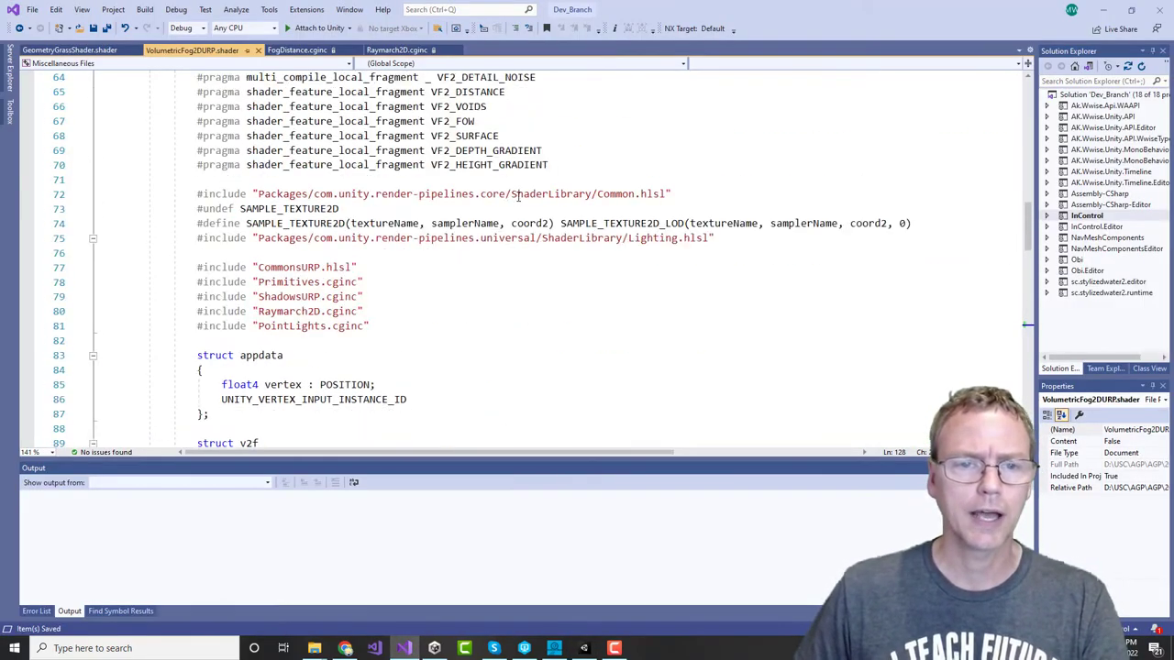
scroll(up, 3)
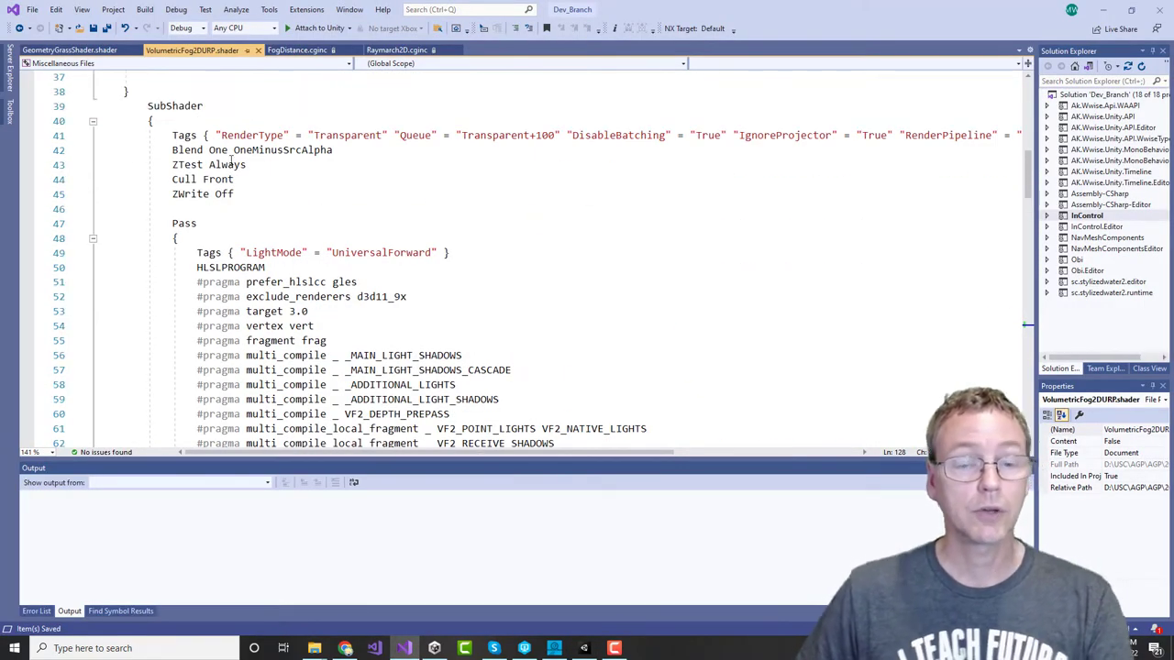
click(220, 134)
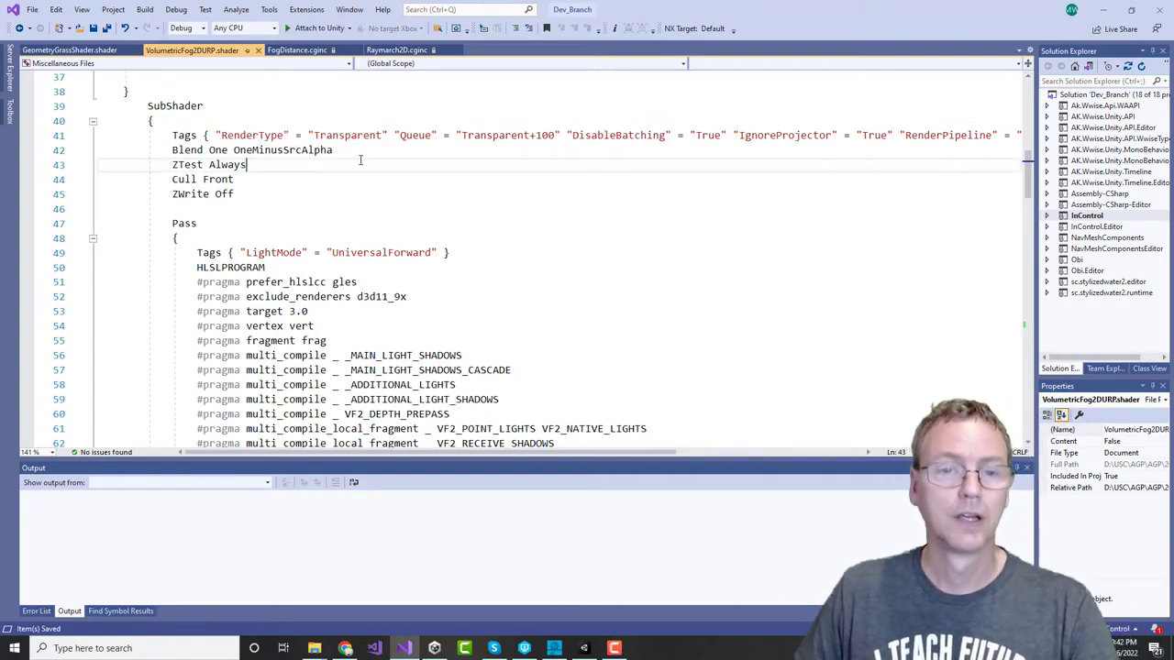
double_click(252, 149)
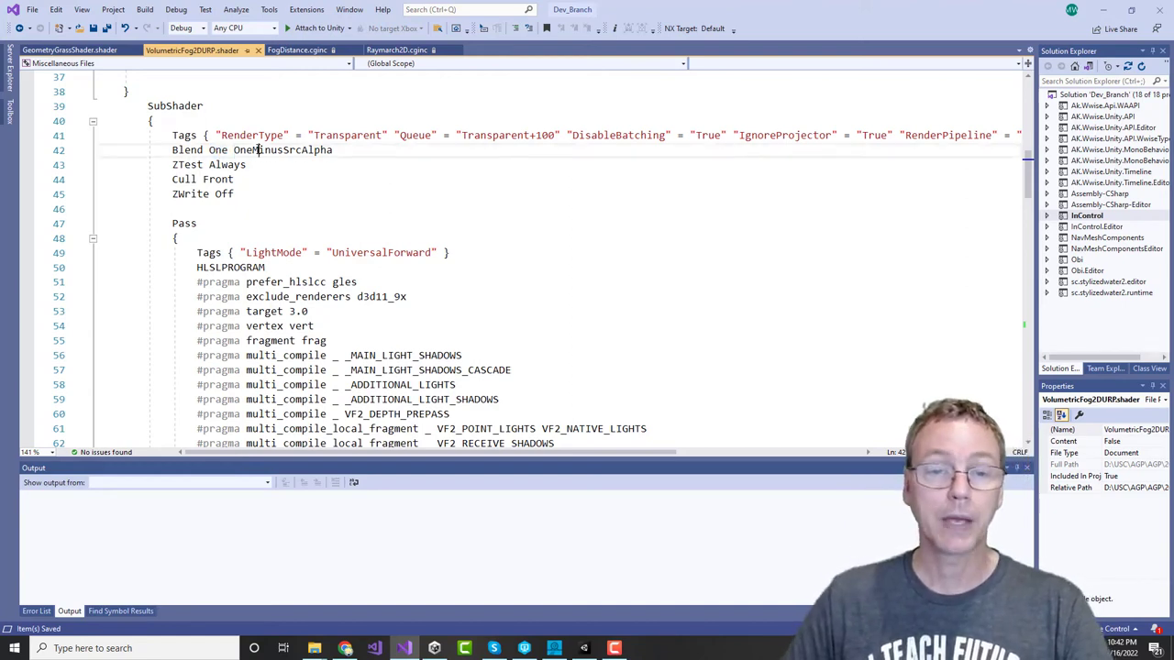
double_click(282, 149)
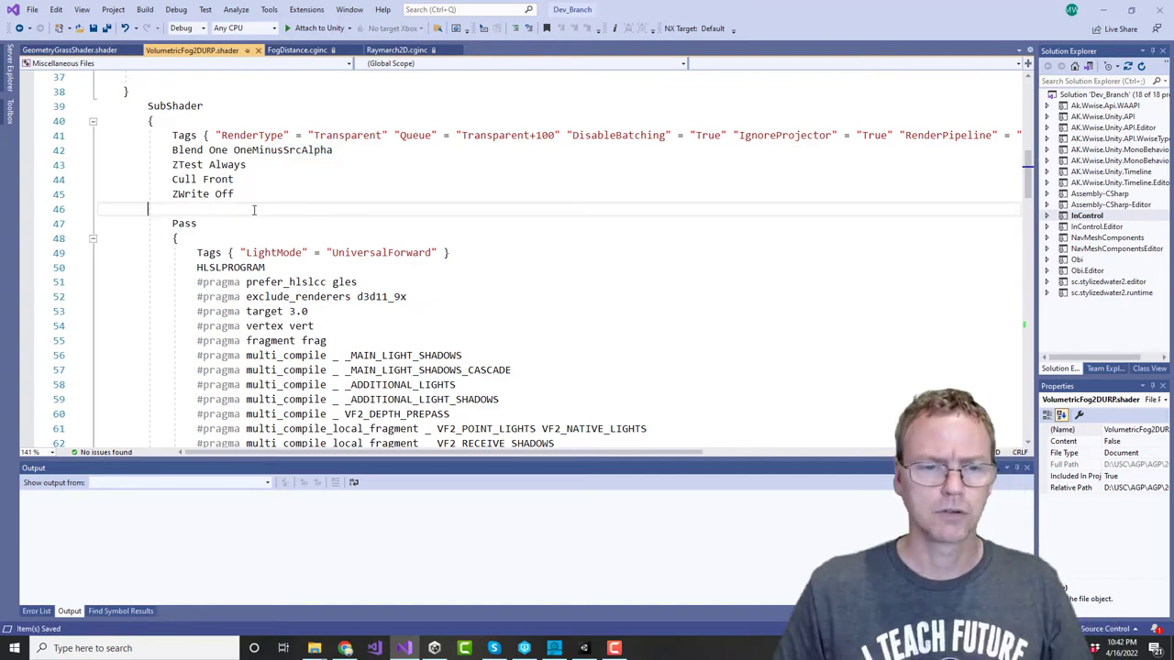
Step: Add the comment // ScreenColor = FragColor + (1-FragColor.a) * ScreenColor above Pass
text(//)
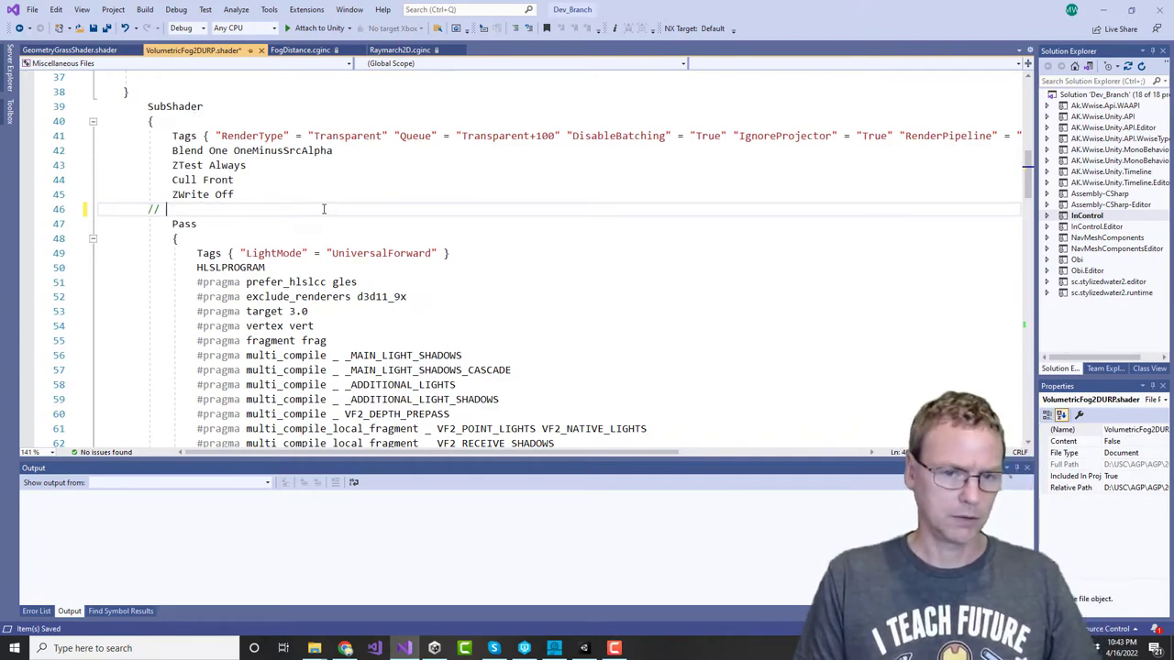
text(Screen C)
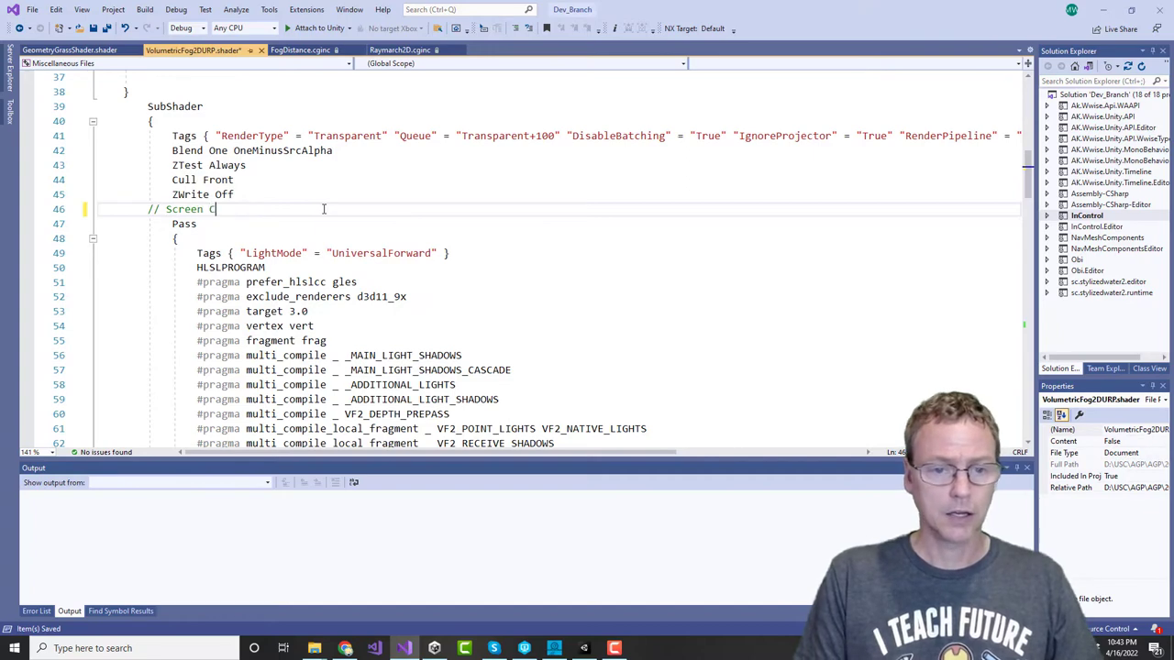
text(olor = F)
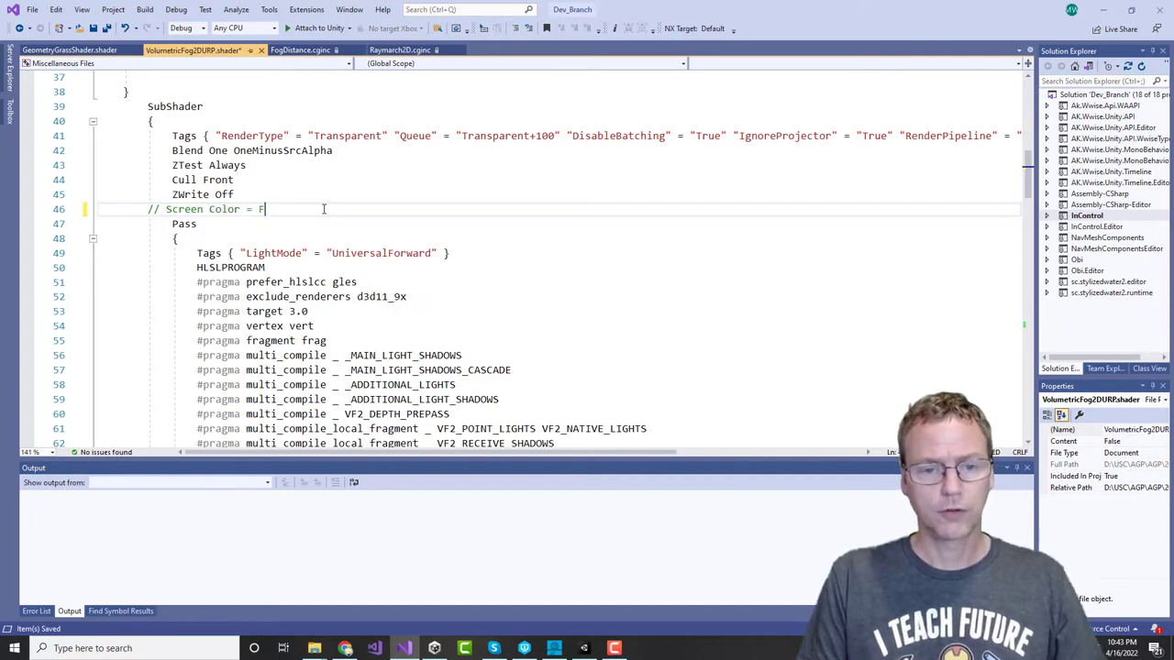
text(rag Color)
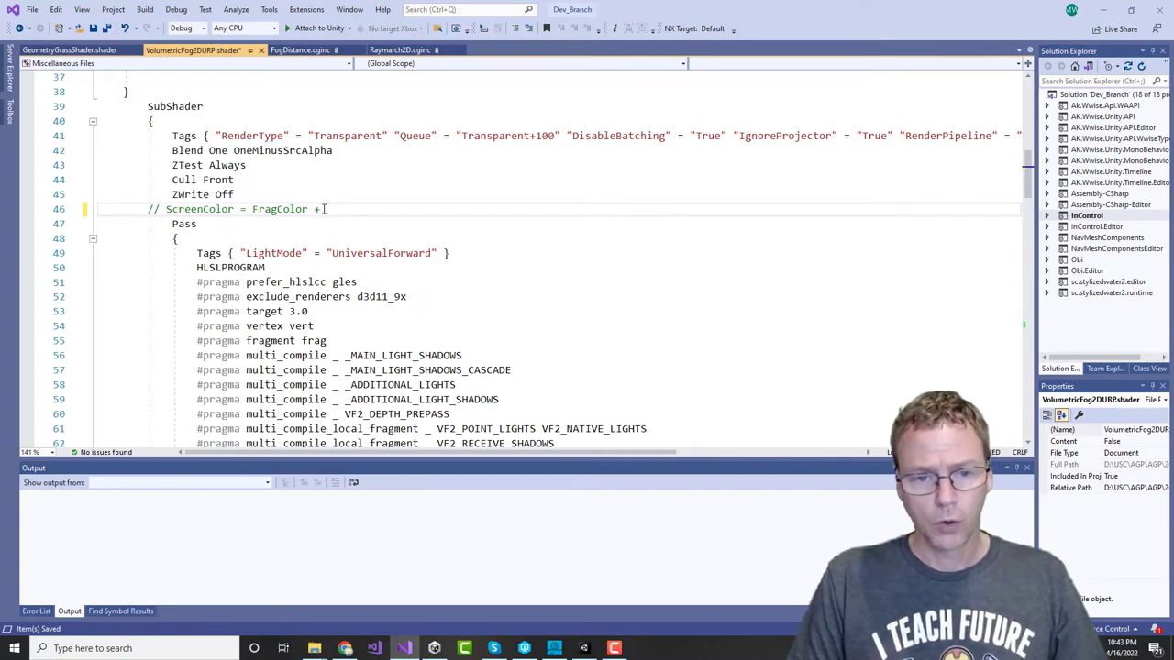
text((1)
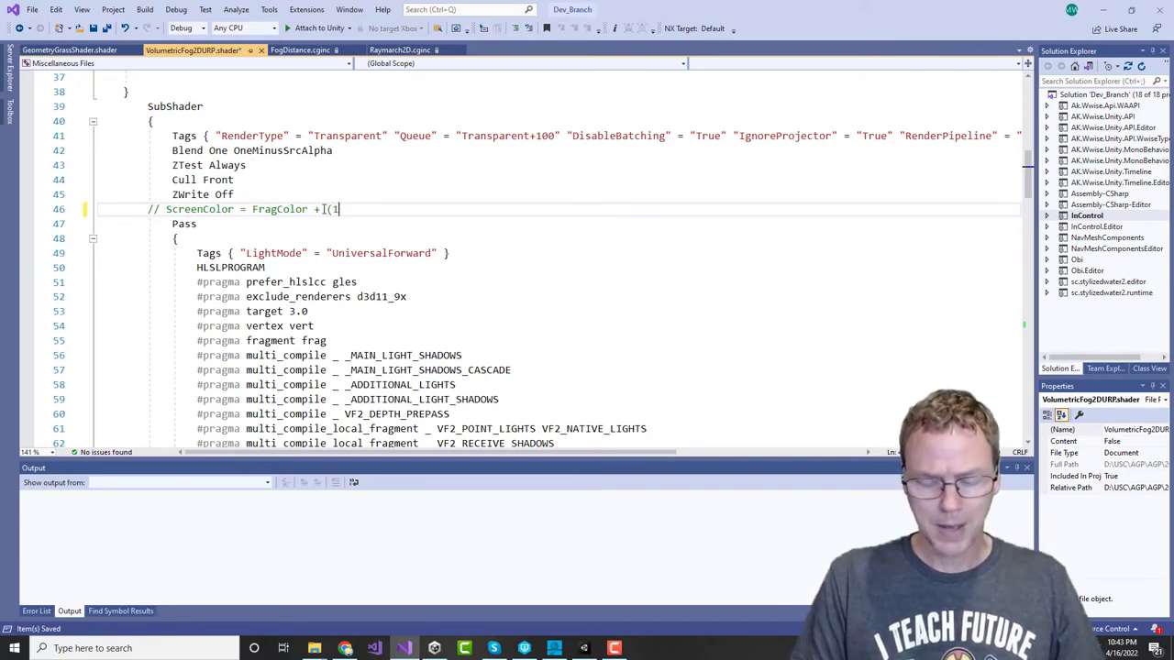
text(-FragColor.a)
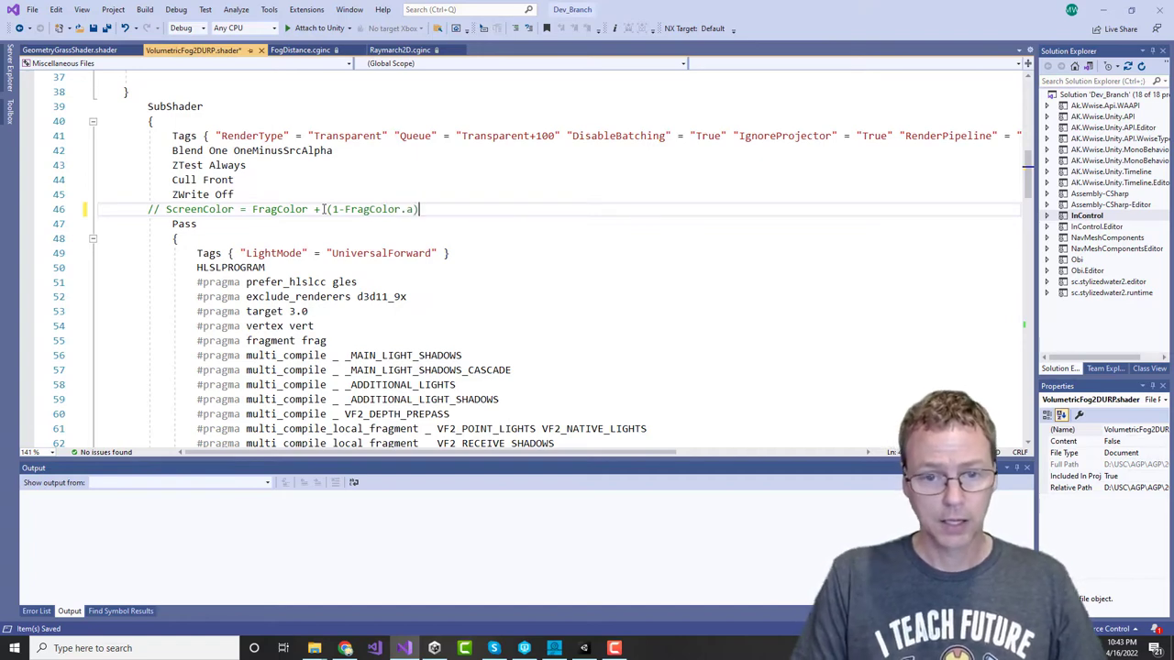
text(* Sc)
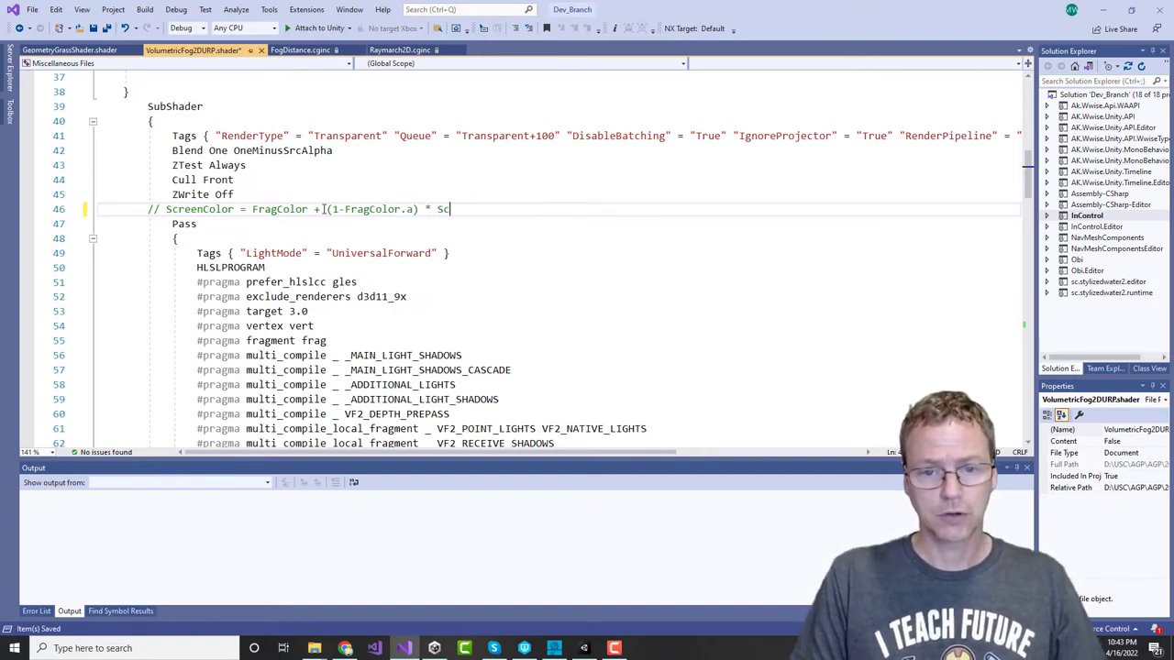
text(reenColor)
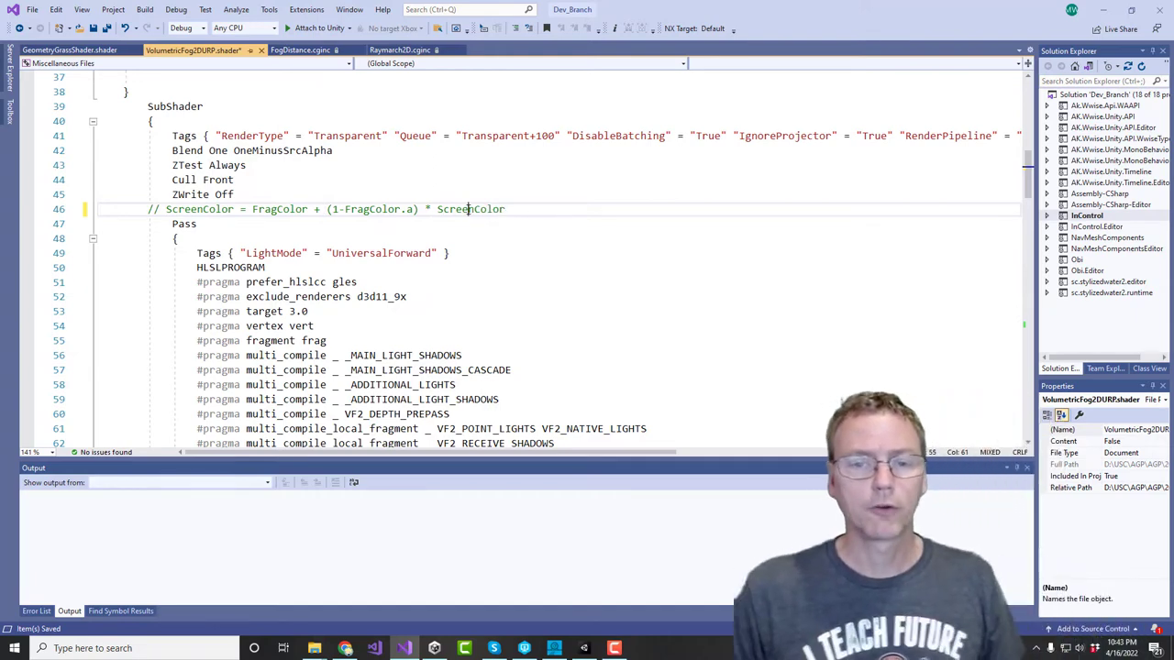
double_click(469, 209)
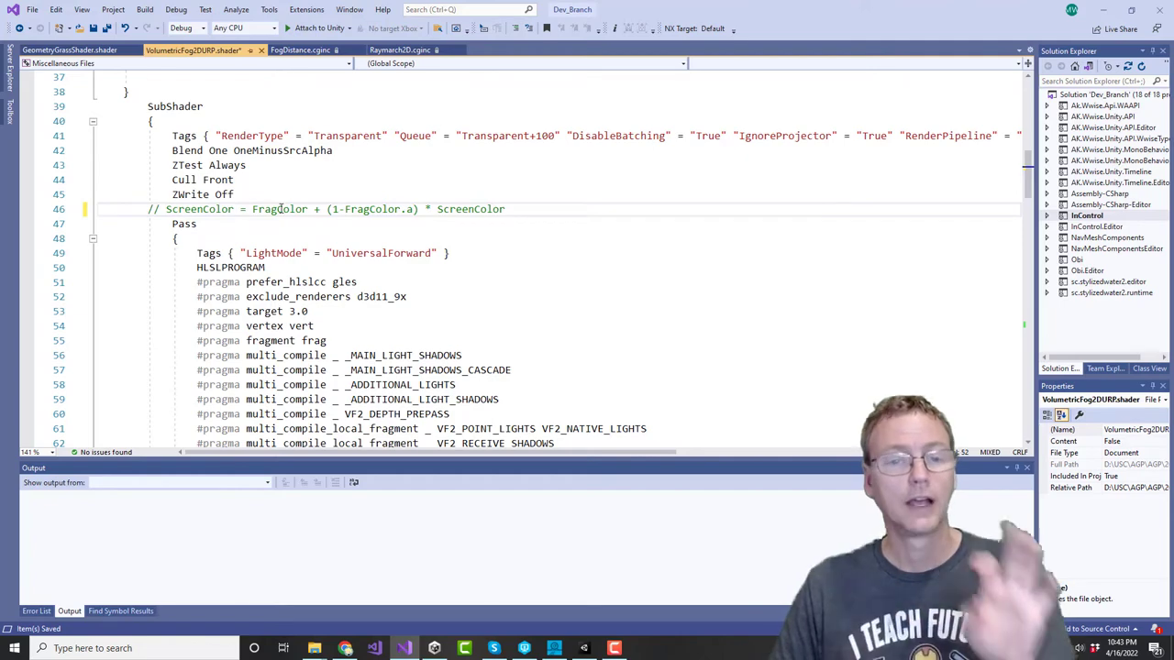
double_click(280, 209)
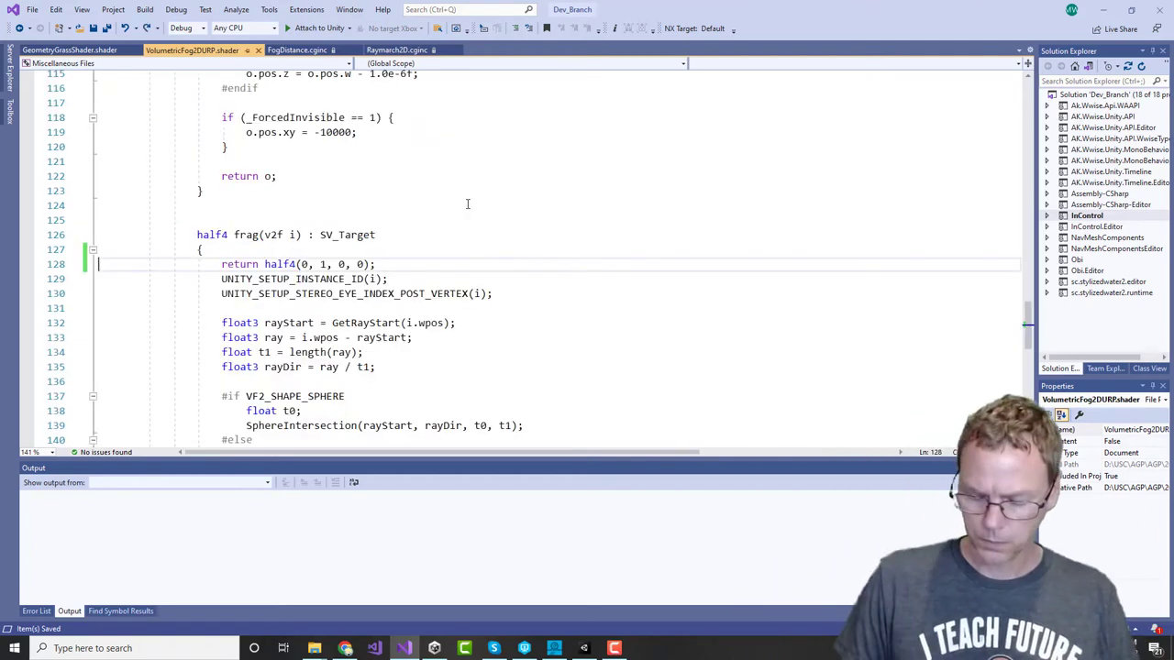
Step: Comment out the fog shader's green debug return, highlight CLAMP_RAY_DEPTH, and show the grass shader
text(//)
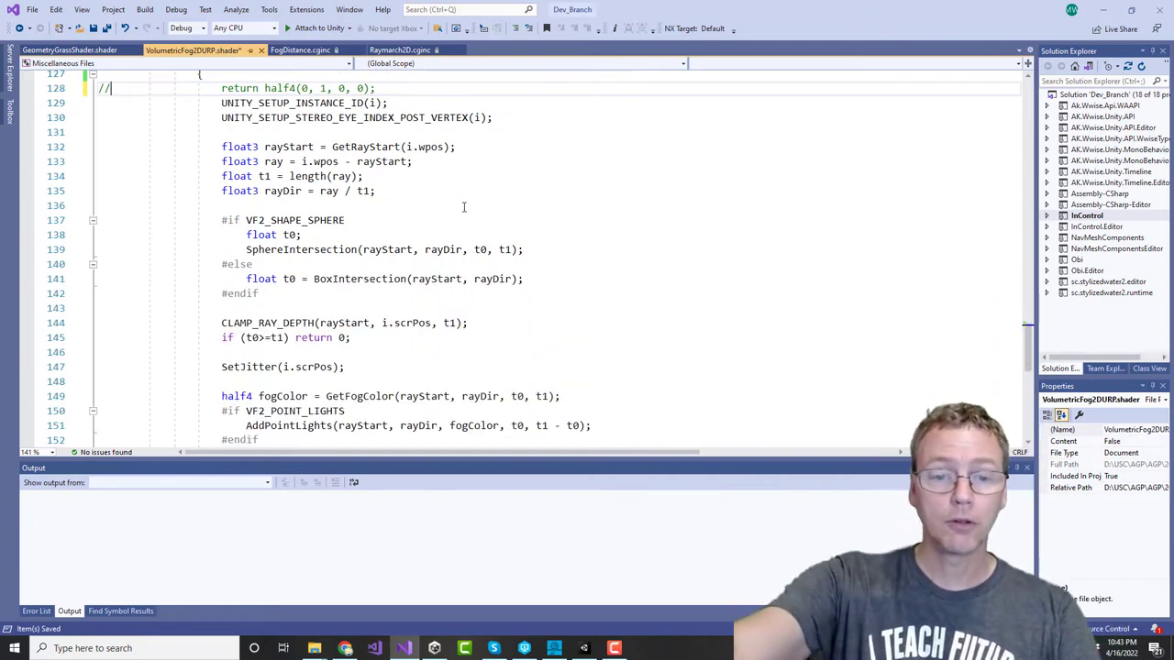
double_click(247, 323)
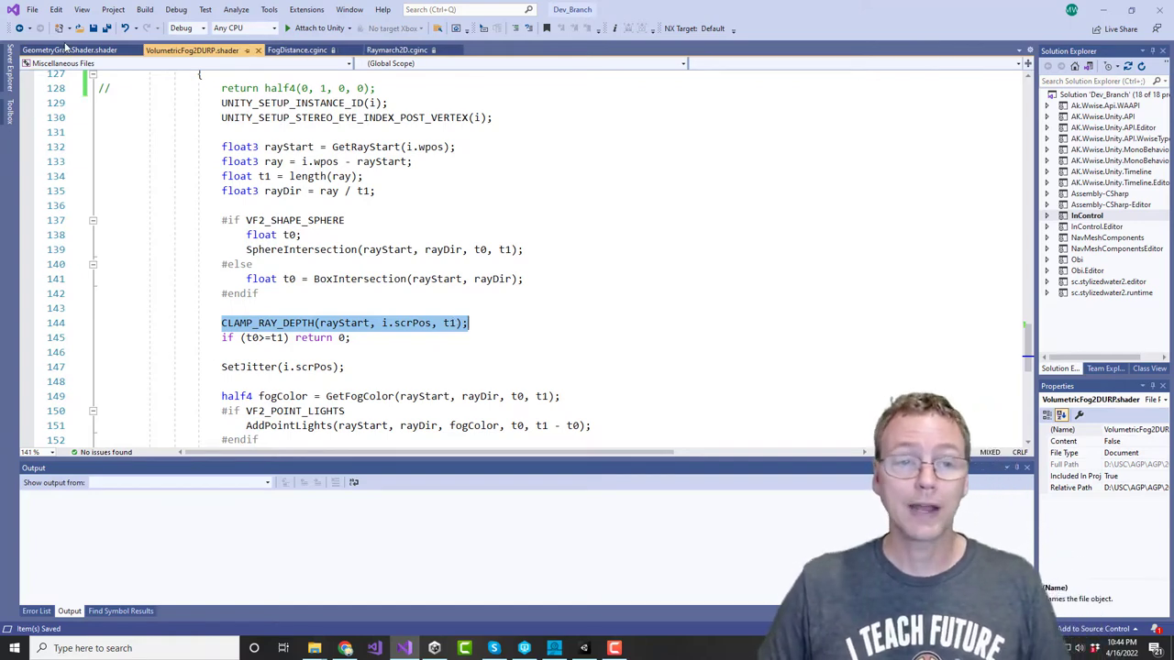
click(64, 49)
text(ZW)
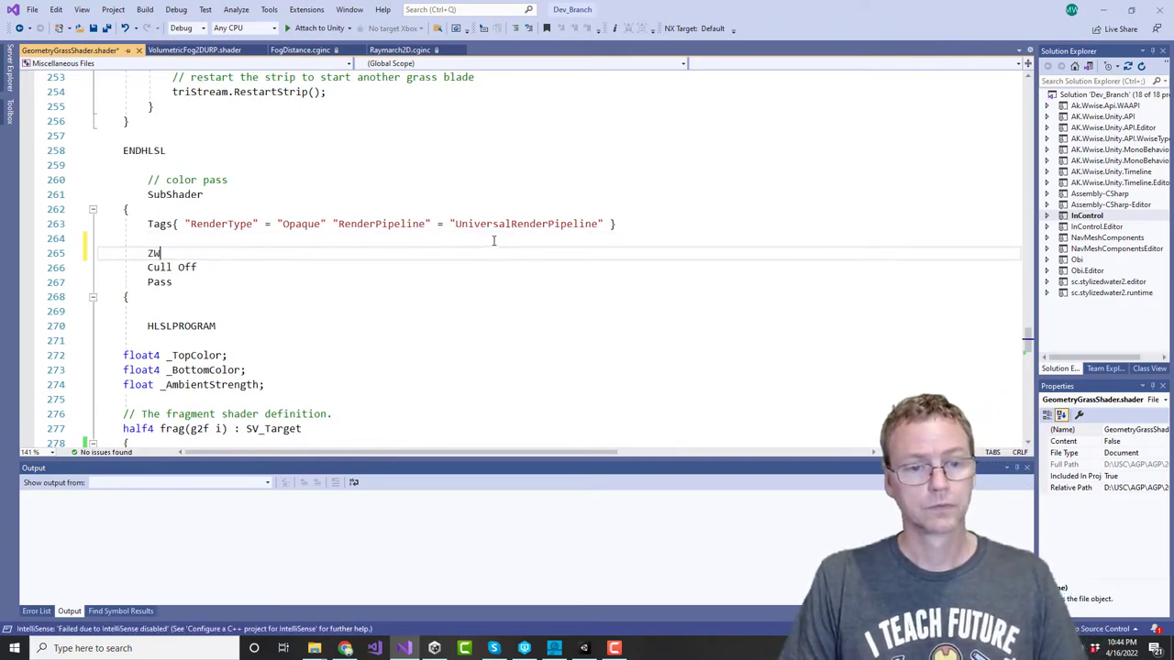
Step: Add ZWrite On to the grass color pass and change its debug return to half4(1, 0, 1, 0)
text(rite Yes)
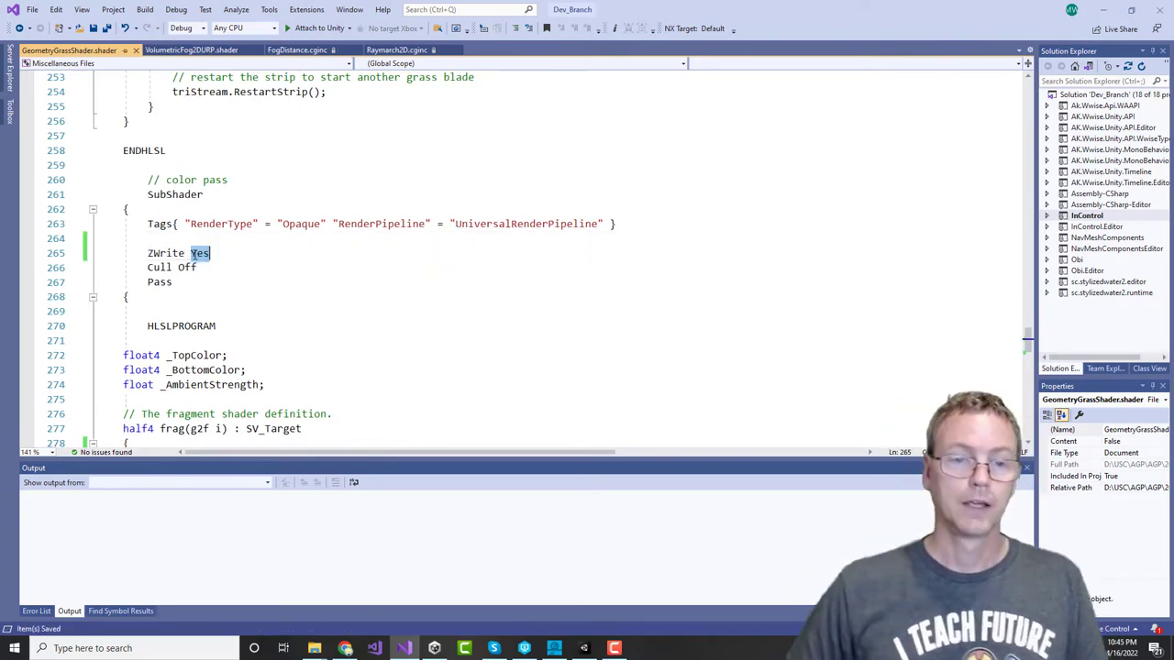
text(On)
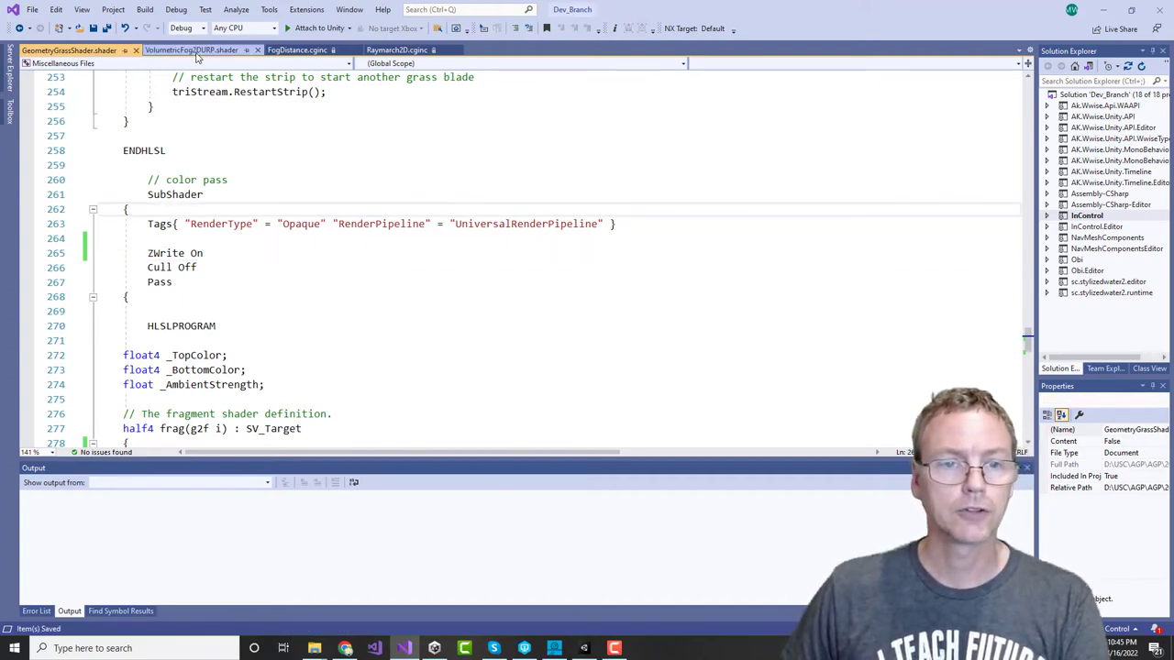
click(192, 50)
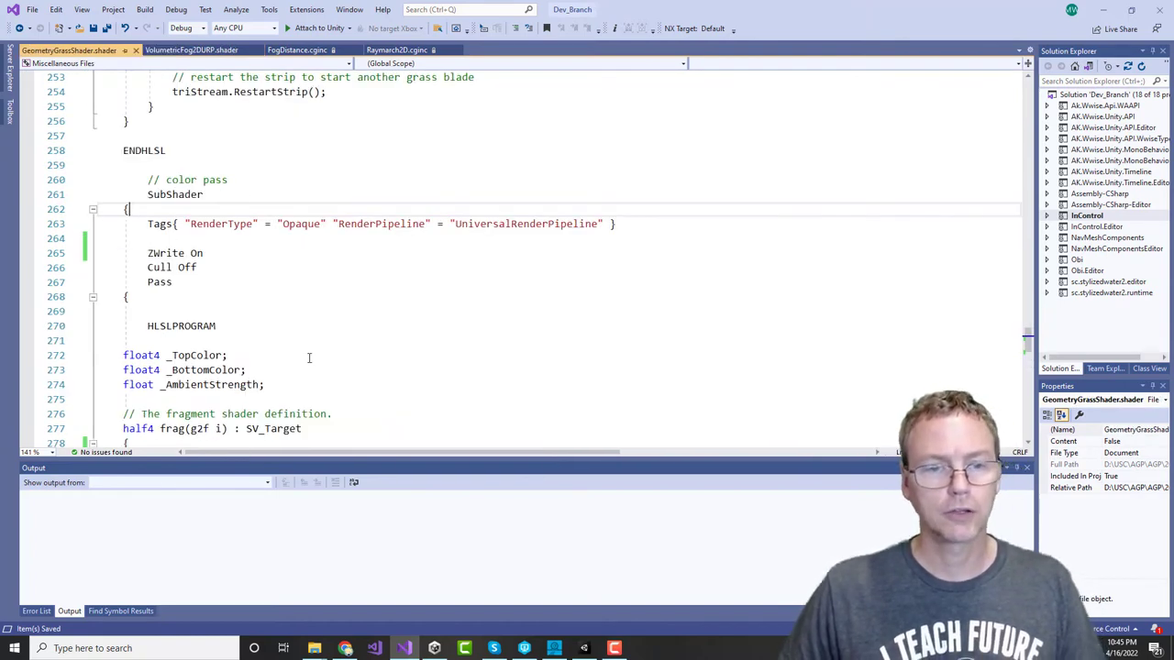
scroll(down, 3)
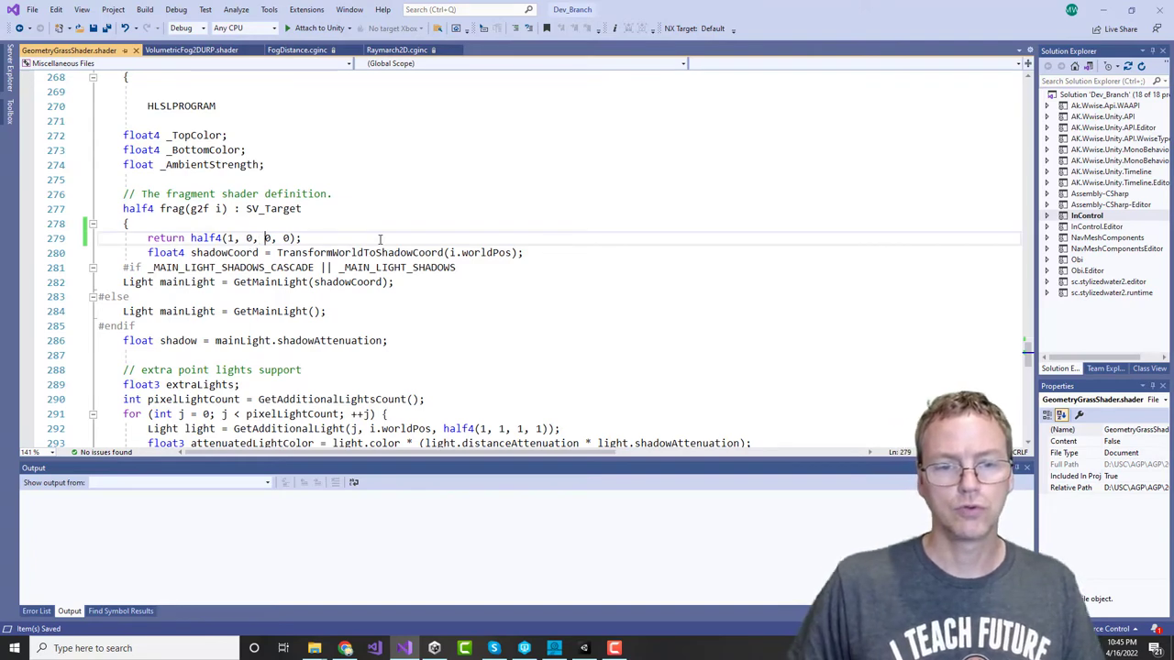
text(1)
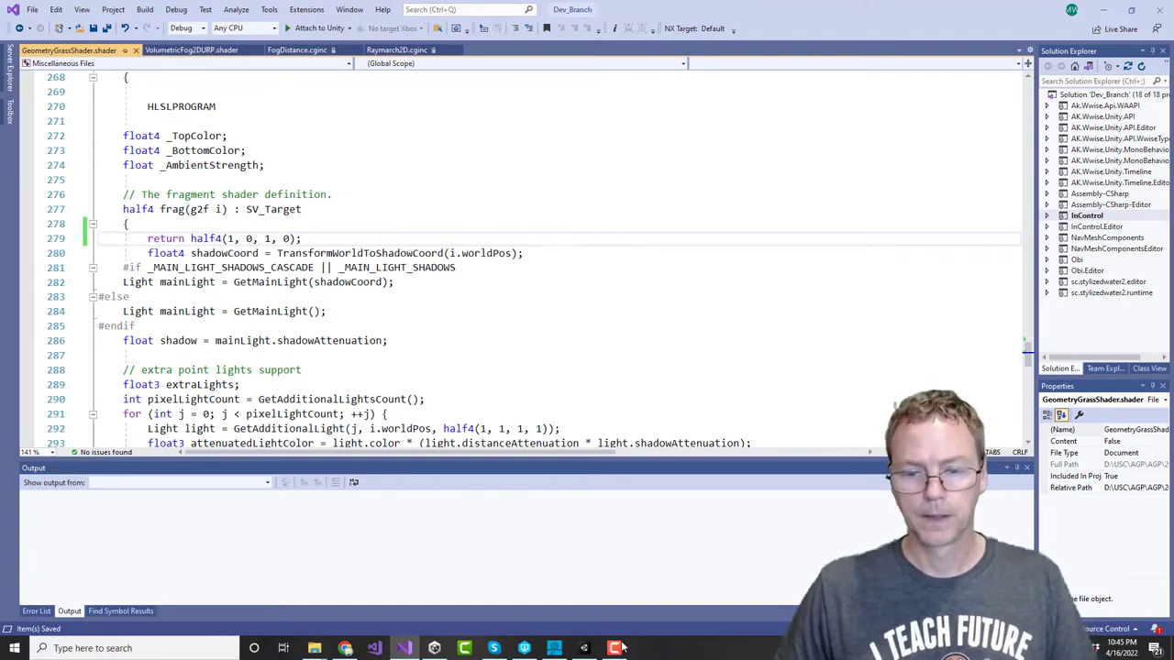
click(584, 649)
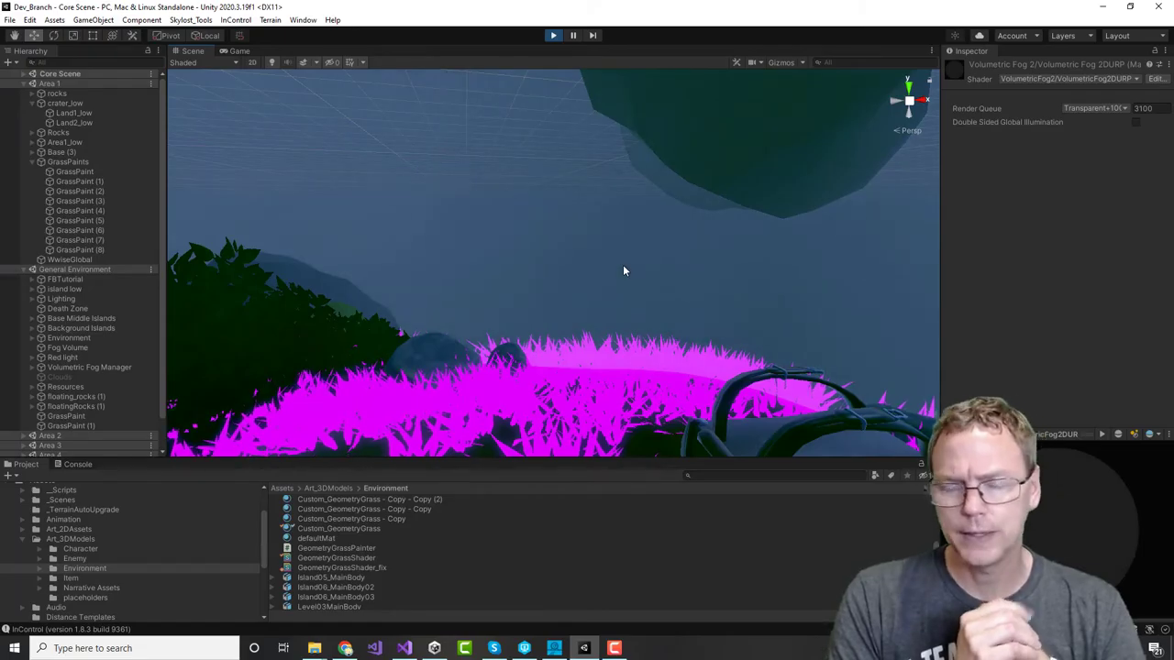
Step: Select the player's Main Camera in Unity to review its depth texture setting
click(78, 161)
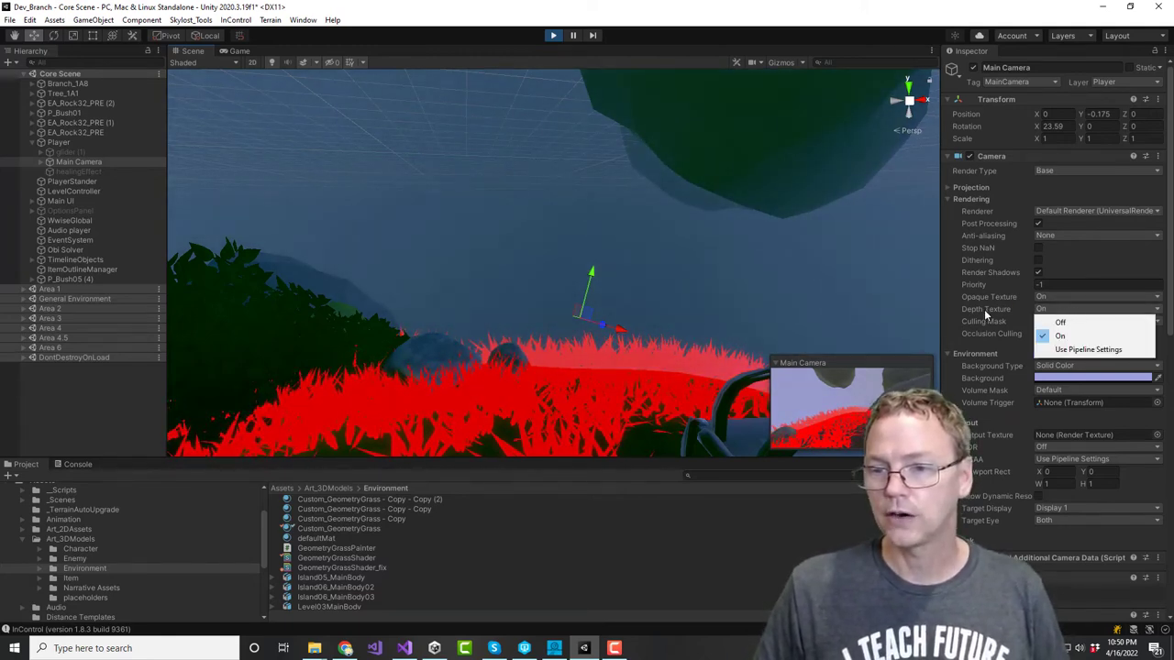
Step: Set the Main Camera's Depth Texture to Off, compare the fog in the running game, then restore On
click(1060, 336)
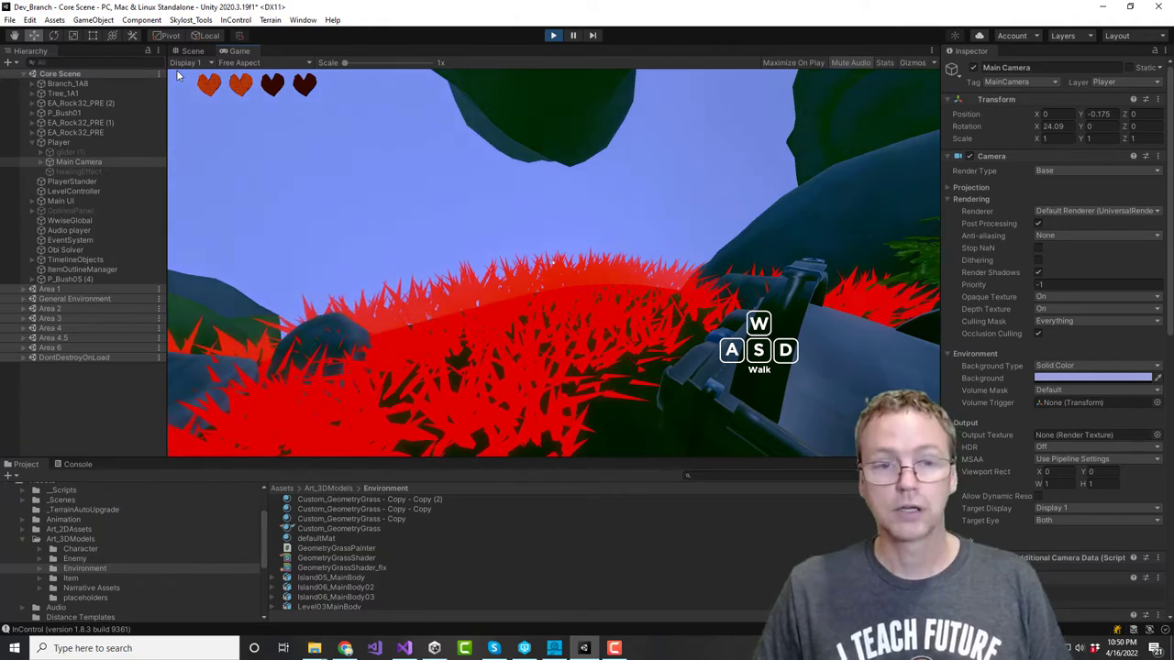
click(193, 51)
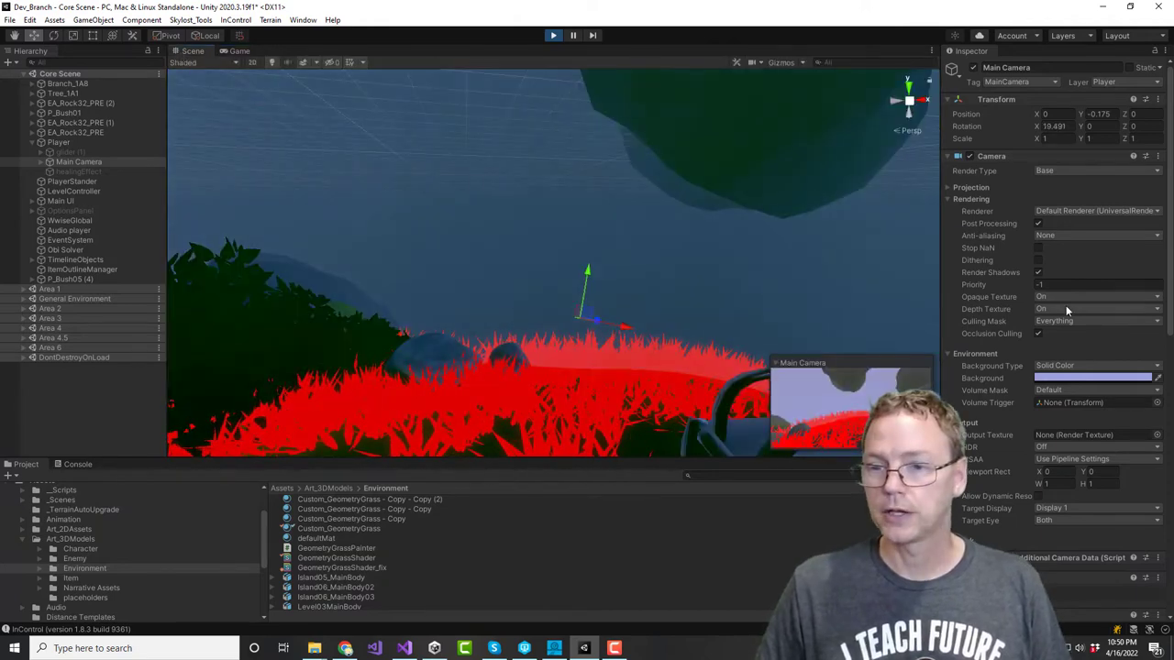
click(1096, 308)
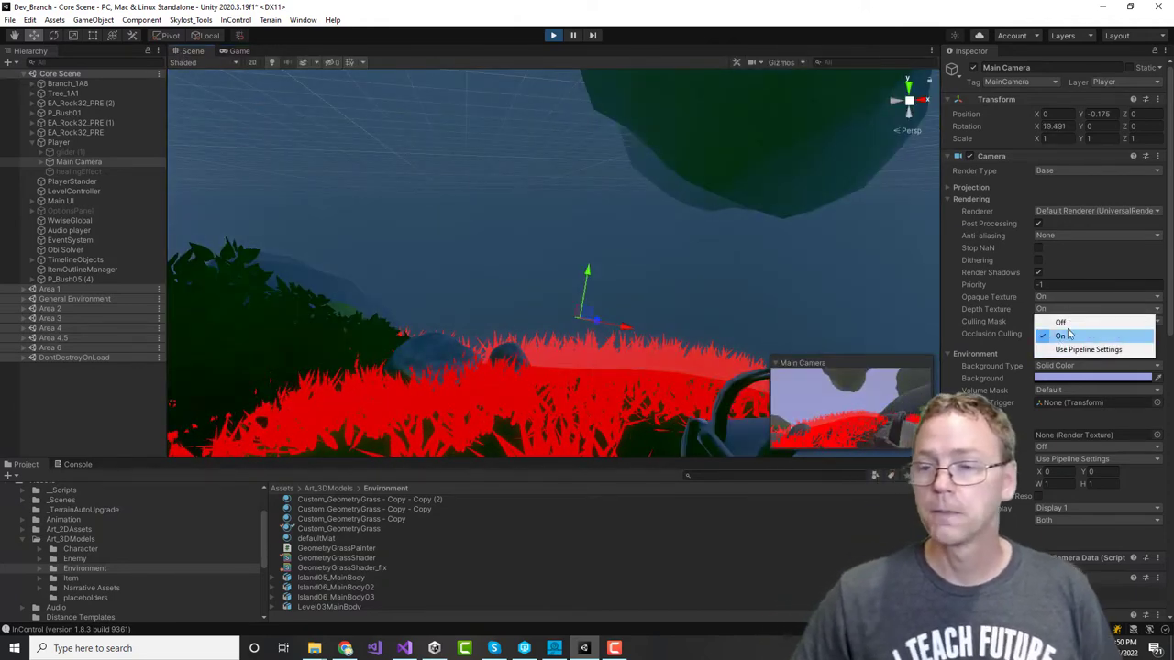
click(1061, 321)
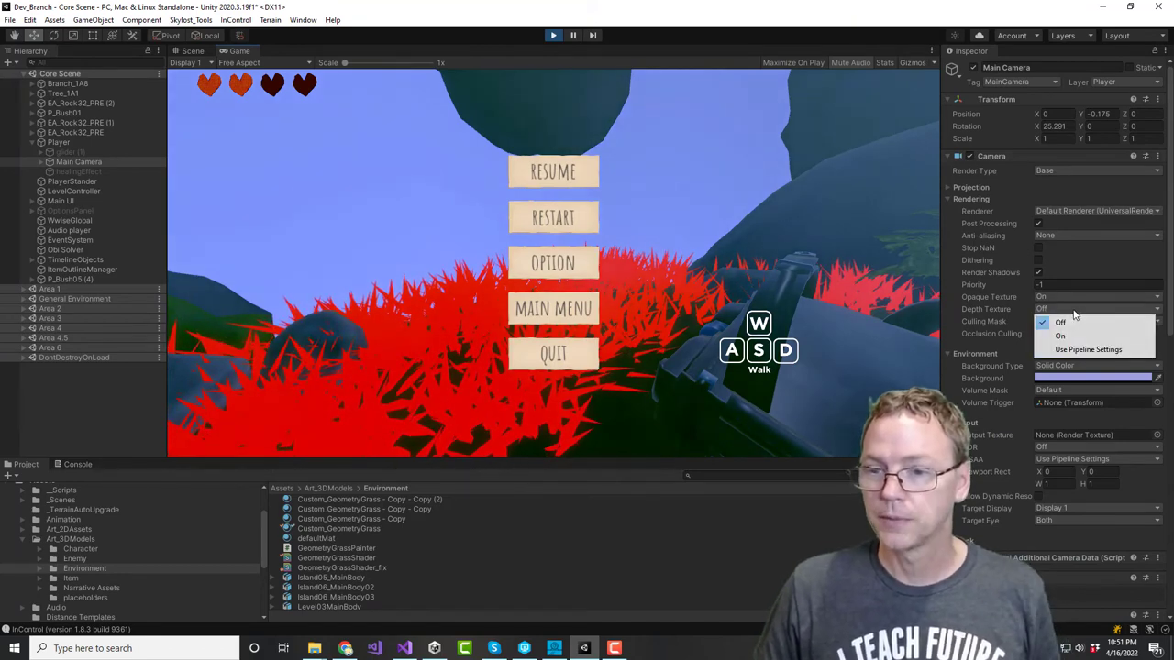
click(1060, 335)
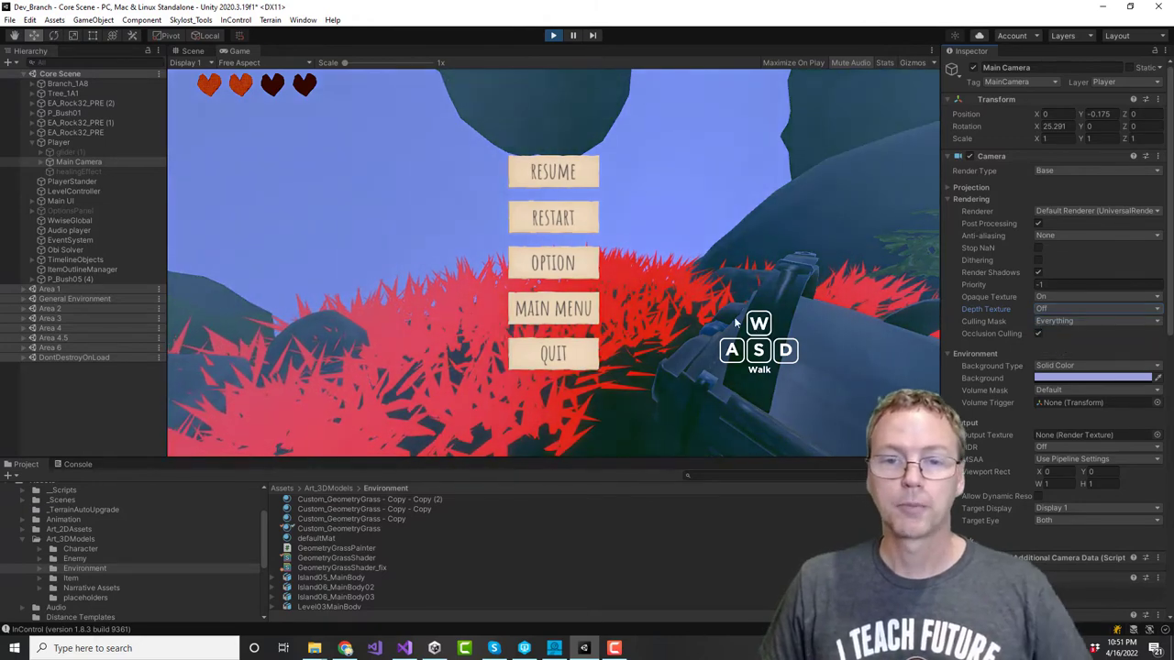
click(553, 172)
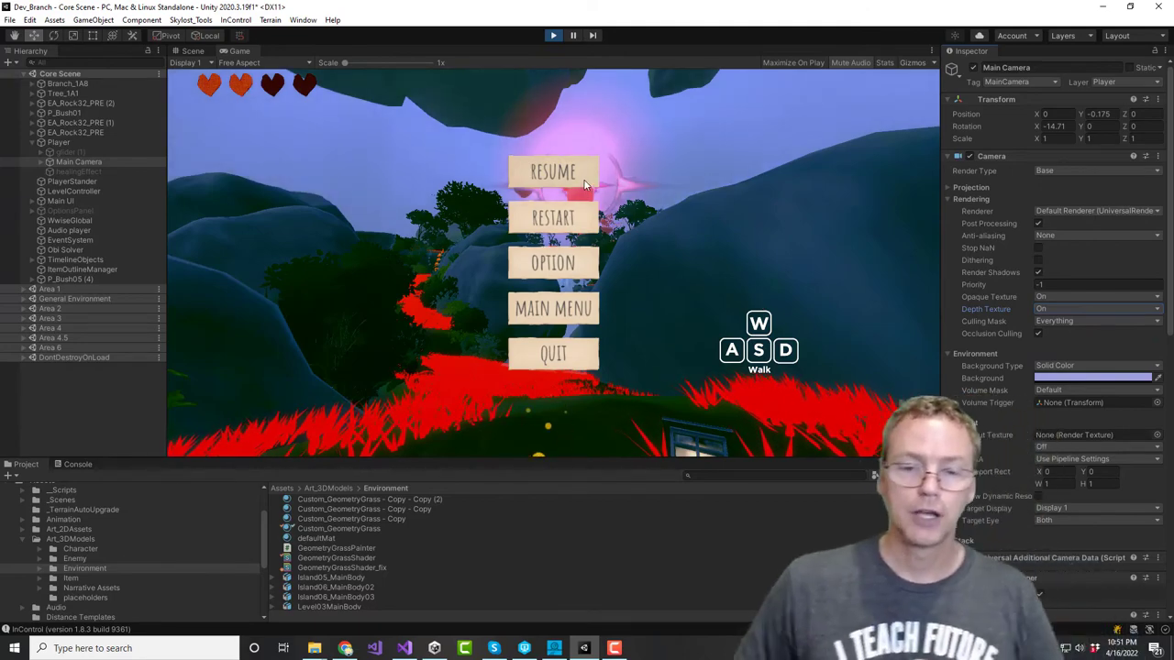
click(553, 172)
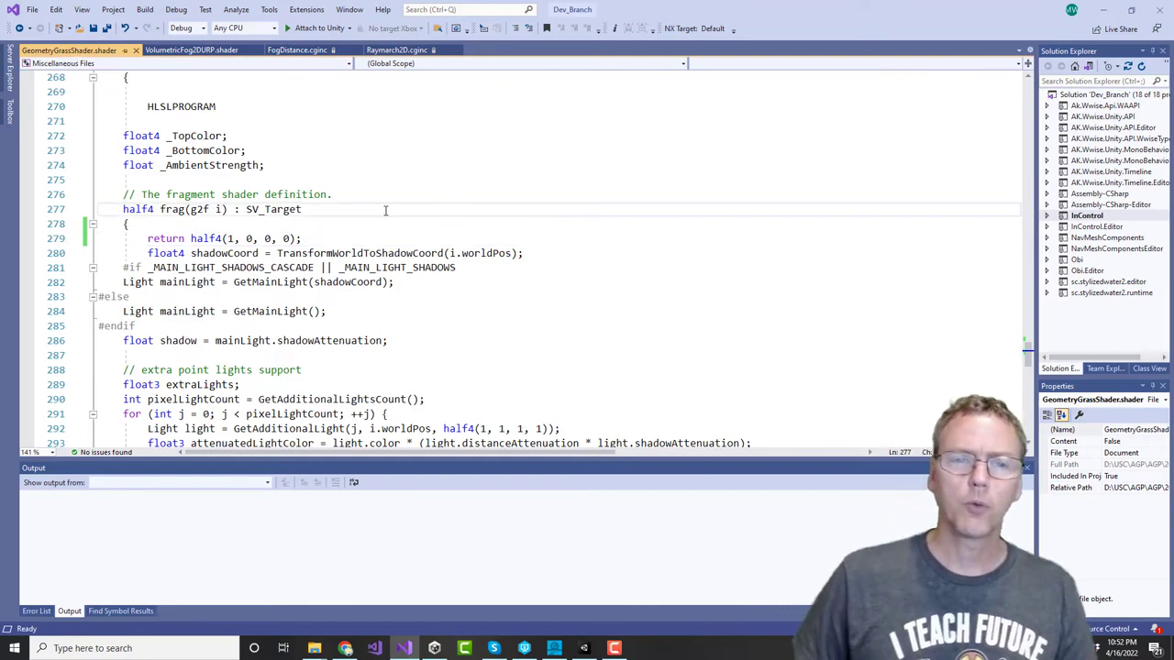
scroll(up, 3)
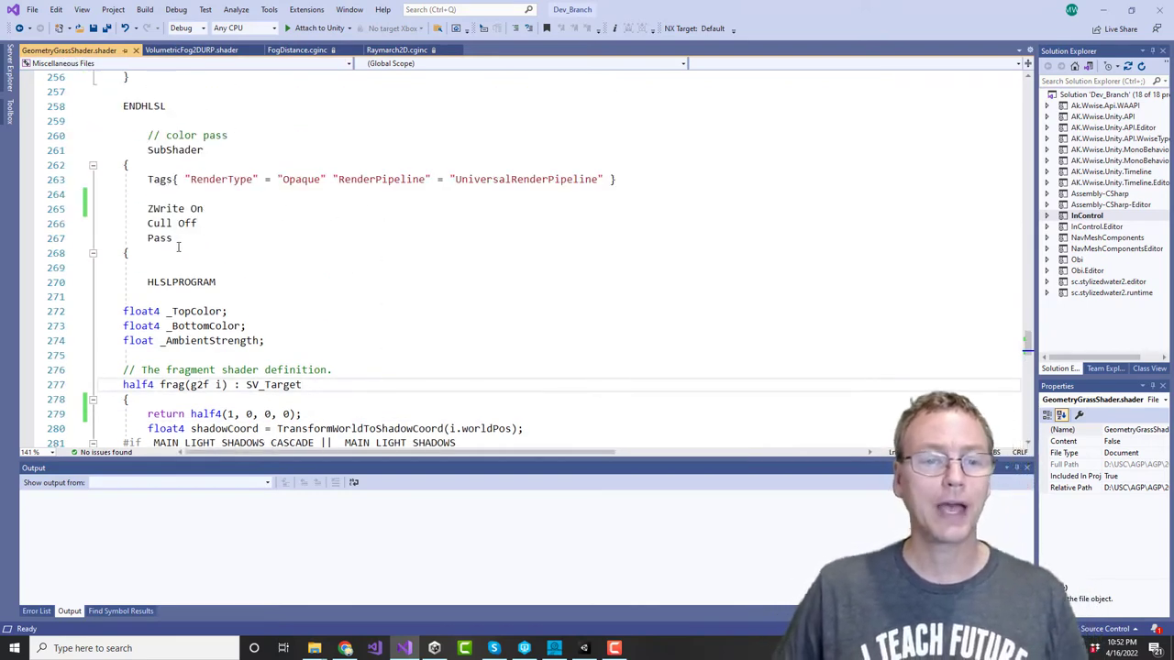
click(129, 252)
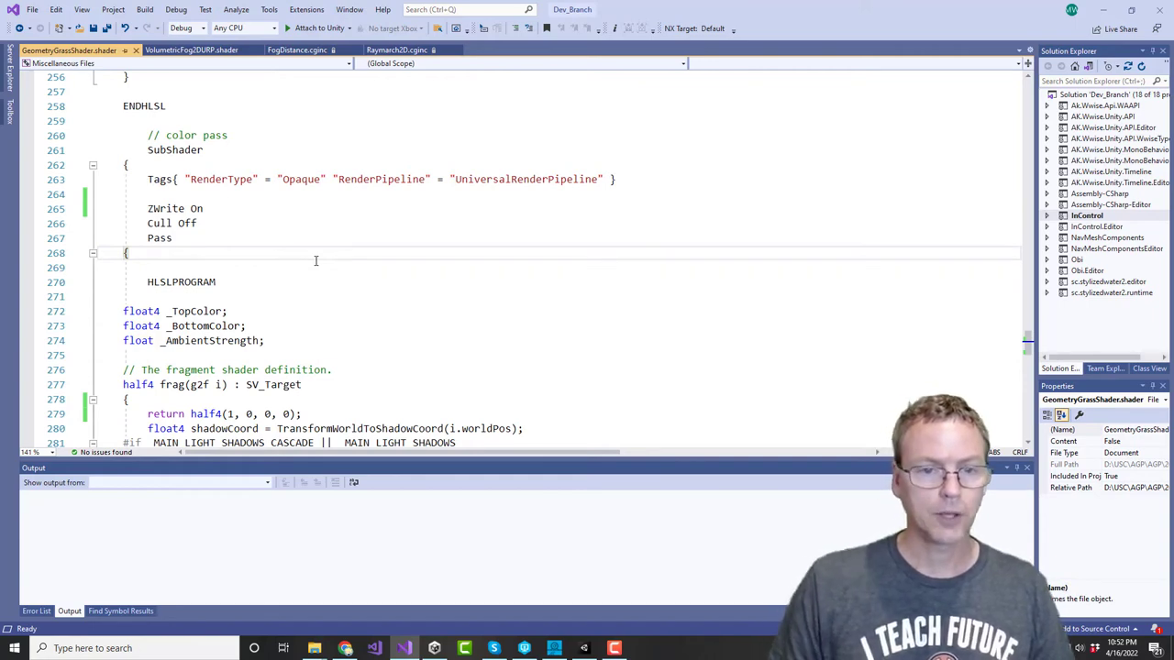
mouse_move(332, 254)
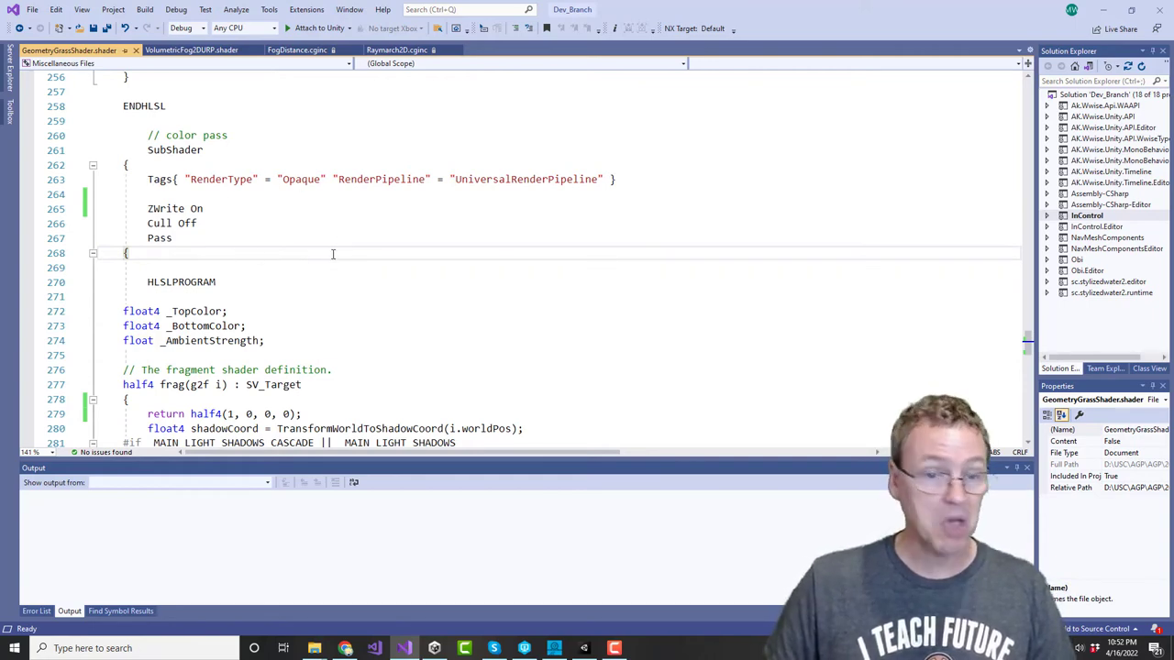
scroll(down, 3)
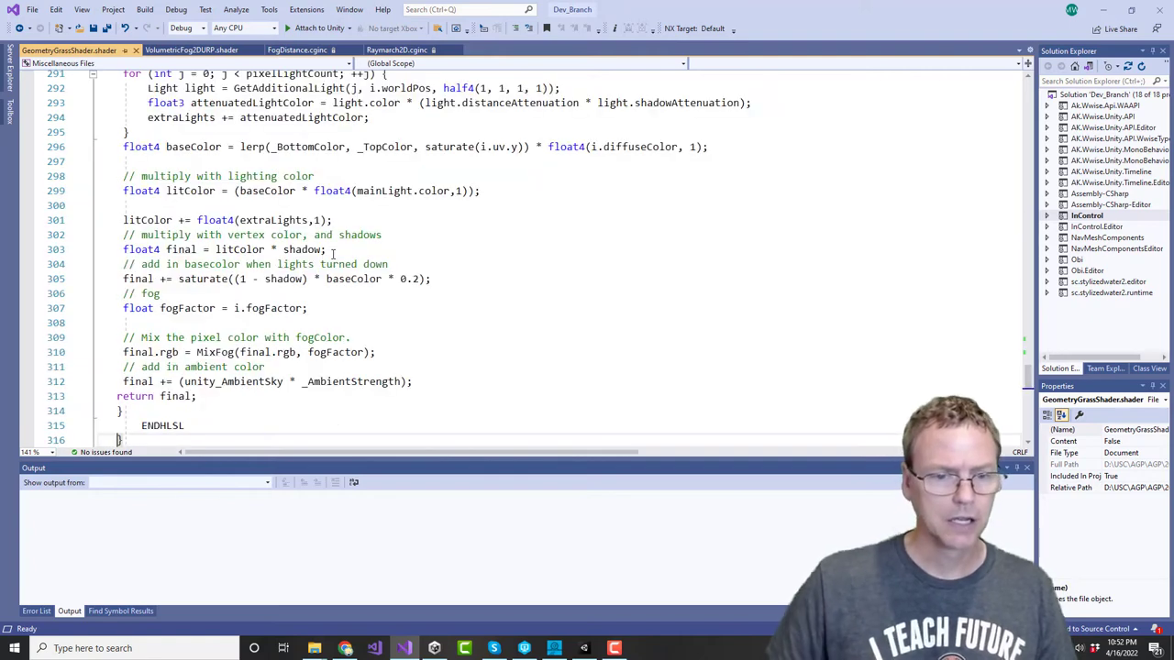
scroll(down, 3)
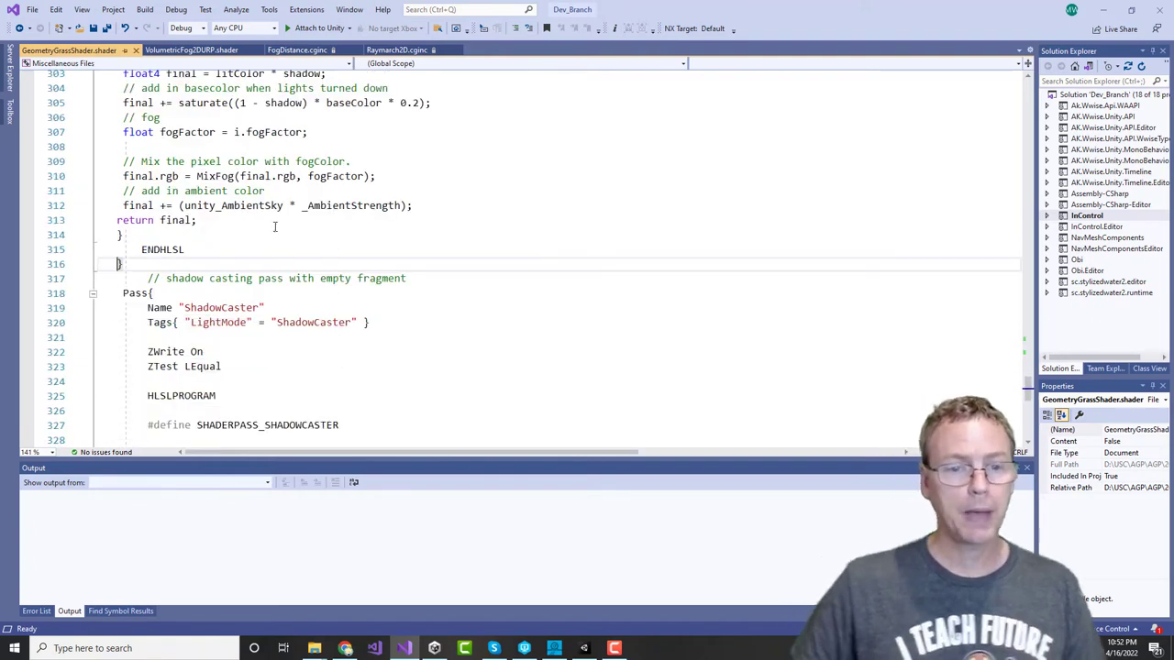
double_click(220, 263)
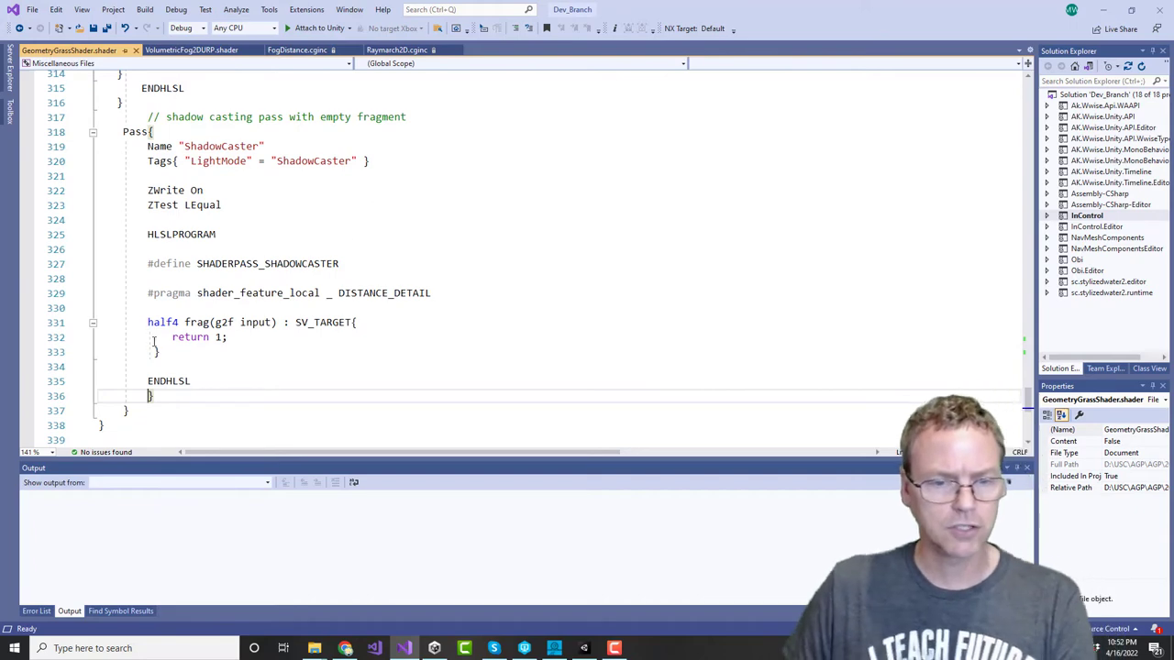
double_click(190, 337)
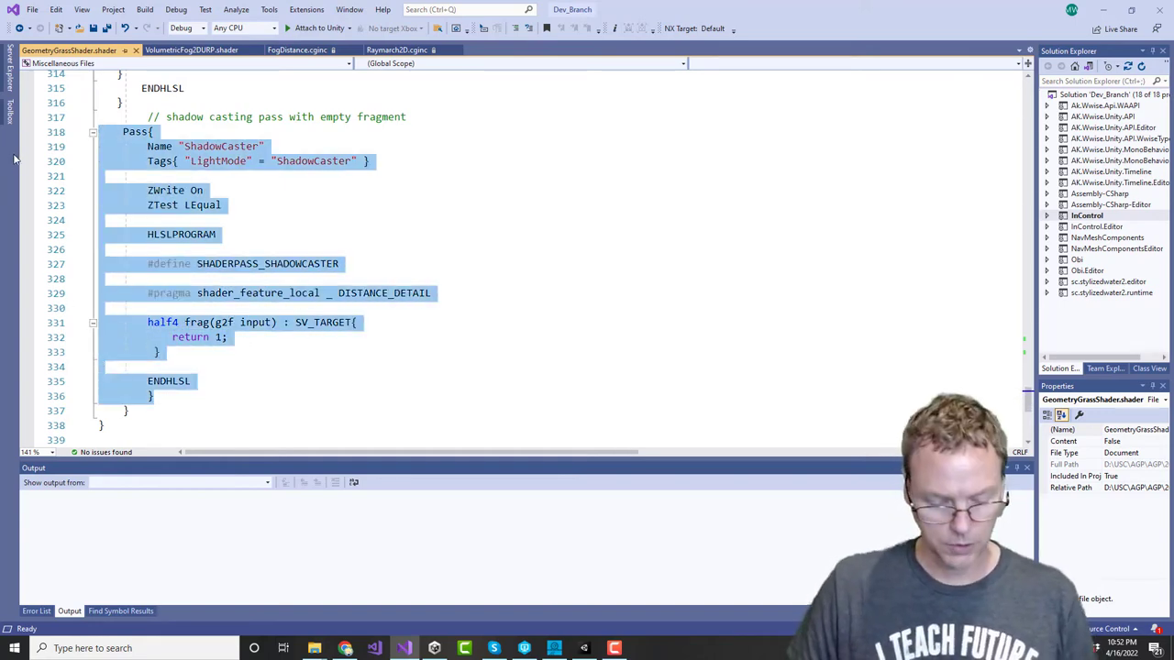
Step: Rename the copied ShadowCaster pass to DepthPass and set its LightMode to DepthOnly
click(232, 385)
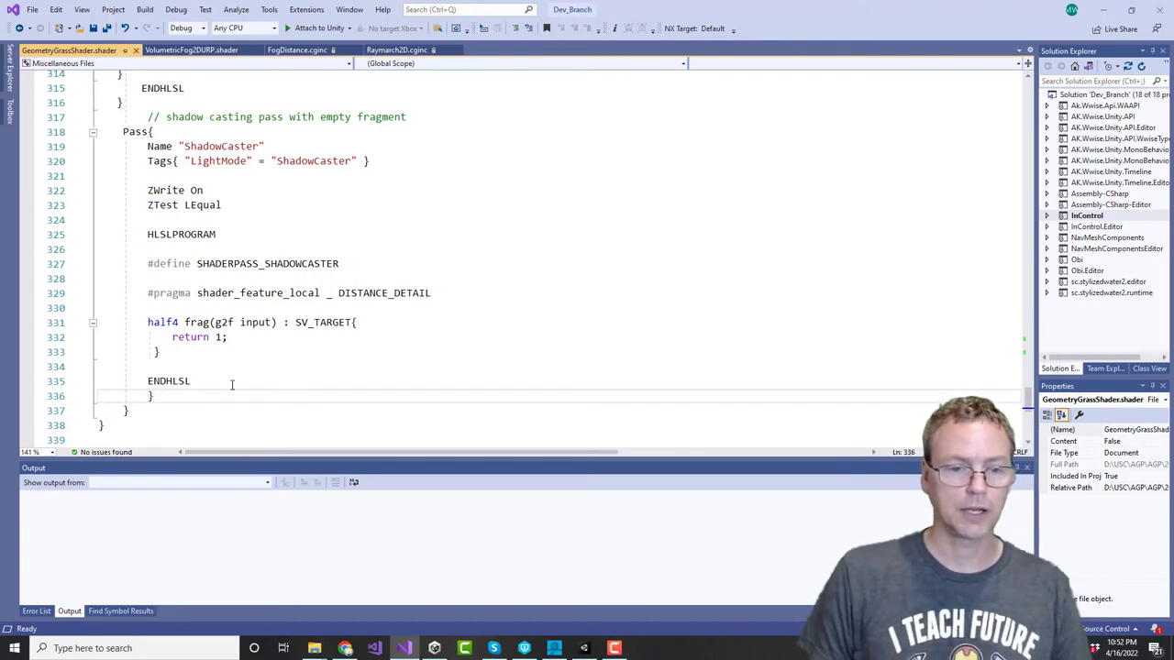
scroll(down, 3)
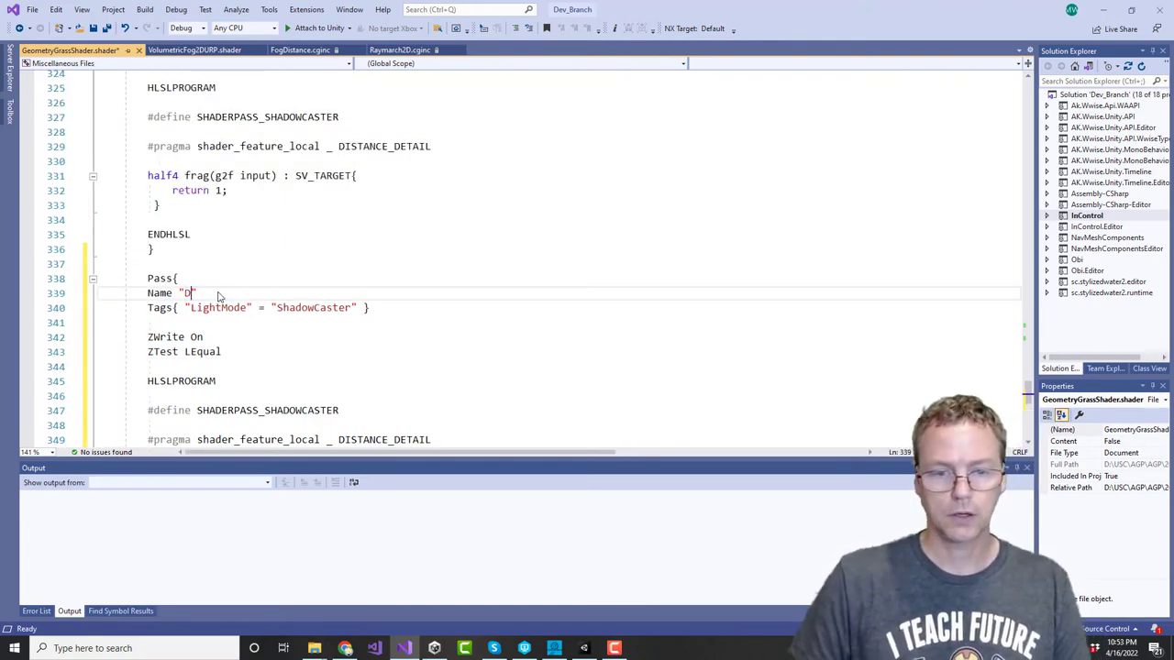
text(epthPa)
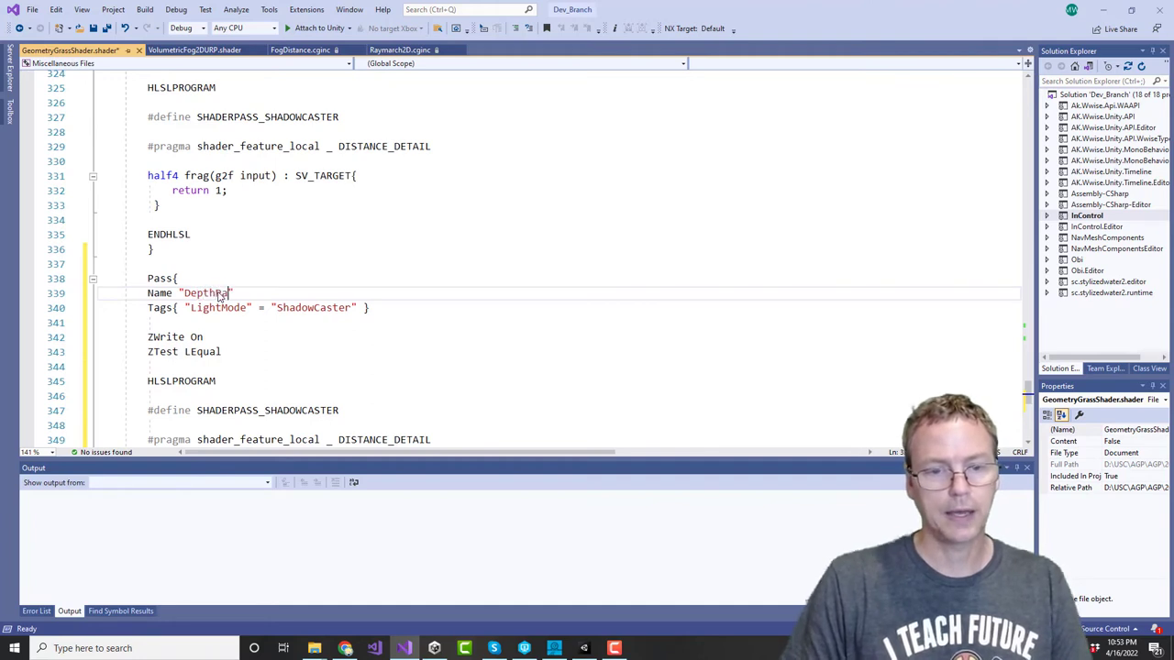
double_click(313, 307)
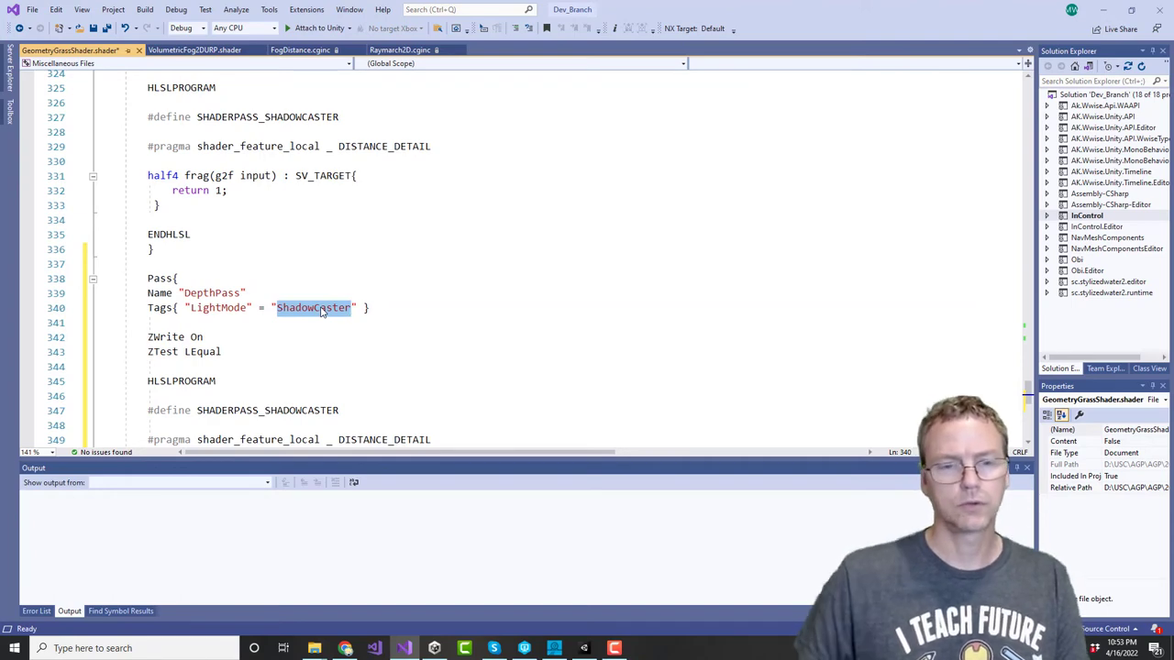
scroll(up, 3)
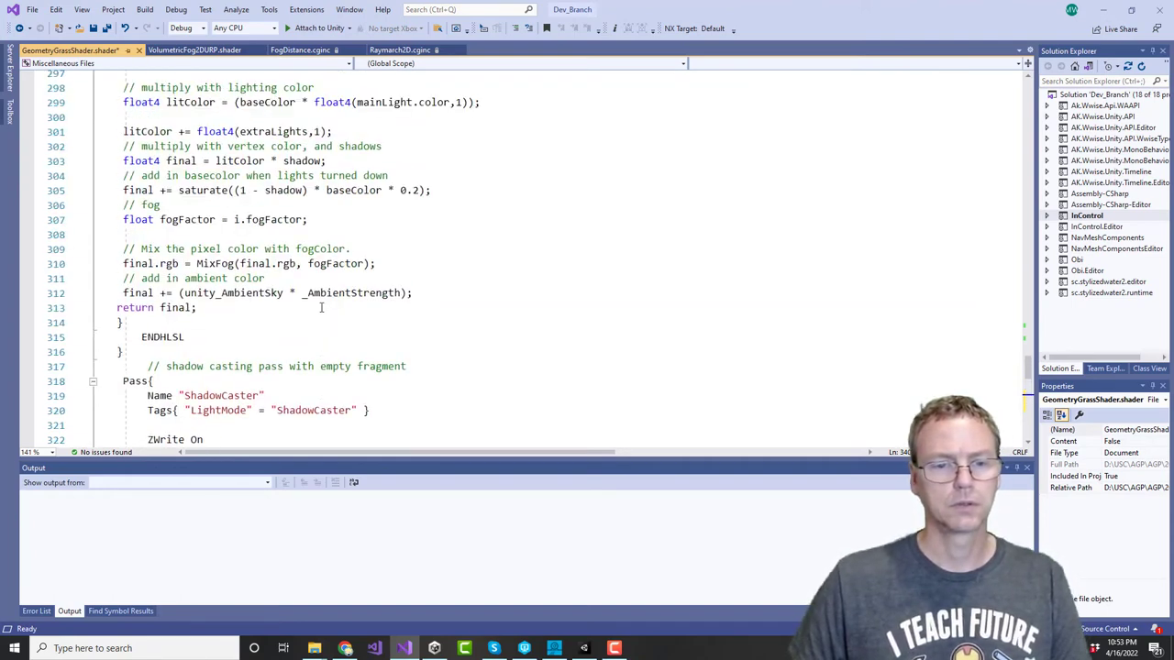
scroll(up, 3)
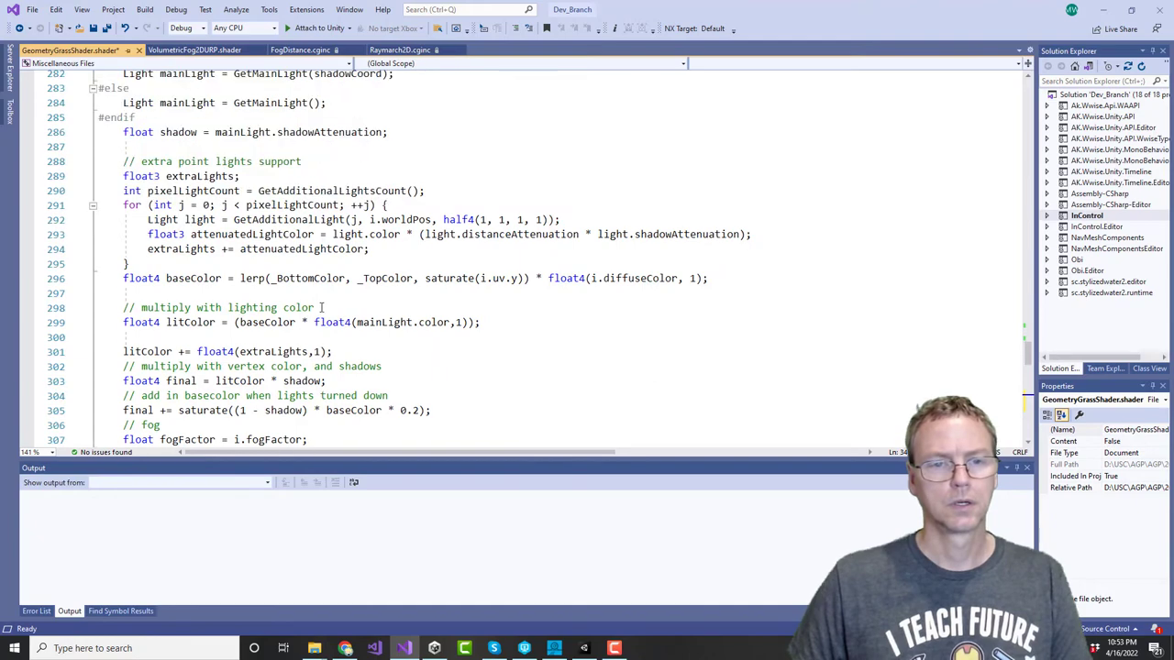
scroll(up, 3)
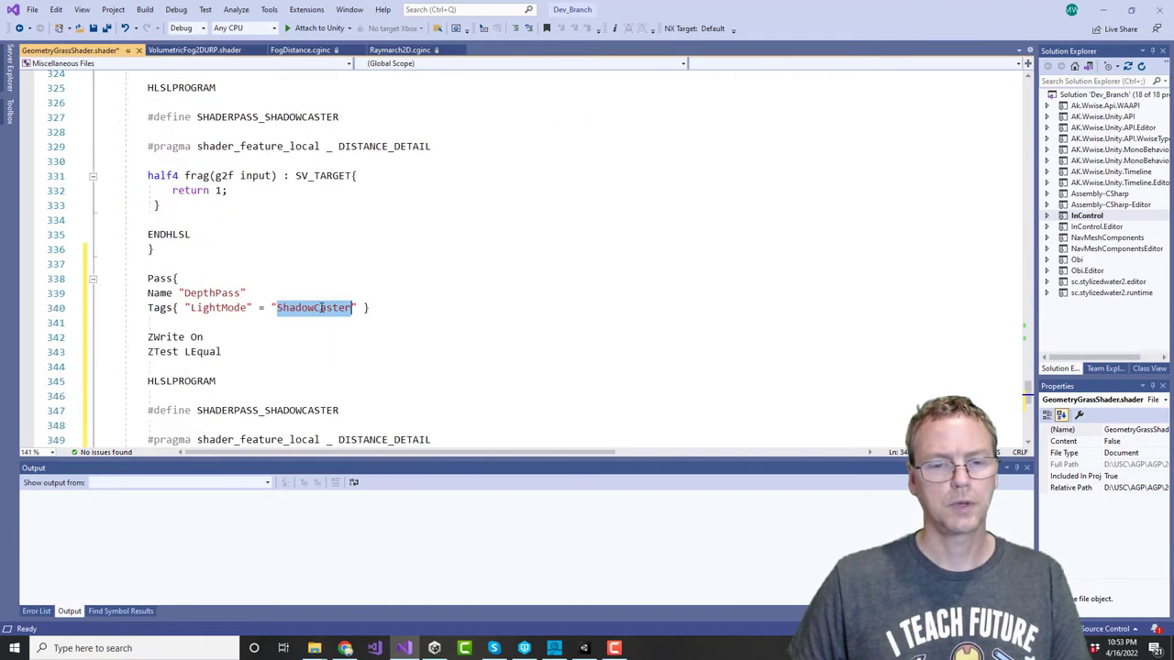
text(Depth)
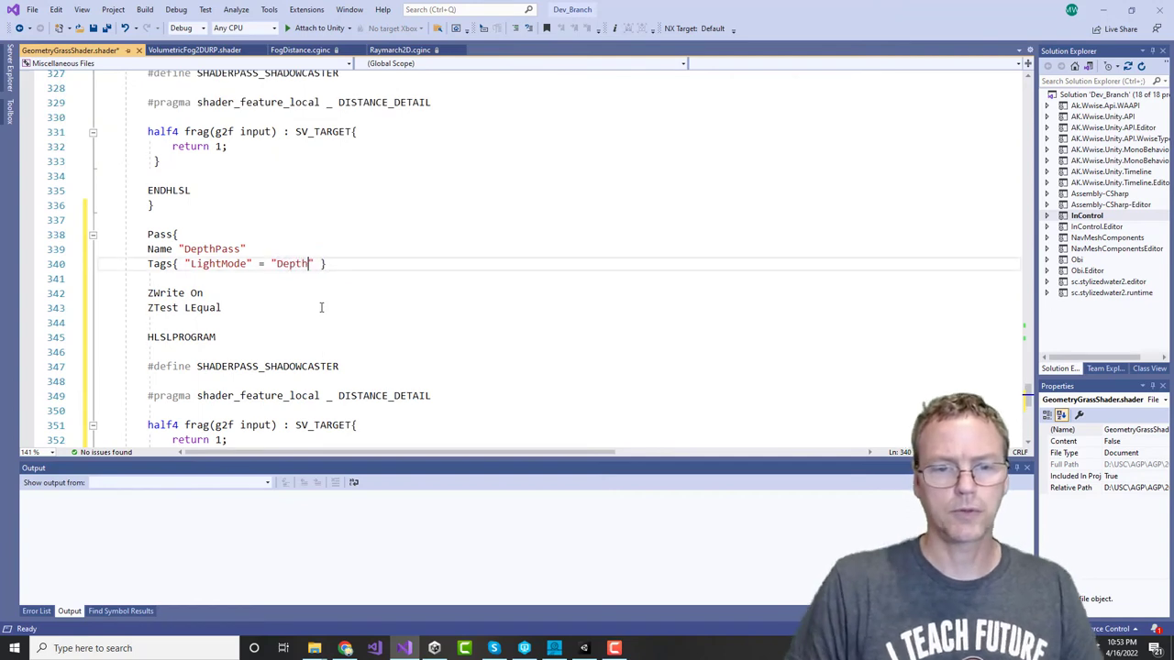
text(Only)
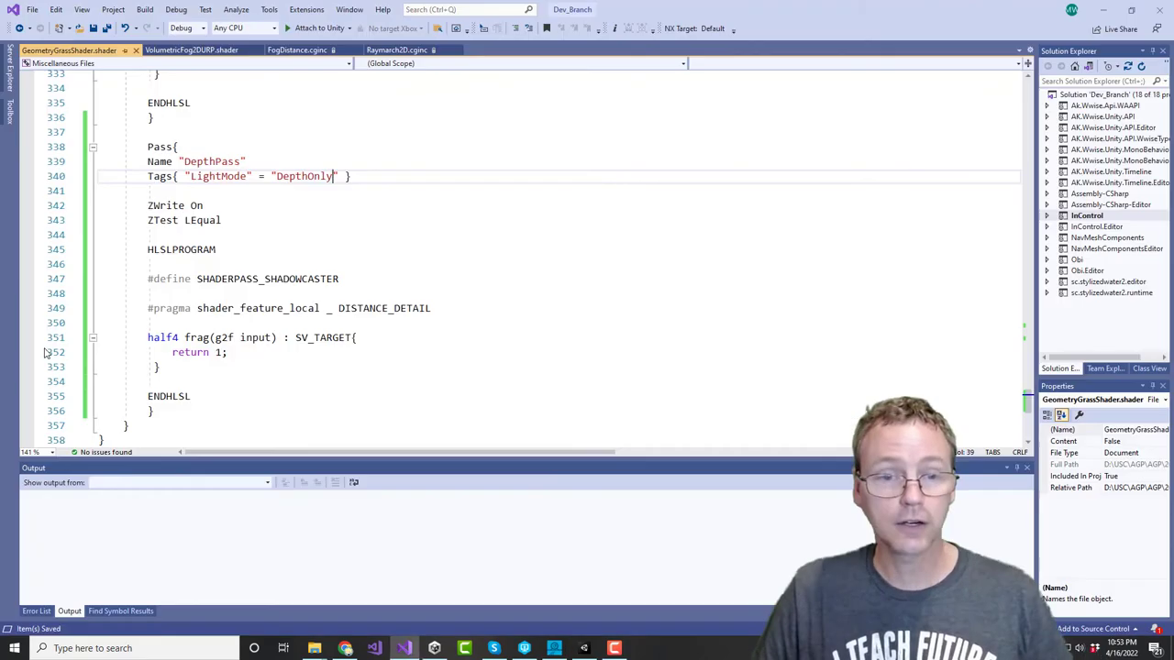
scroll(up, 3)
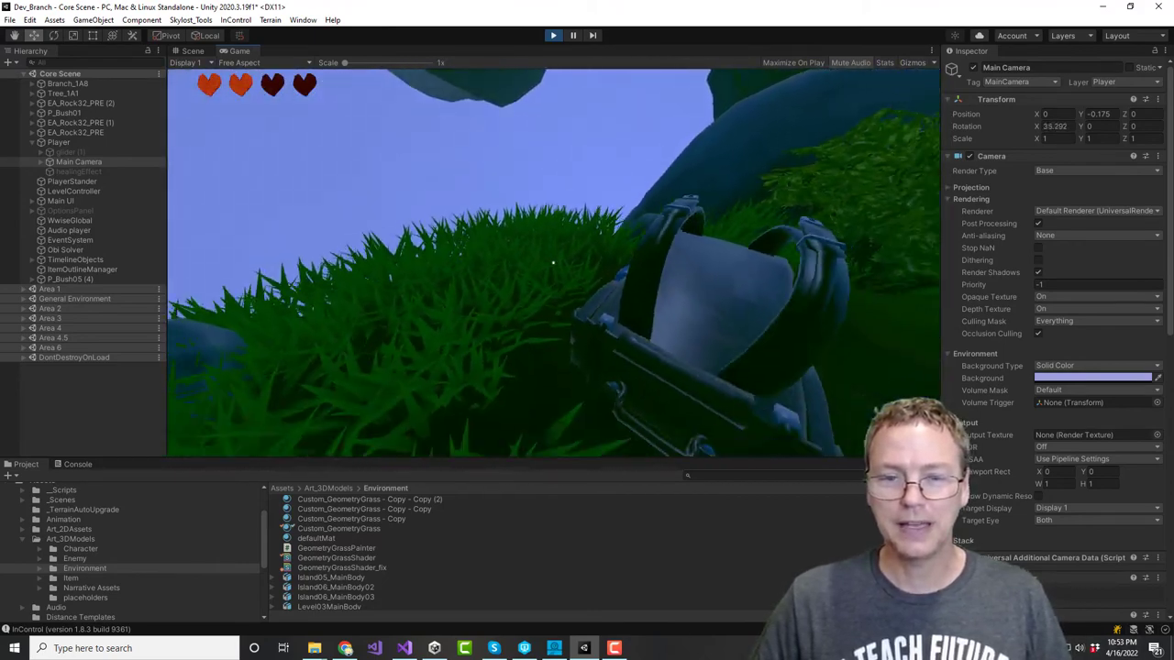
Step: Play the game and confirm the grass shows green and fades into fog in the Game and Scene views
key(space)
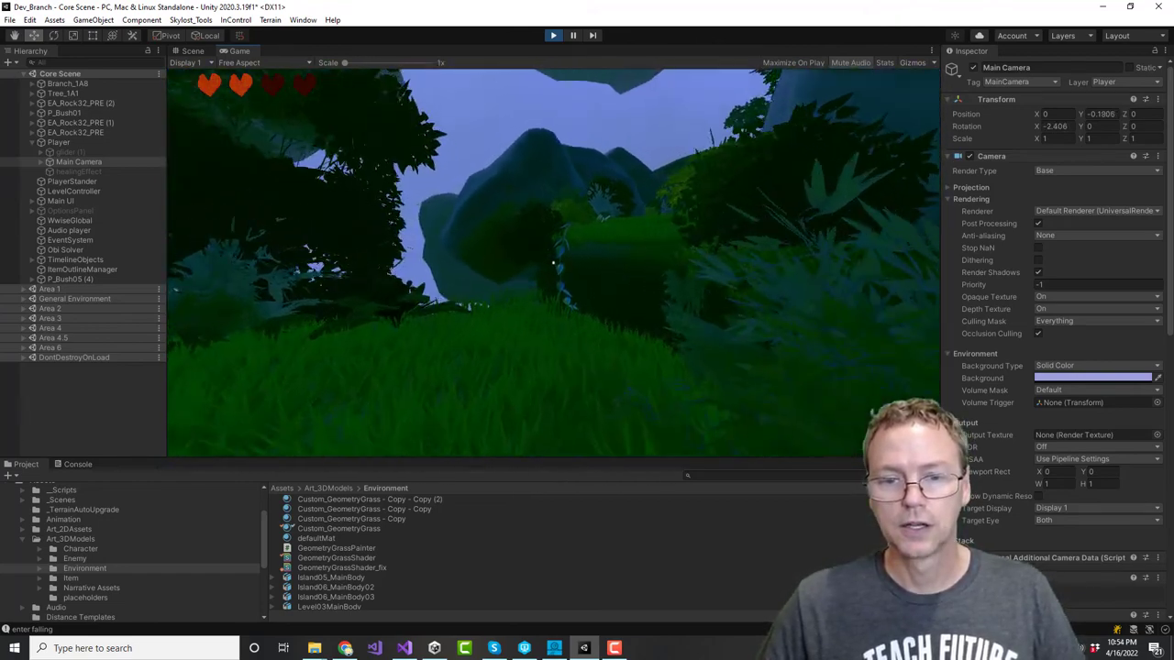
click(193, 50)
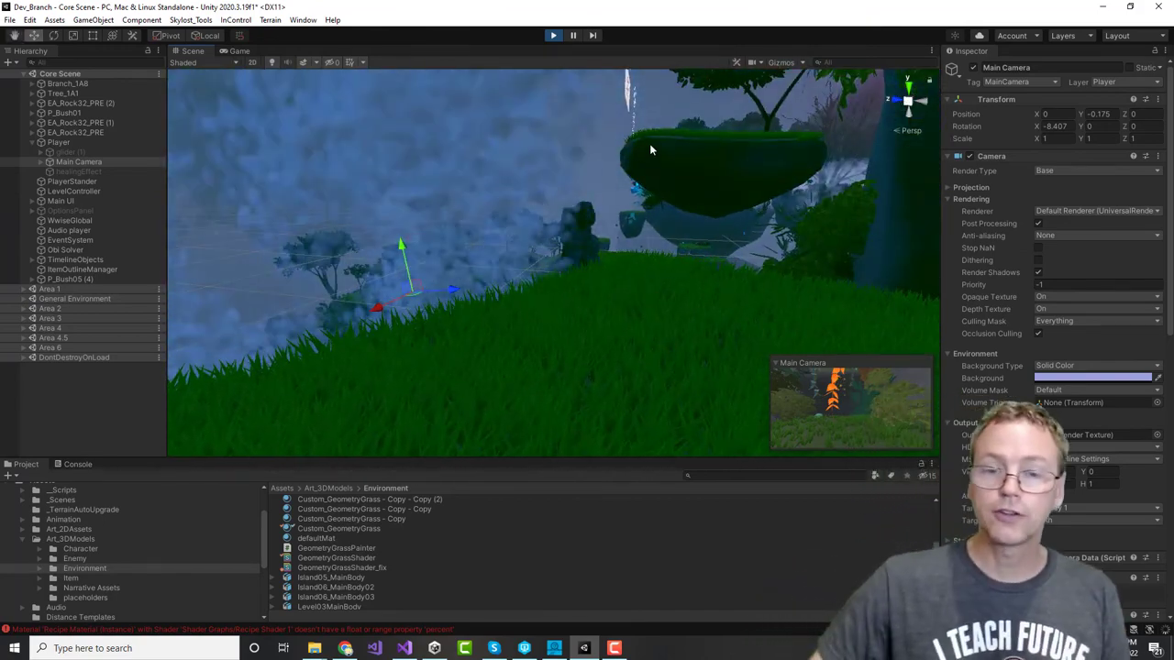
click(404, 649)
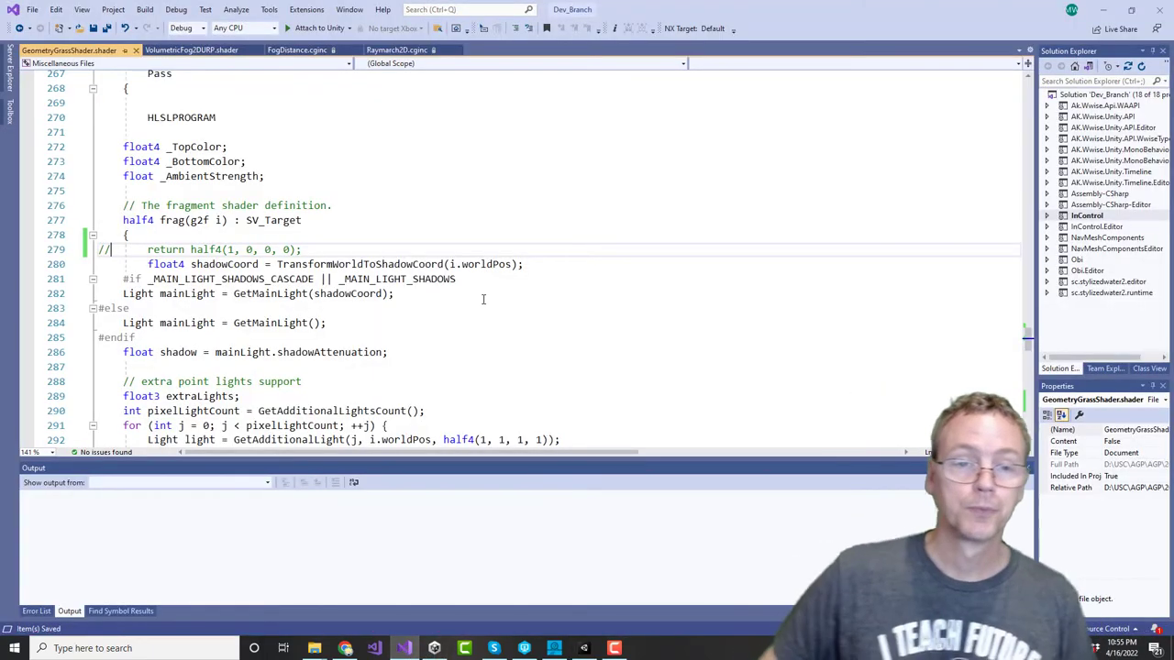
Step: Remove the #define SHADERPASS_SHADOWCASTER line from the grass shader's DepthPass pass
click(436, 235)
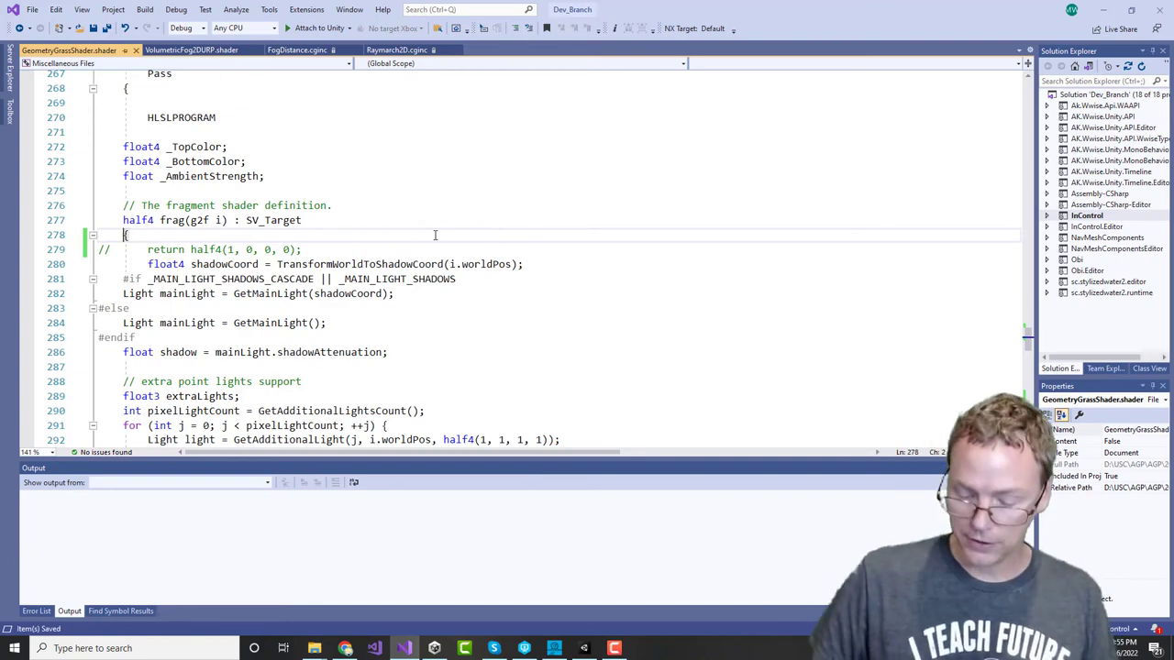
scroll(down, 3)
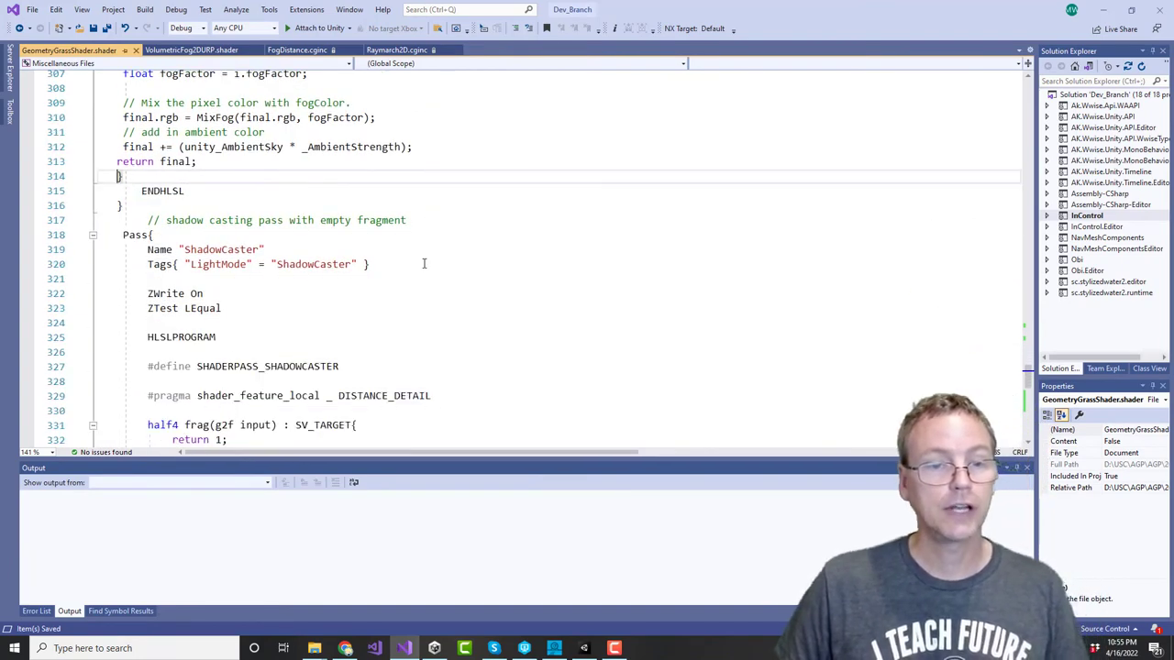
scroll(down, 3)
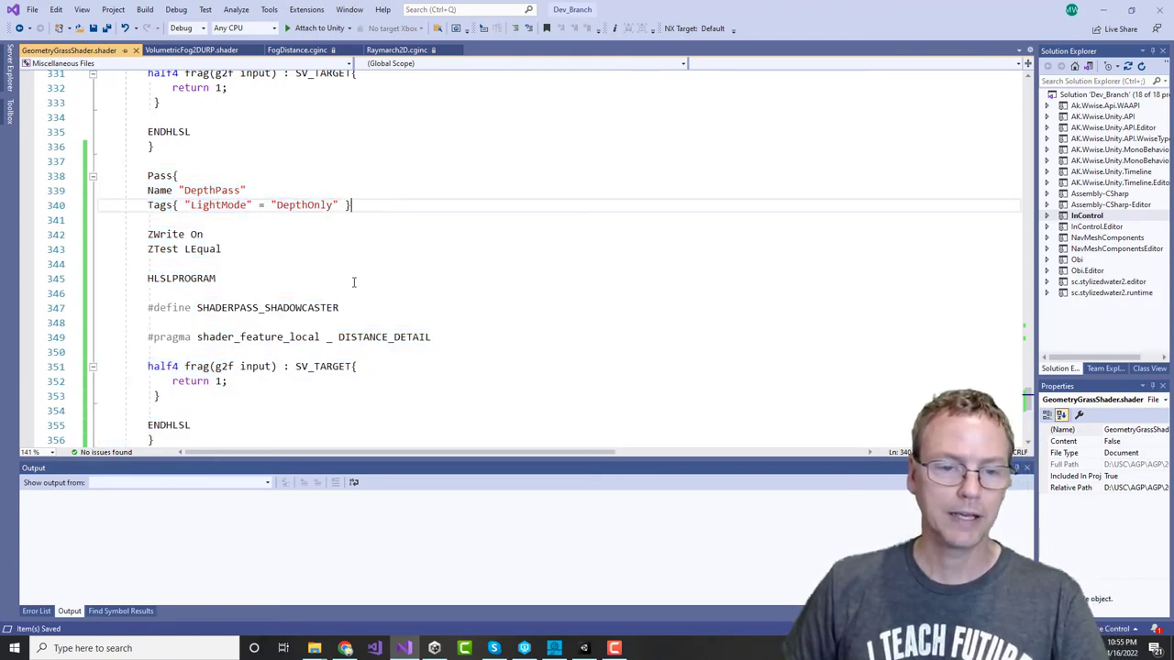
scroll(up, 3)
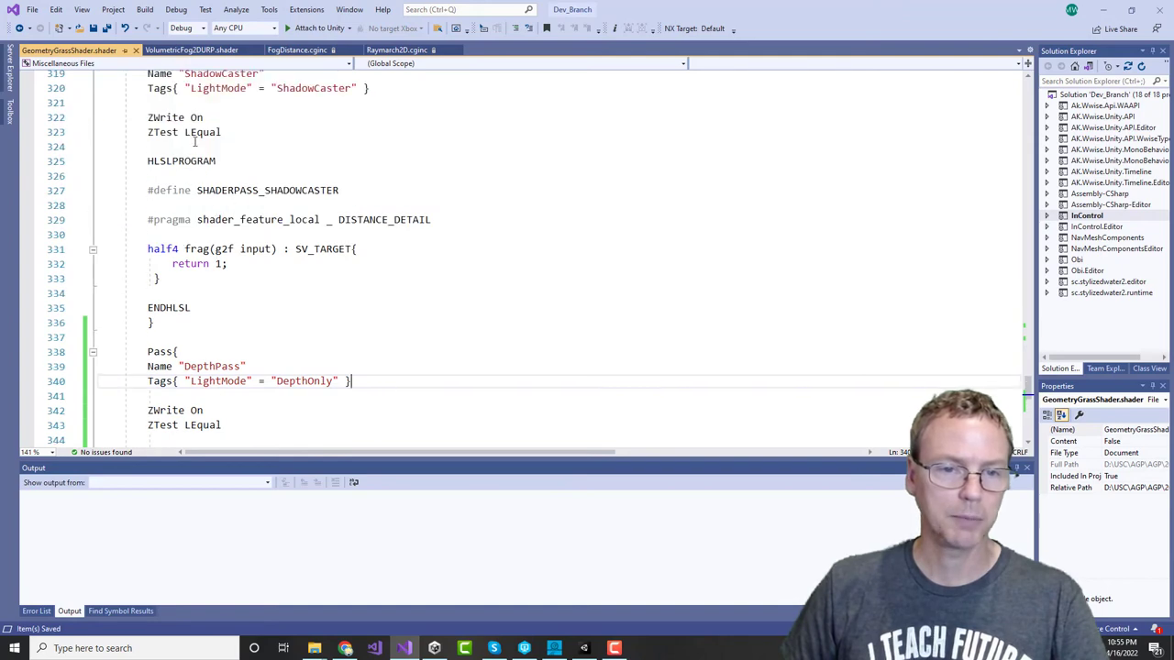
scroll(down, 3)
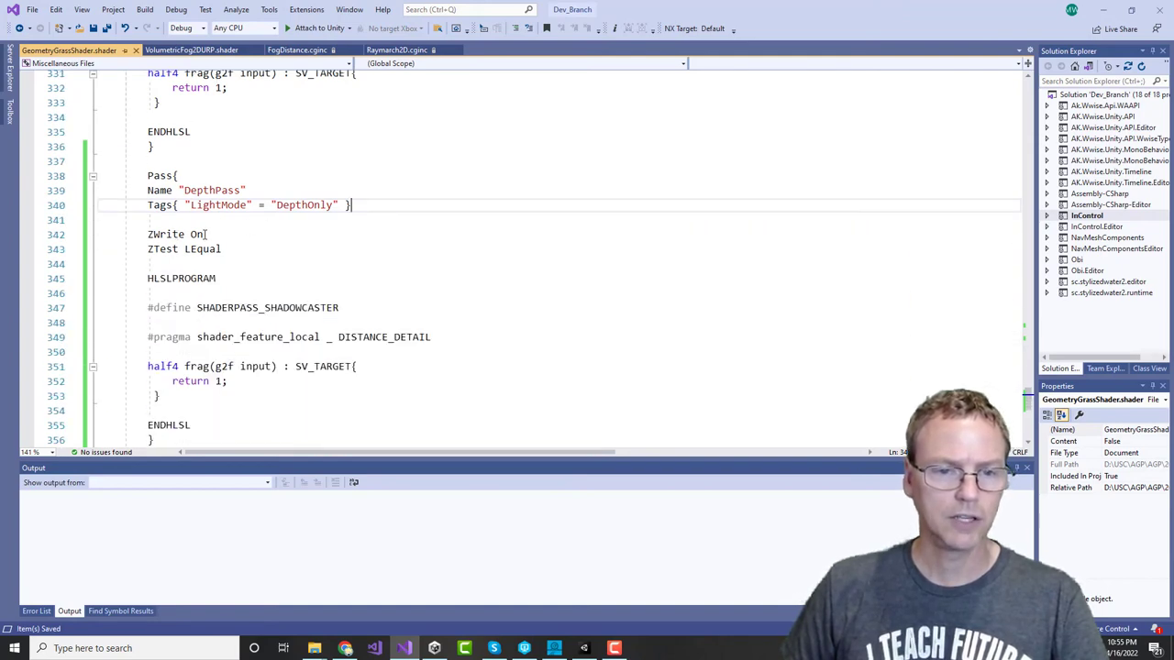
double_click(174, 234)
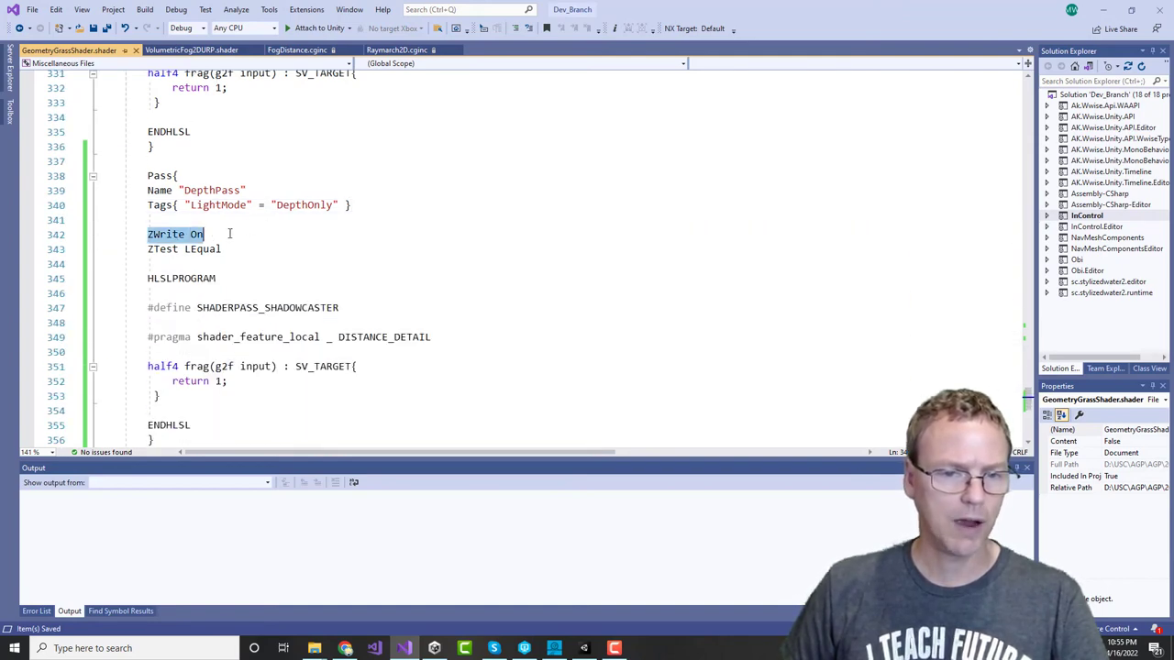
click(185, 249)
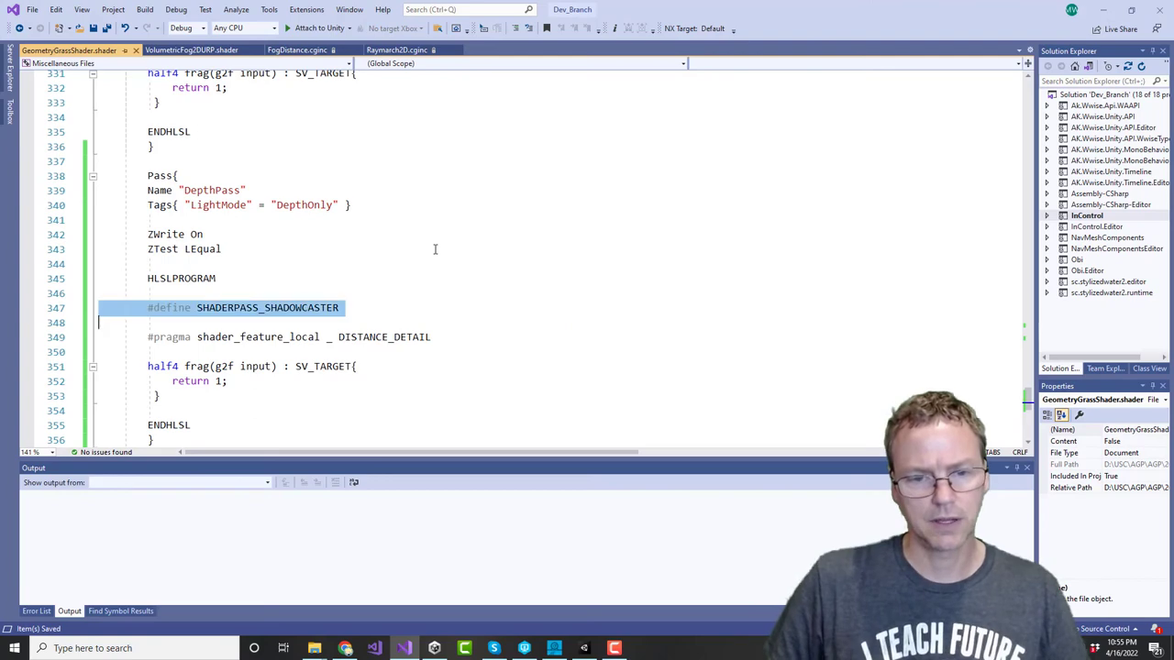
key(Delete)
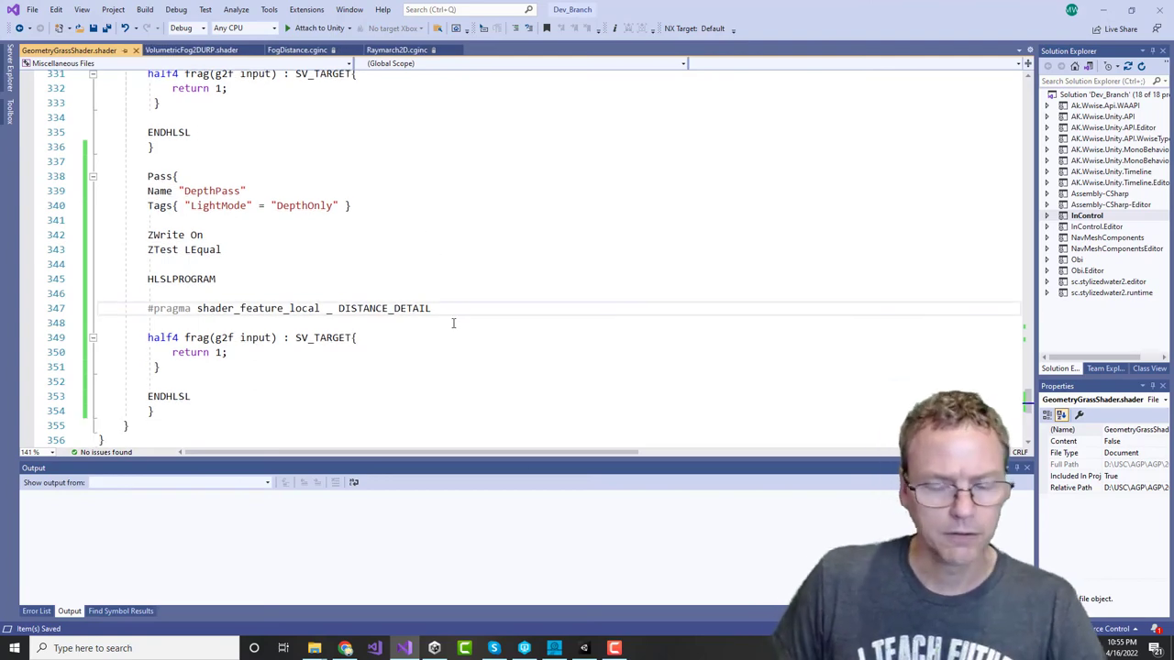
click(584, 649)
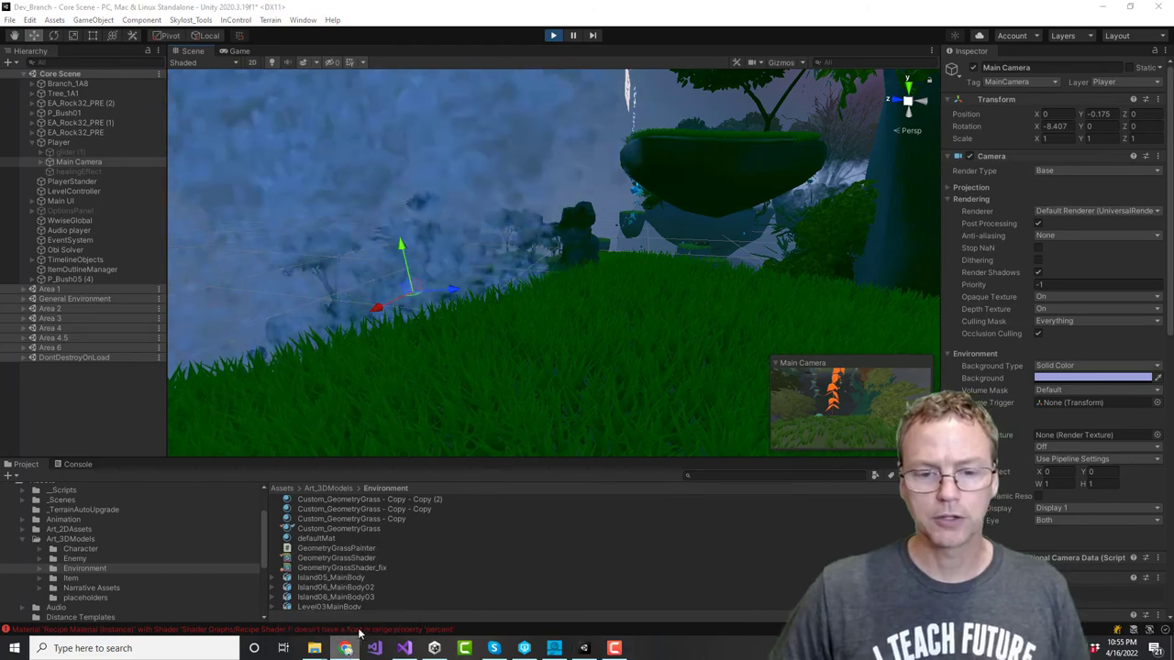
mouse_move(523, 648)
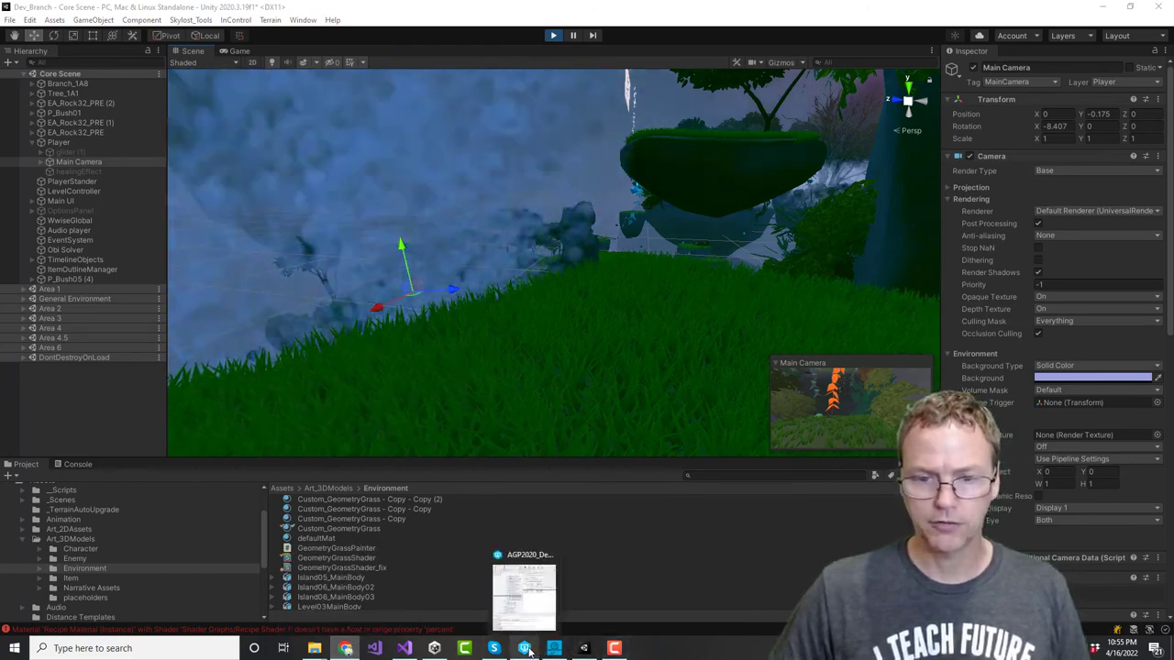
Step: Maximize P4V and compare GeometryGrassShader.shader from changelist 177739 against its depot revision
click(525, 648)
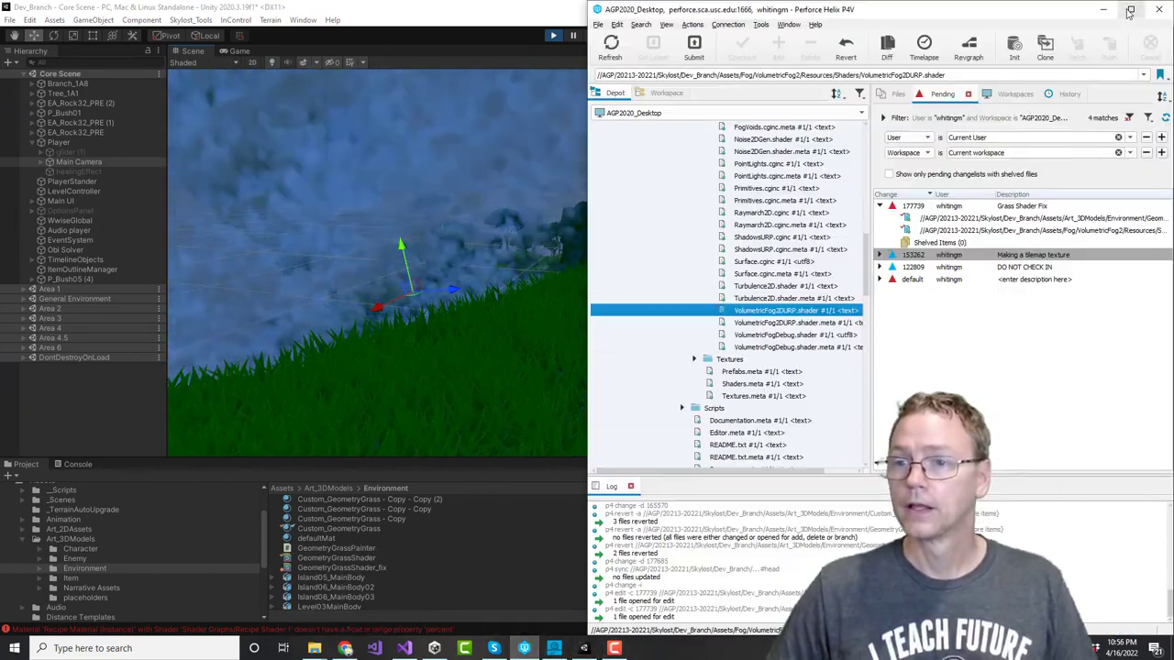
click(1130, 10)
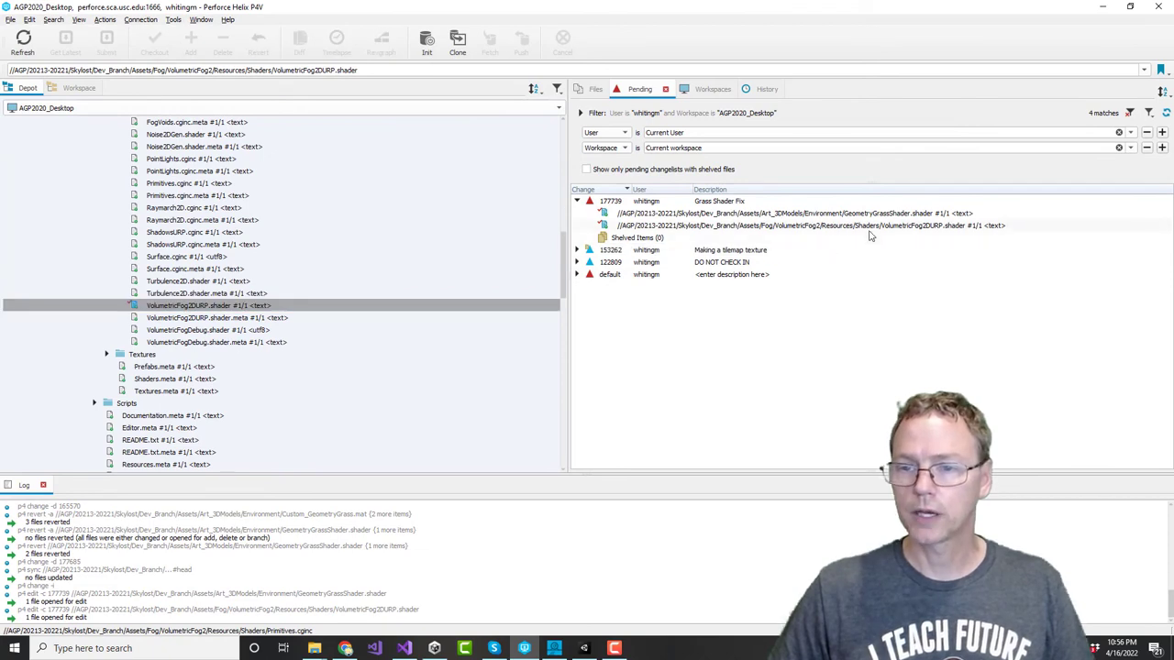
right_click(812, 225)
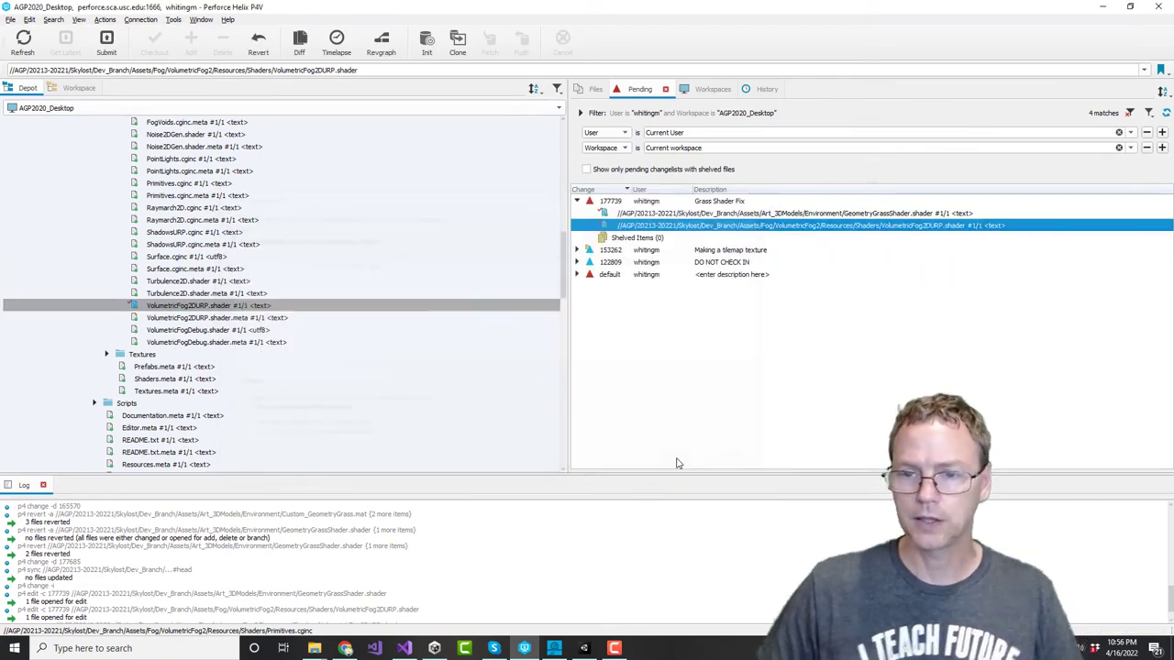
right_click(811, 212)
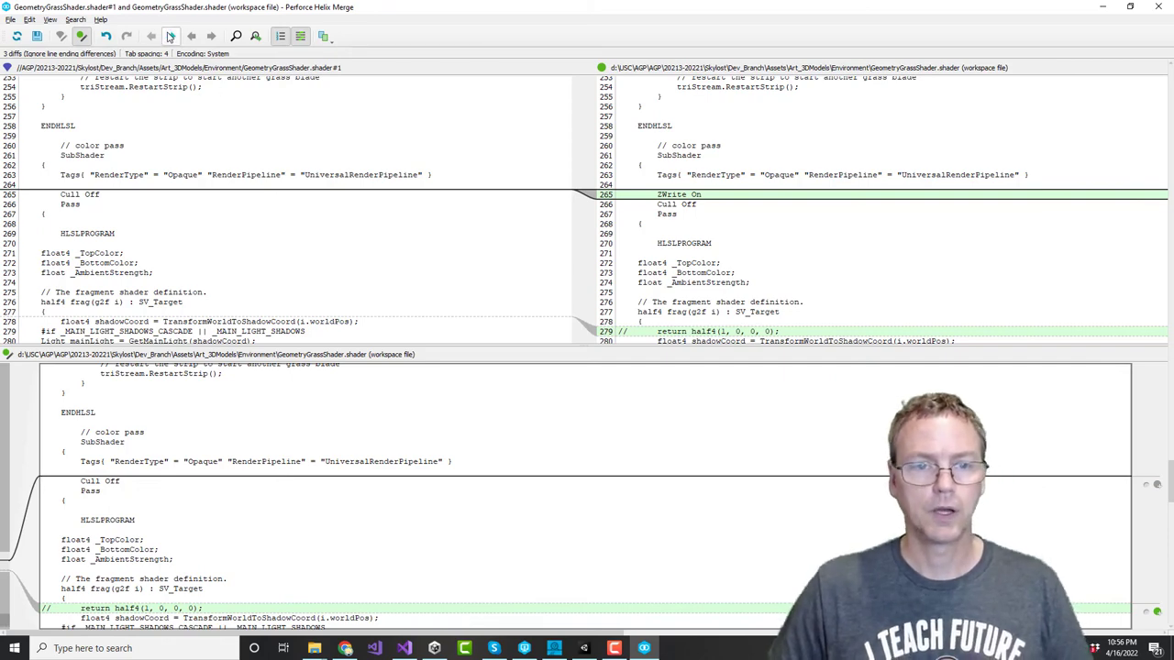
Step: Step through the ZWrite On, commented debug return, and DepthPass differences in Helix Merge
scroll(down, 3)
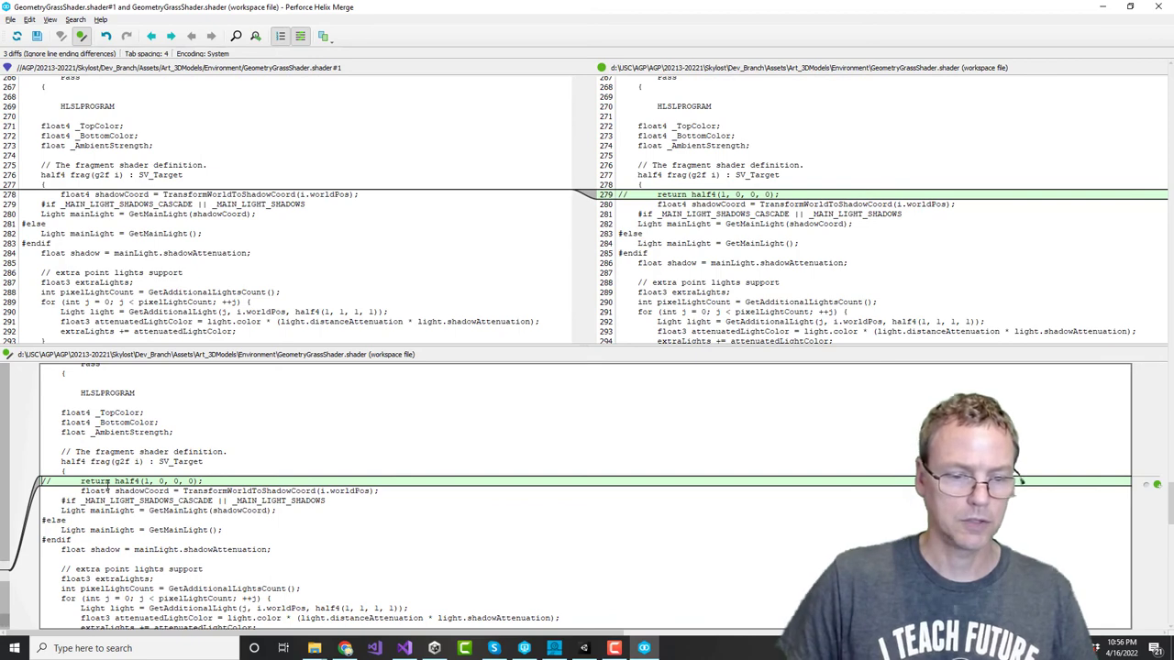
click(171, 35)
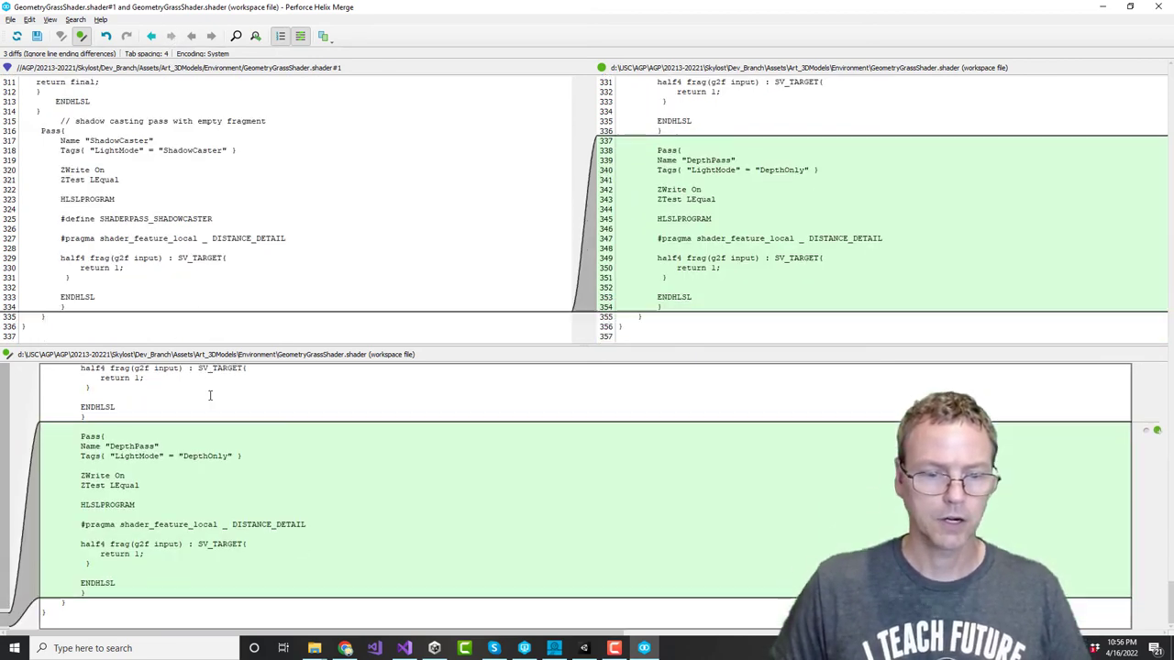
scroll(up, 3)
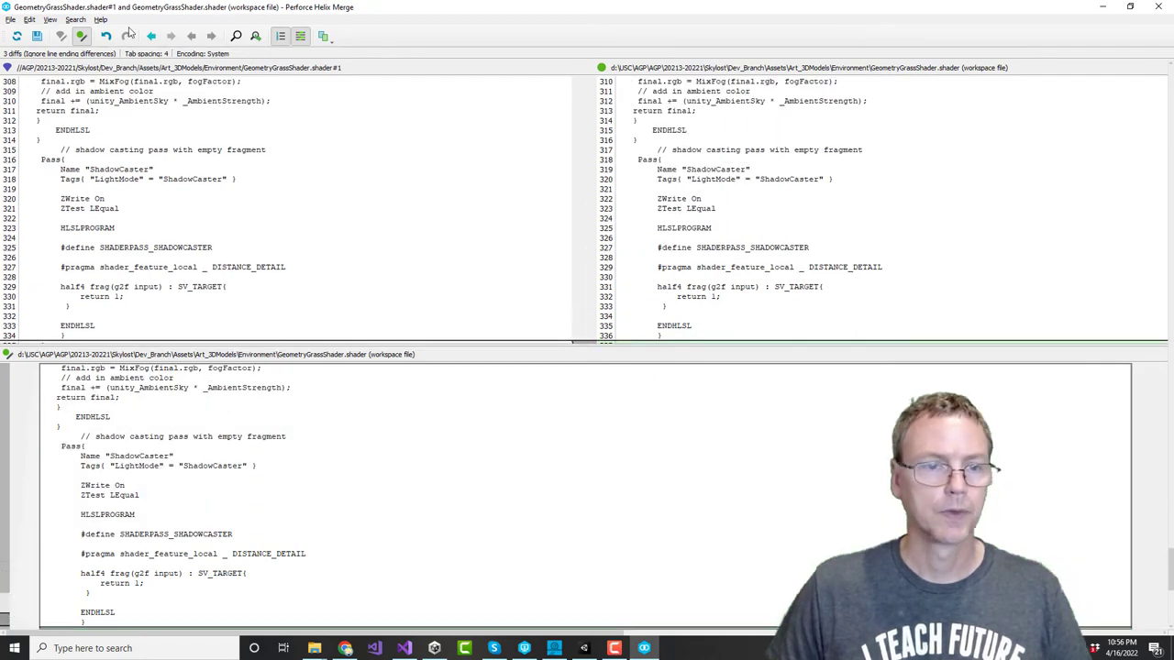
scroll(down, 3)
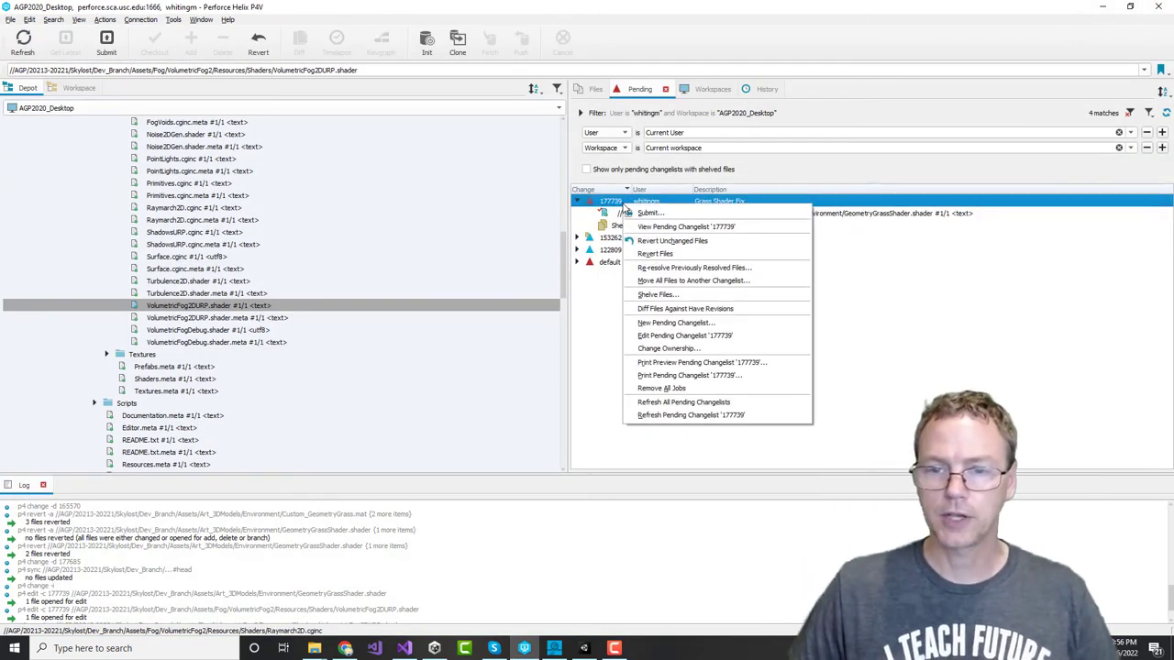
mouse_move(656, 295)
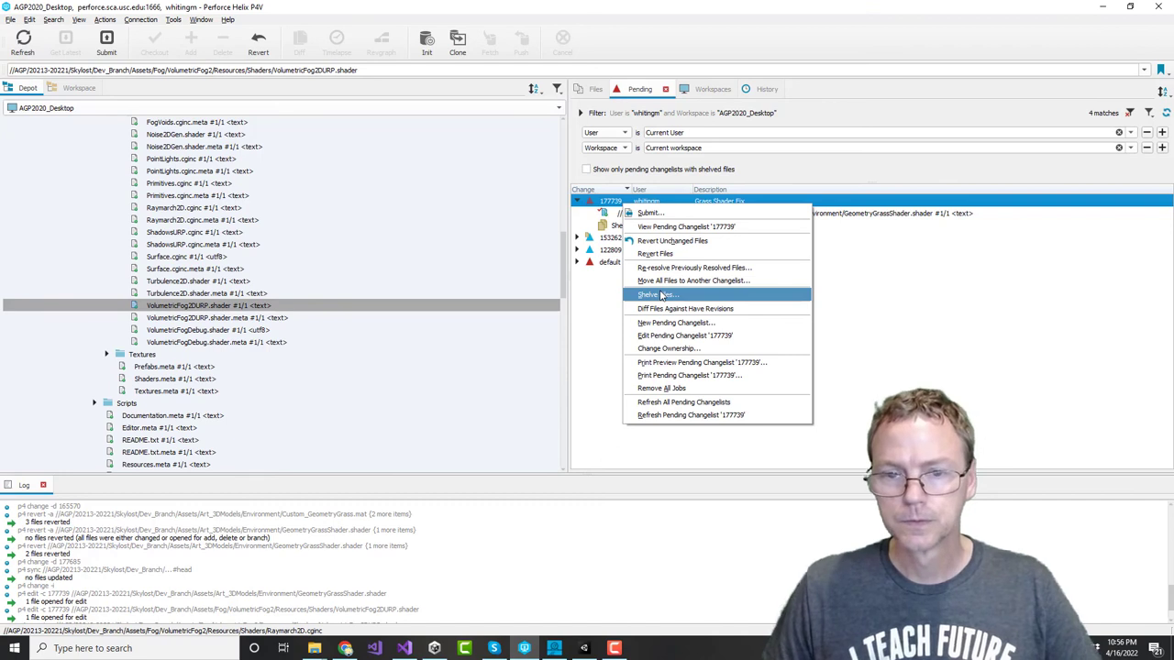
Step: Shelve GeometryGrassShader.shader in changelist 177739, then revert its local workspace edits
click(655, 294)
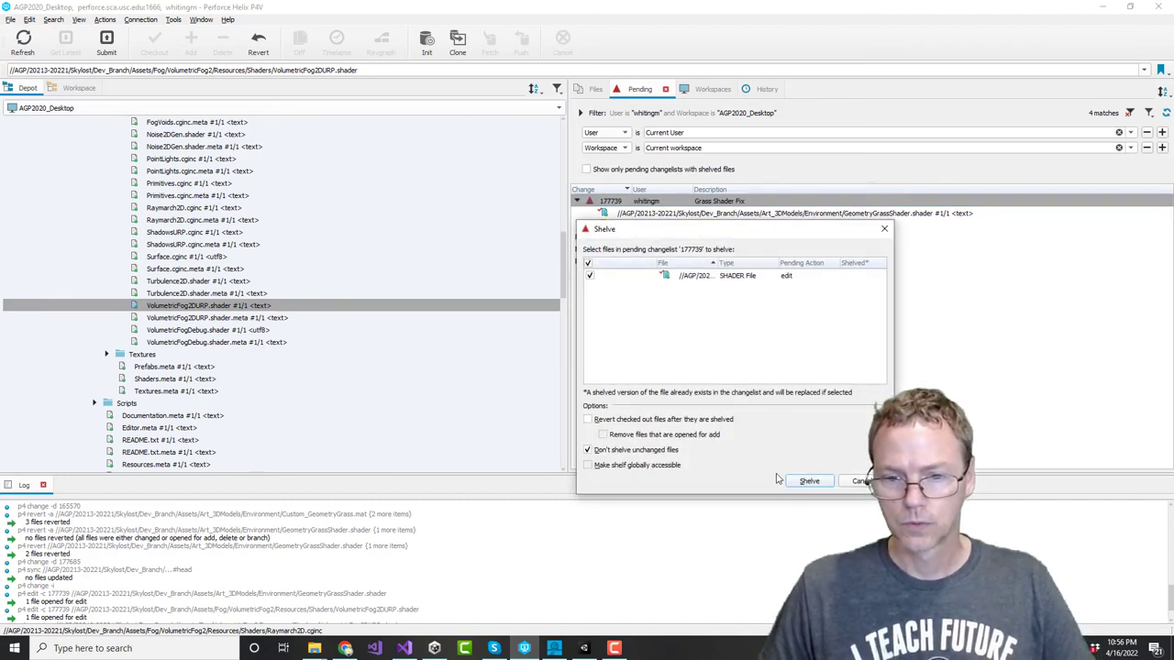
click(808, 481)
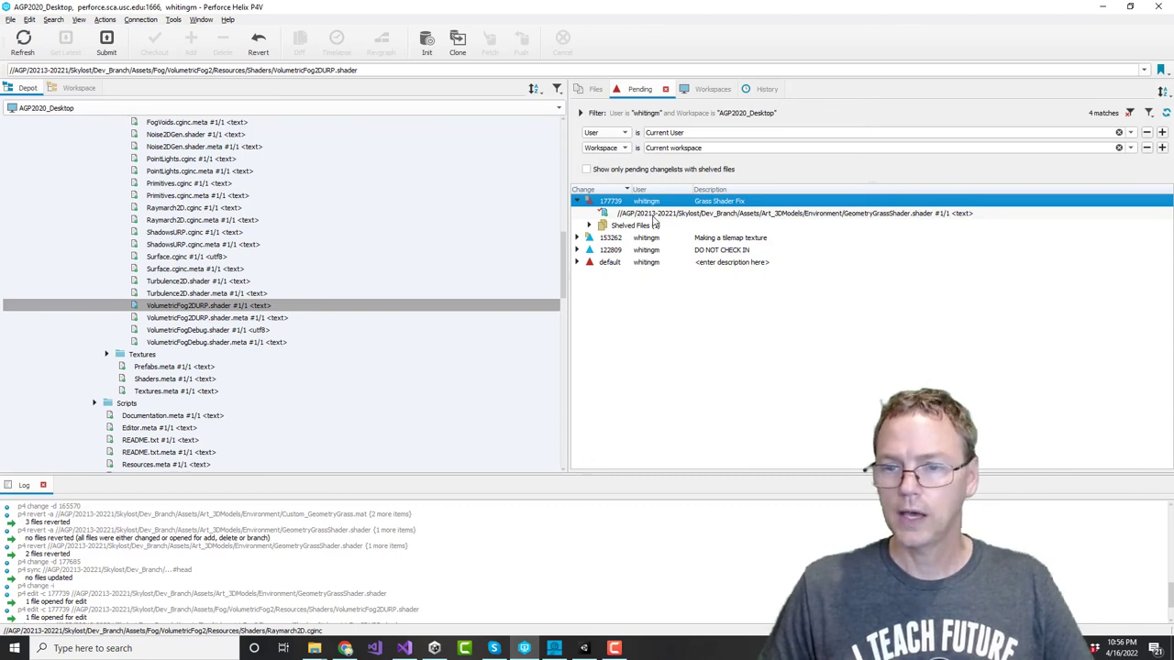
mouse_move(651, 220)
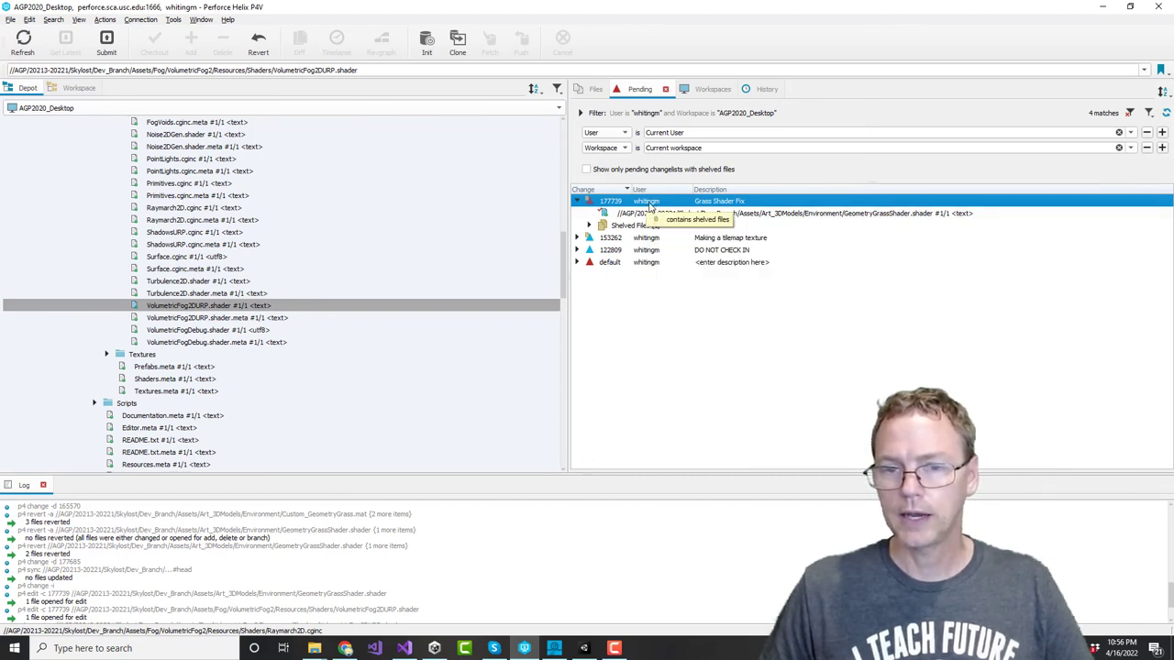
click(257, 42)
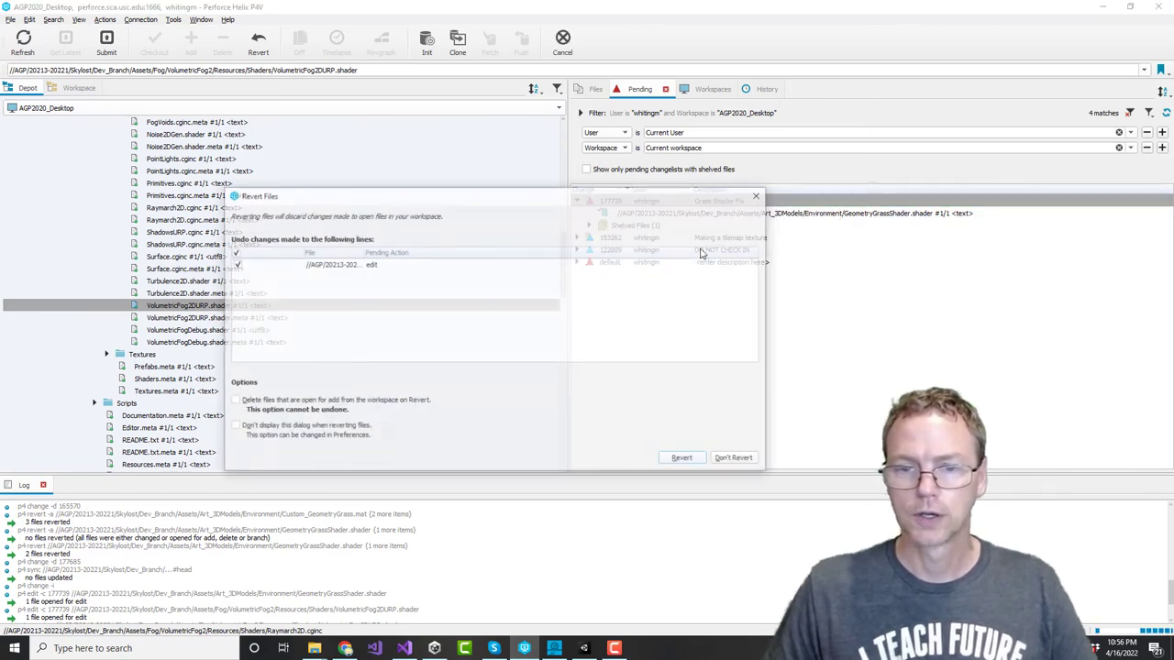
click(733, 457)
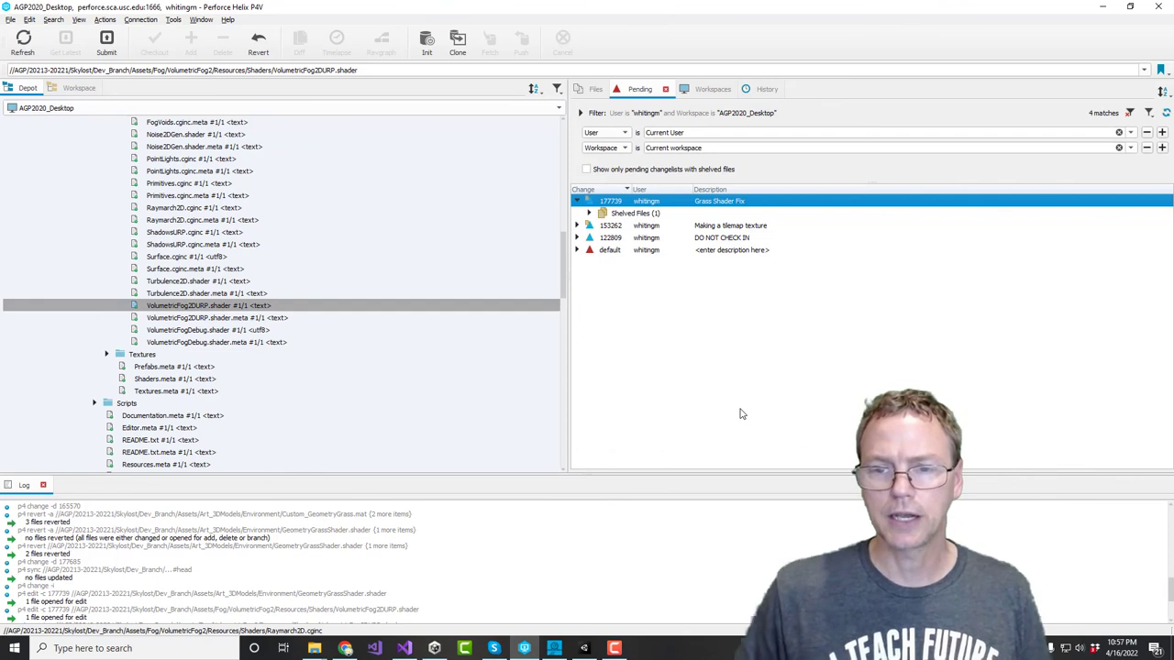
mouse_move(618, 218)
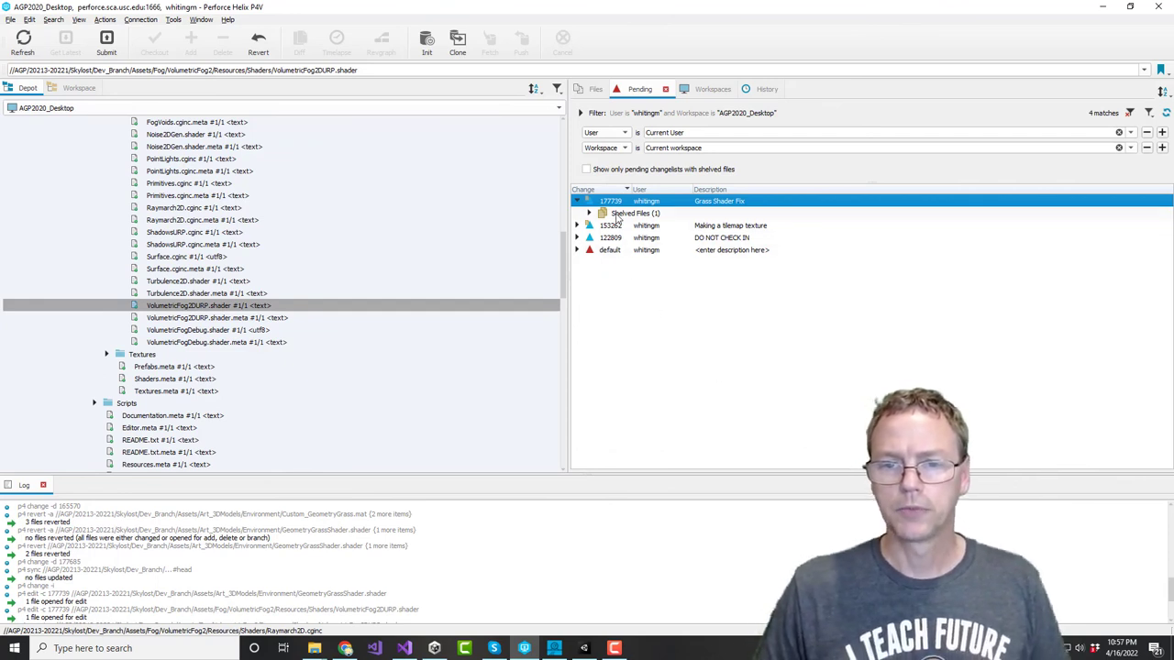
mouse_move(722, 216)
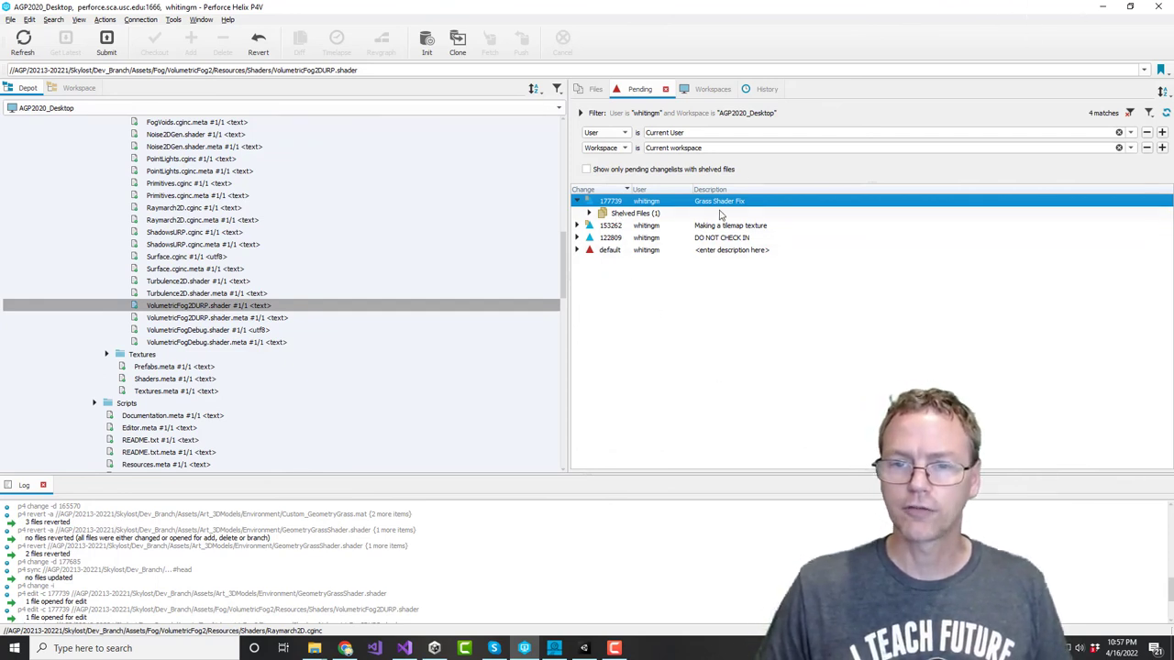
mouse_move(631, 213)
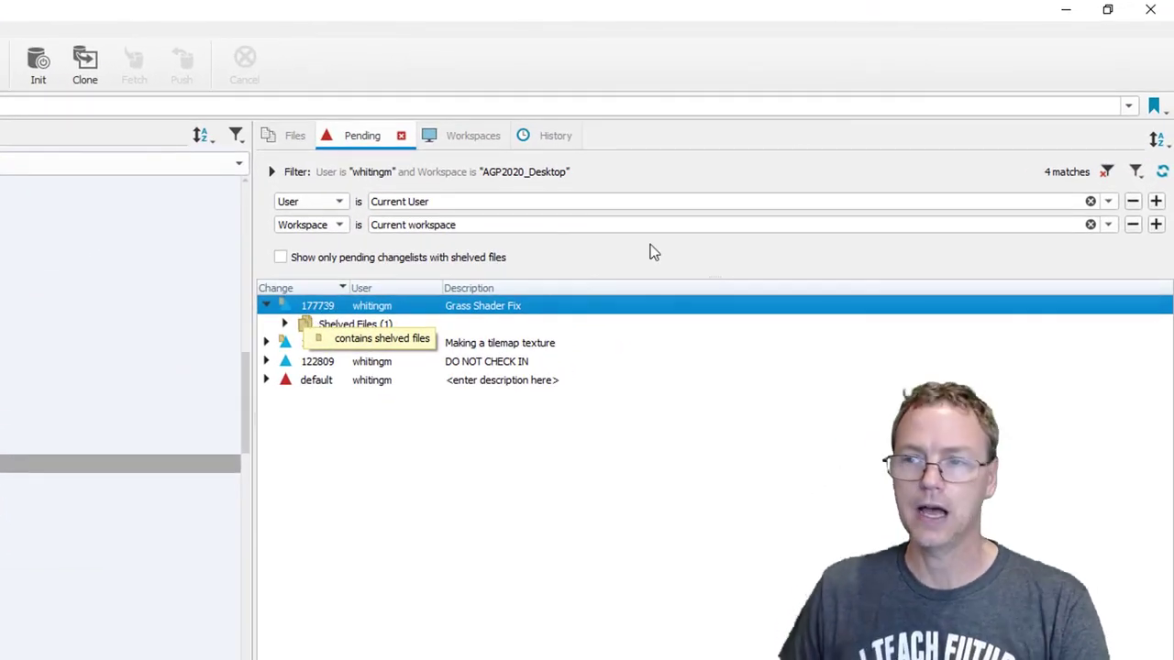
mouse_move(359, 600)
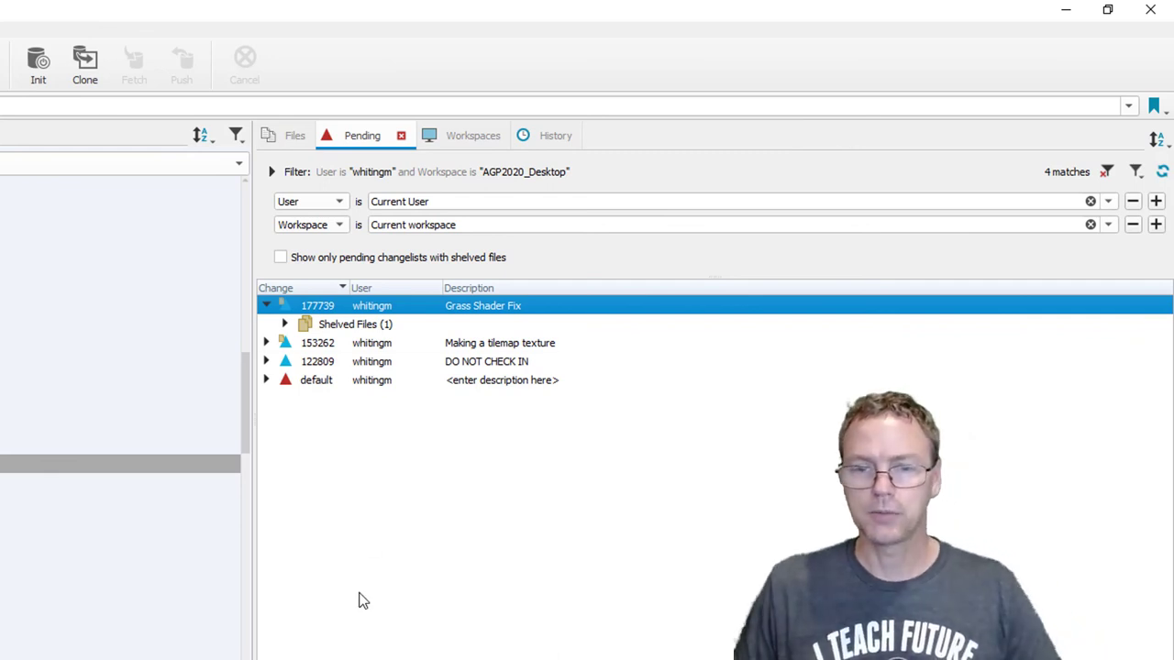